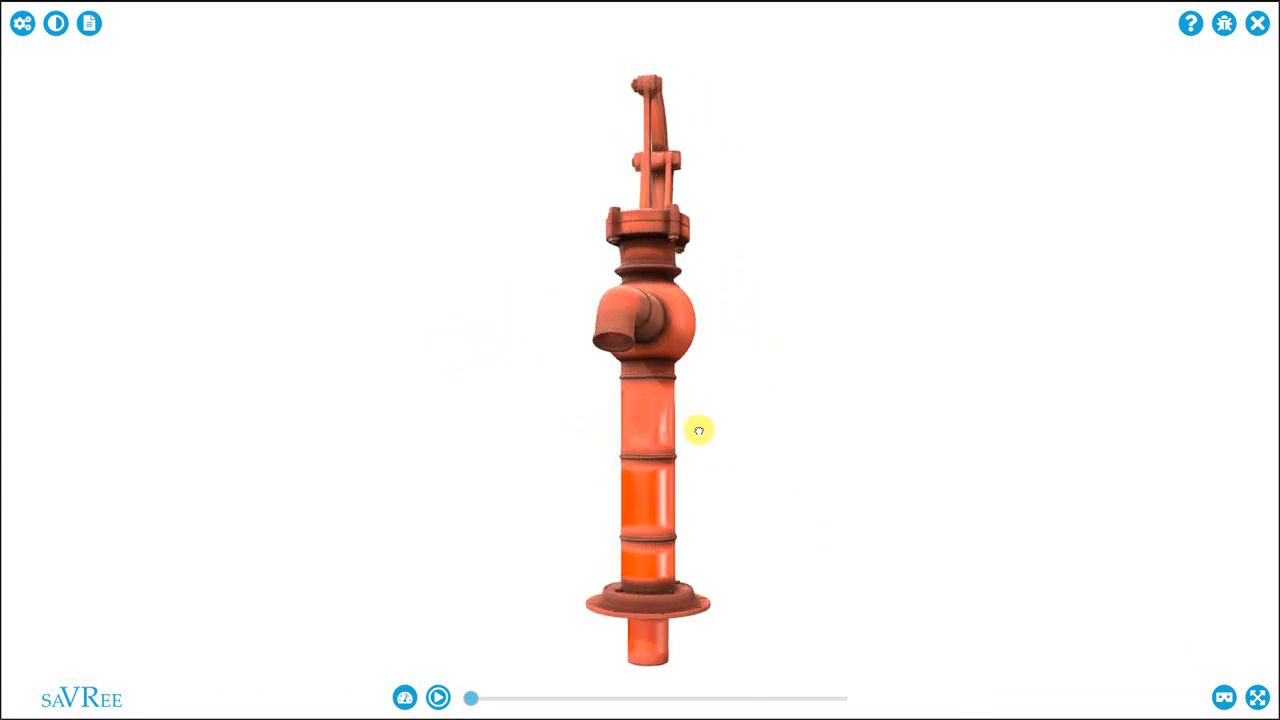
Step: Orbit the hand pump through spout-side, opposite, edge-on and side views, ending on its base
drag(699, 430, 830, 430)
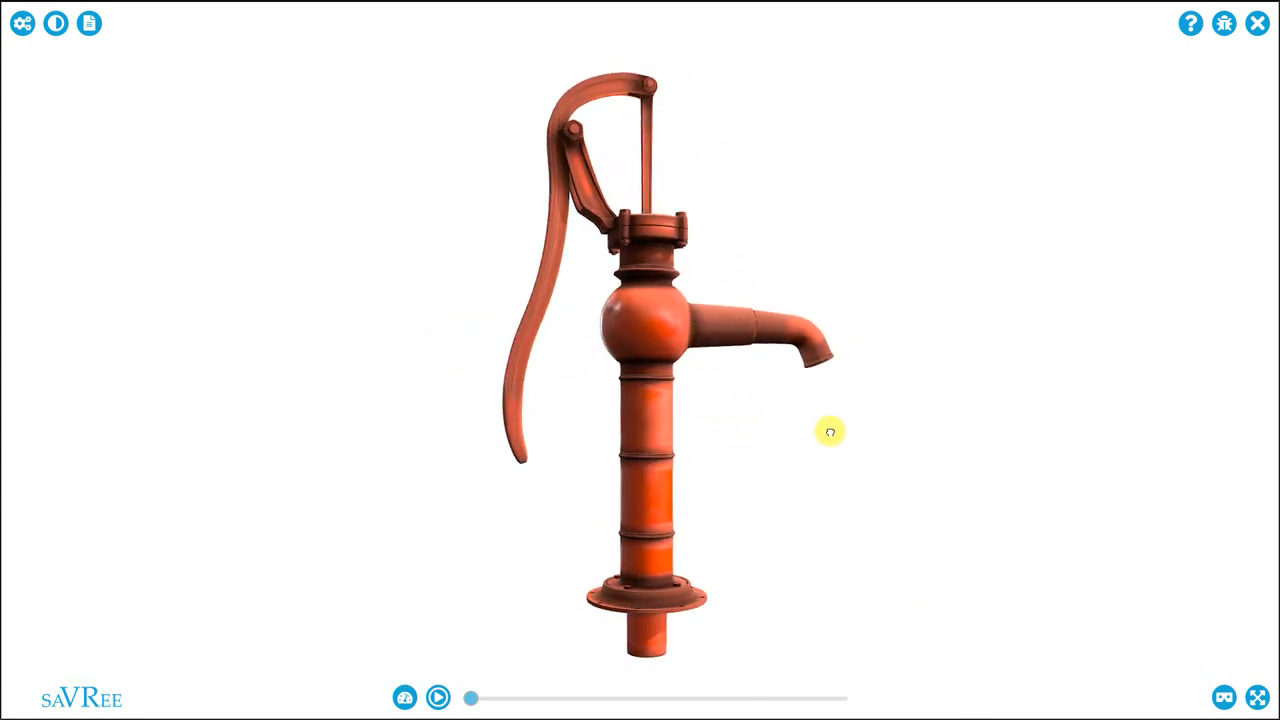
drag(830, 431, 1058, 437)
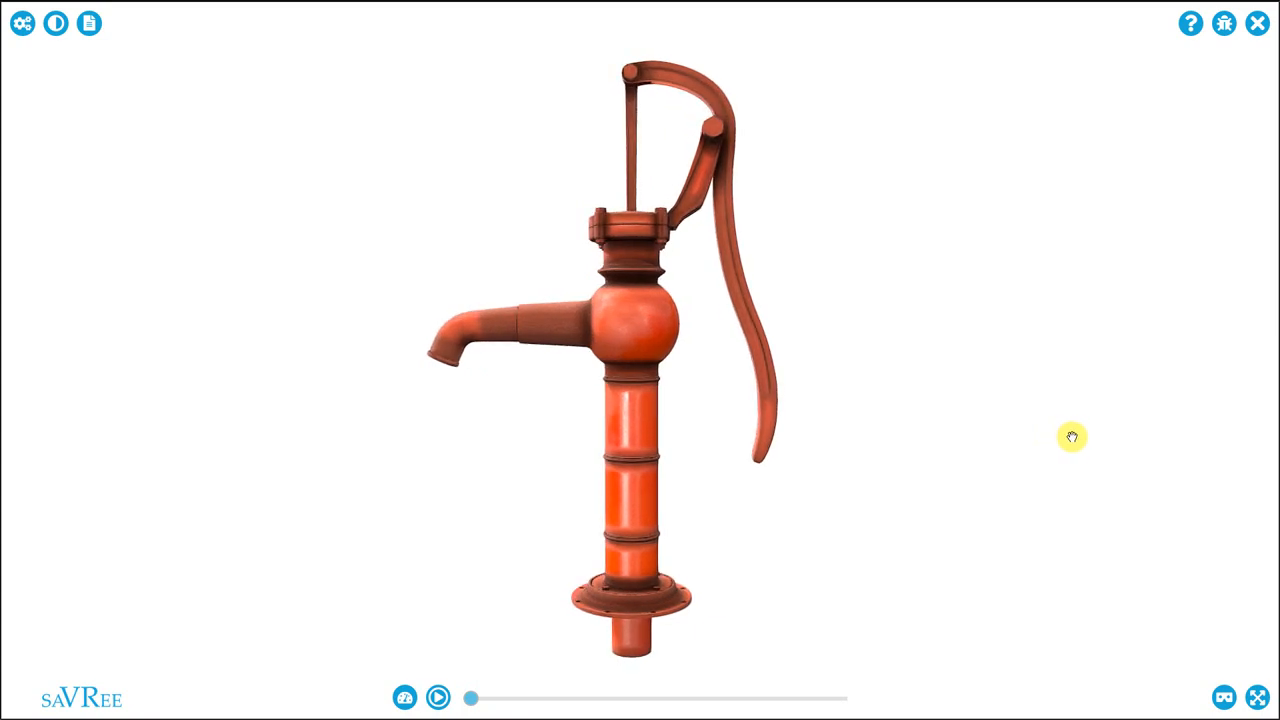
drag(1072, 437, 911, 442)
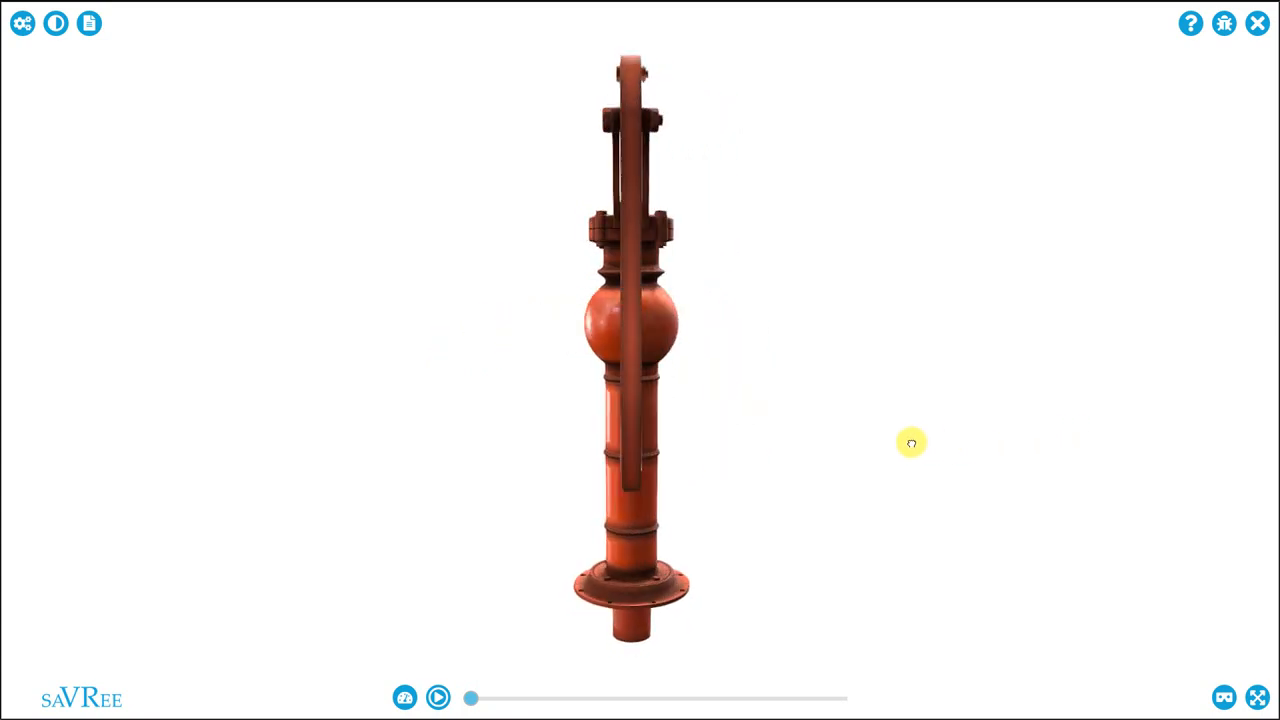
drag(910, 442, 783, 437)
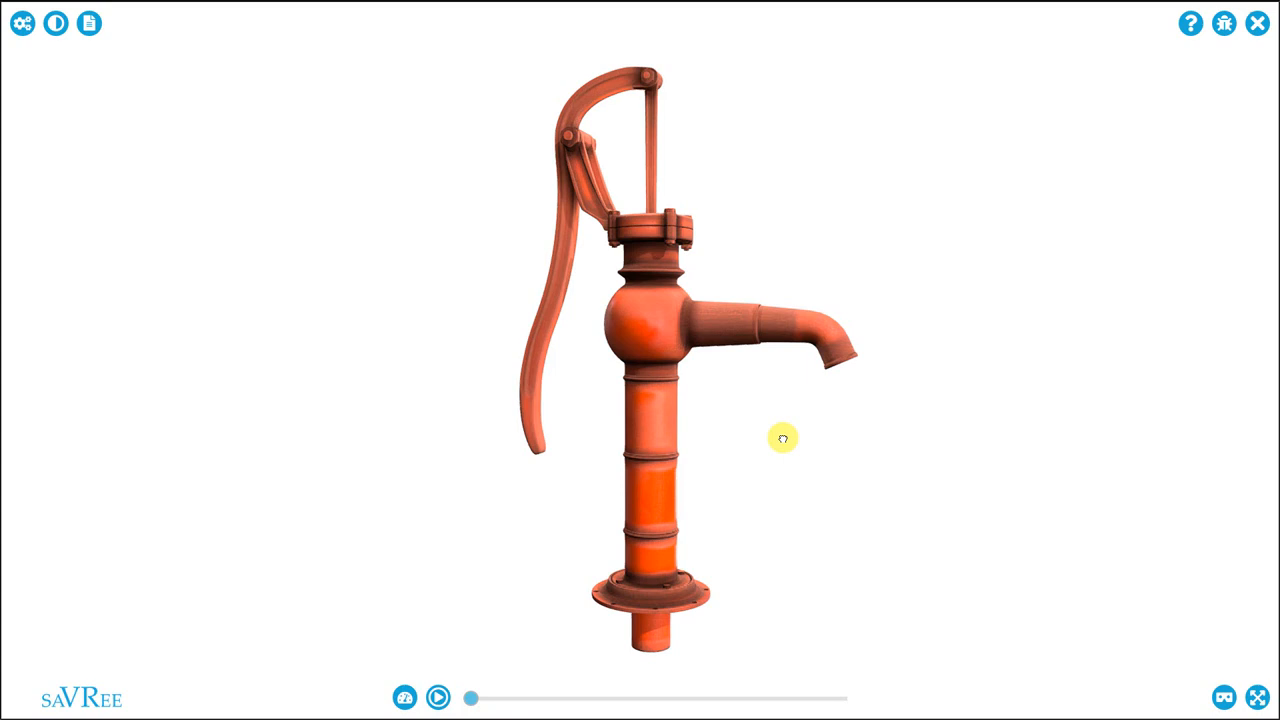
mouse_move(976, 405)
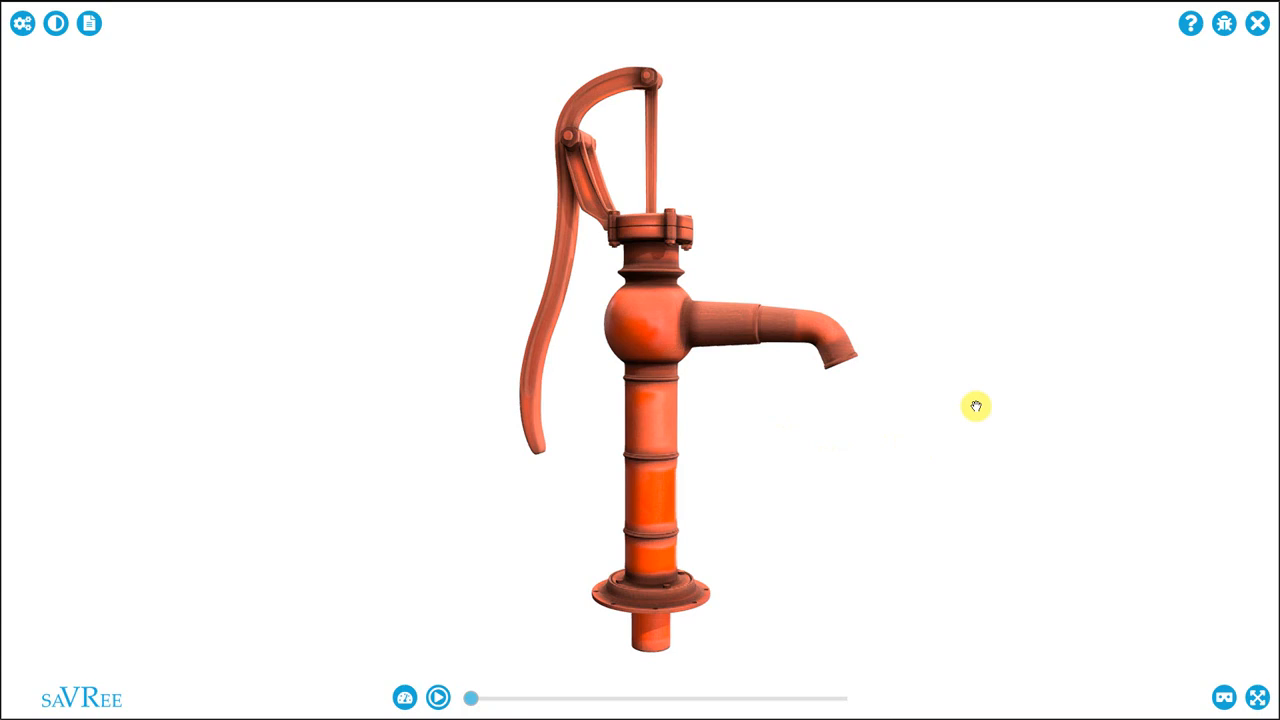
drag(975, 407, 738, 403)
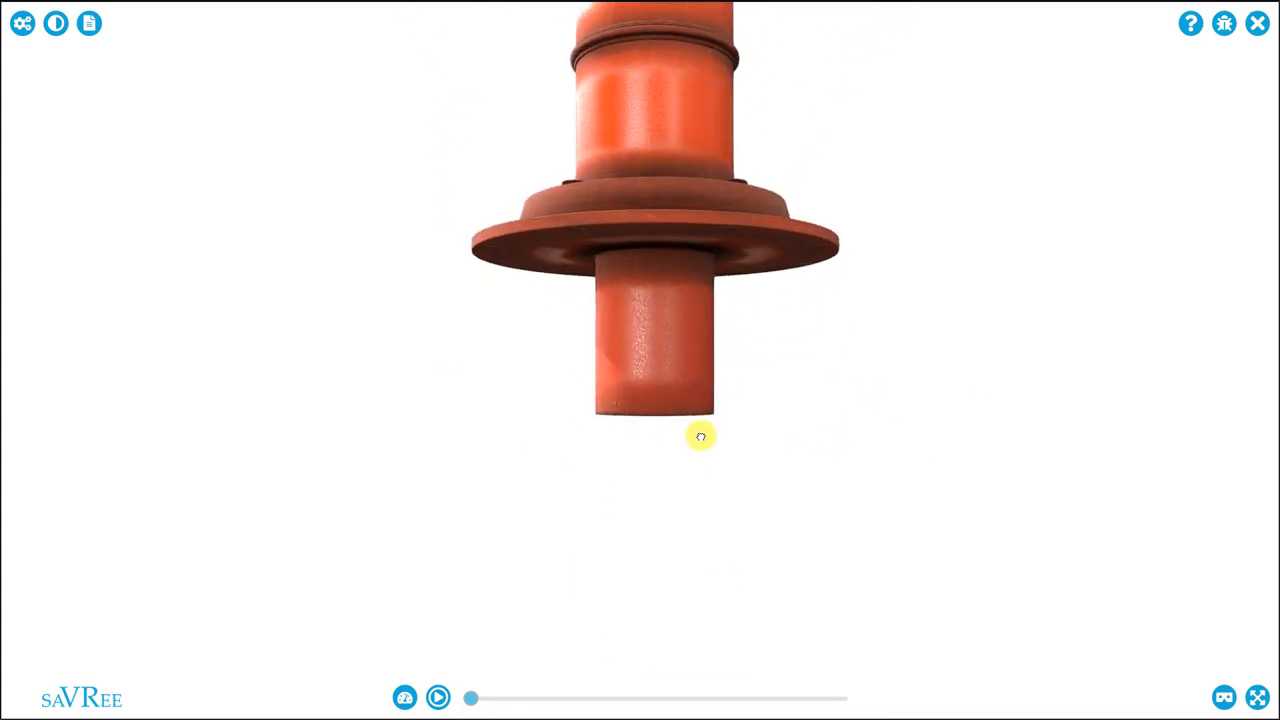
Step: Tilt to view the bottom opening, then flange bolts from above, then cylinder and spout
drag(700, 436, 685, 331)
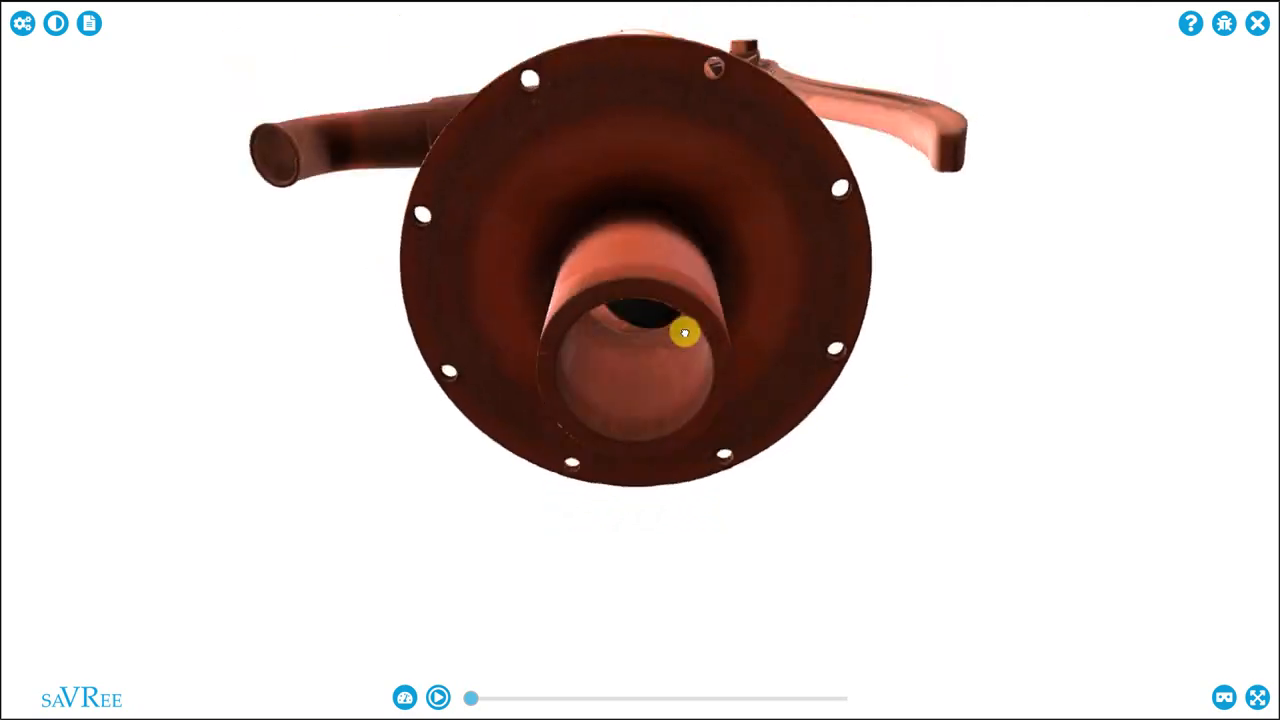
drag(685, 330, 660, 335)
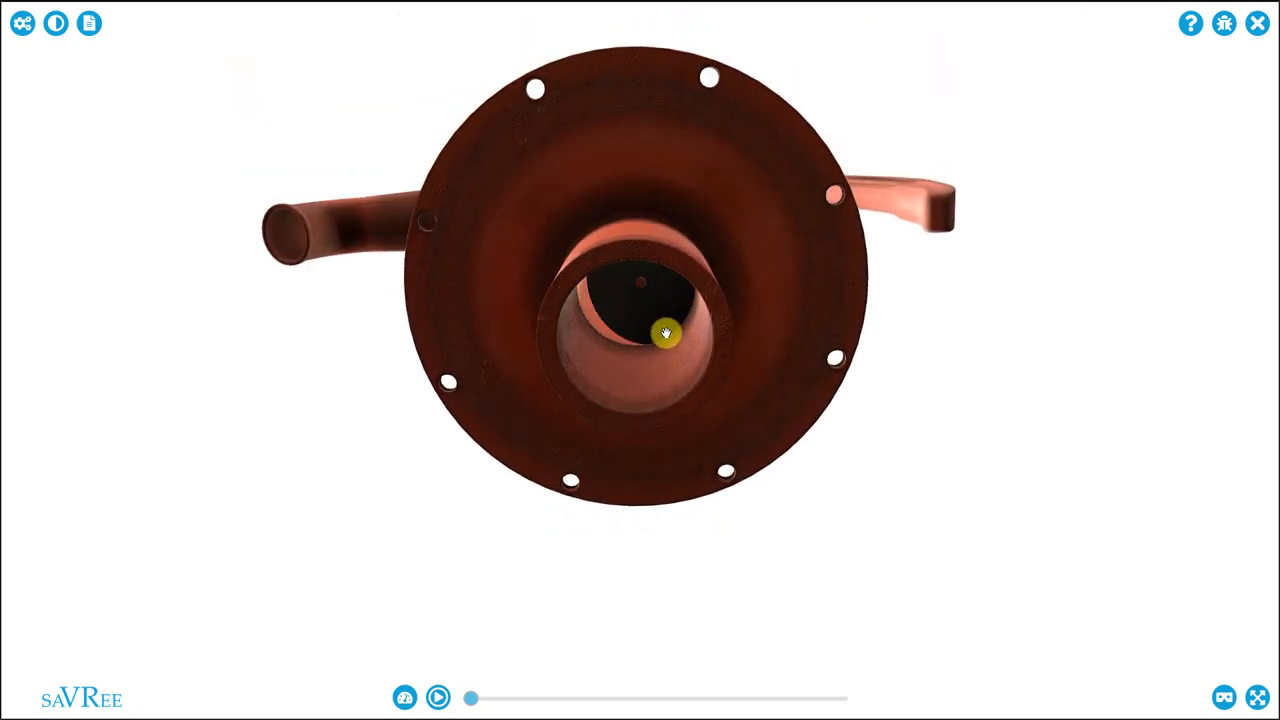
drag(660, 330, 665, 285)
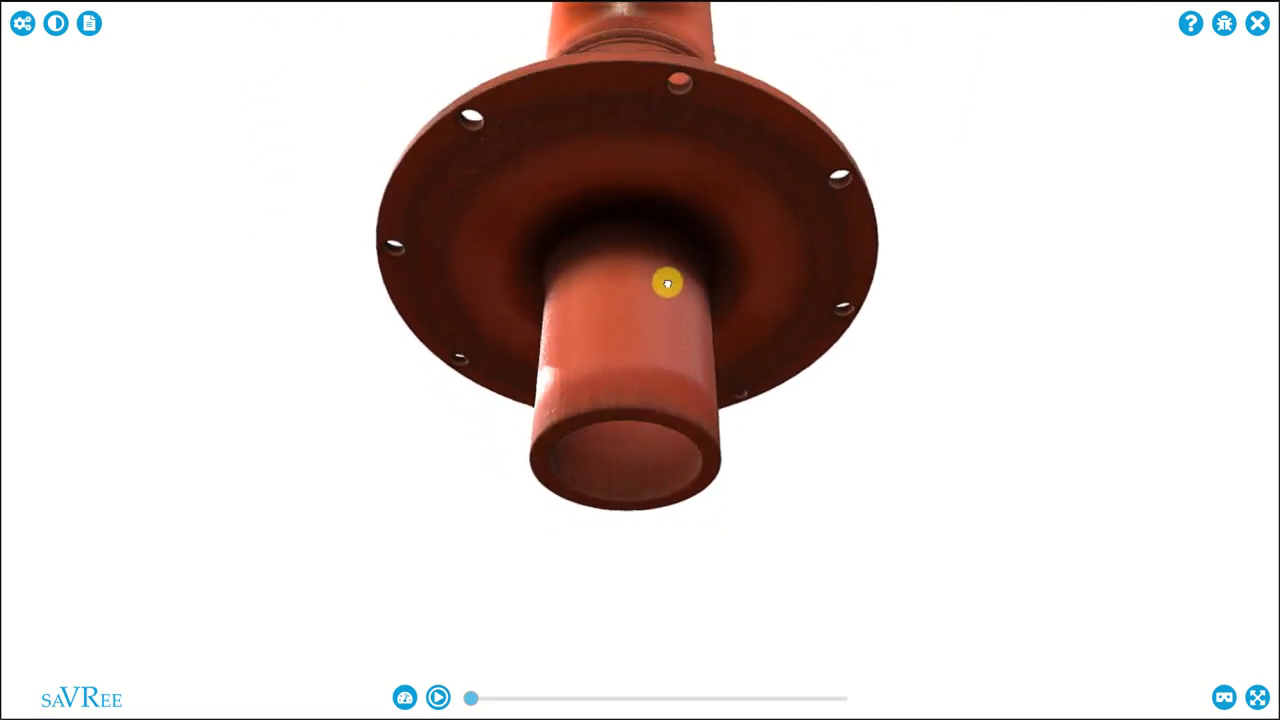
drag(664, 283, 393, 326)
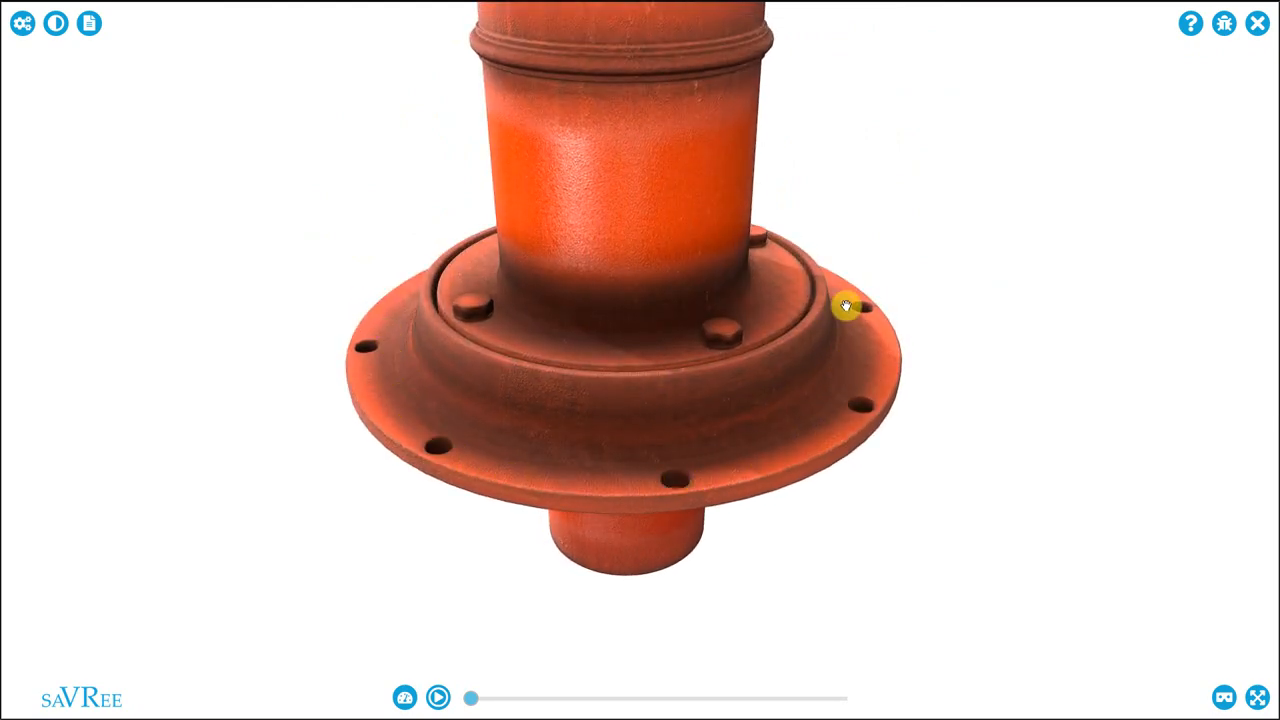
drag(845, 305, 400, 576)
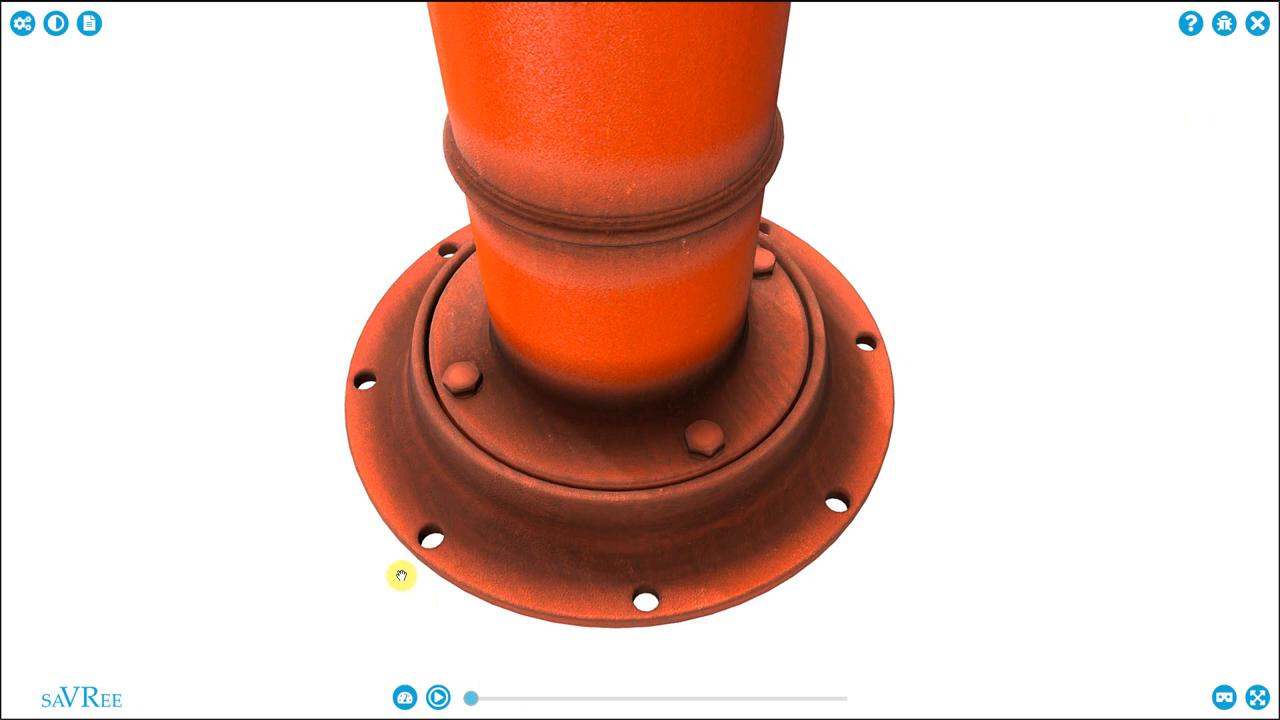
drag(400, 576, 558, 481)
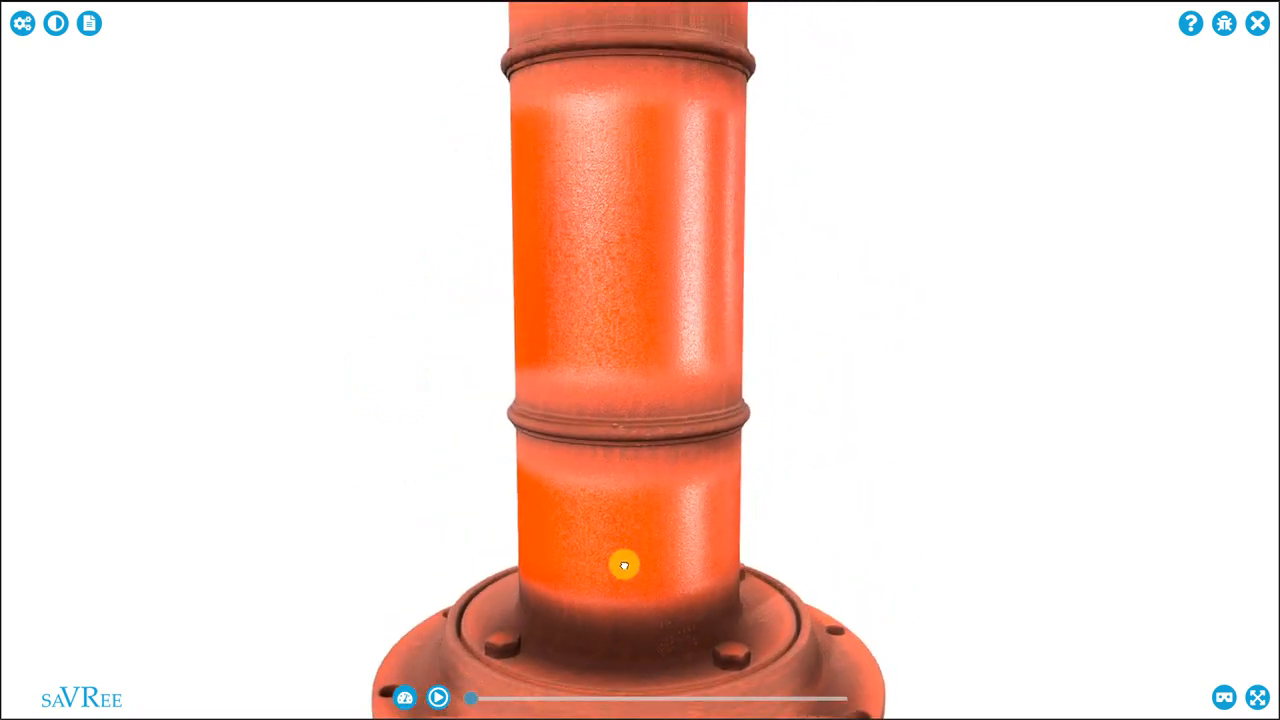
drag(625, 565, 662, 521)
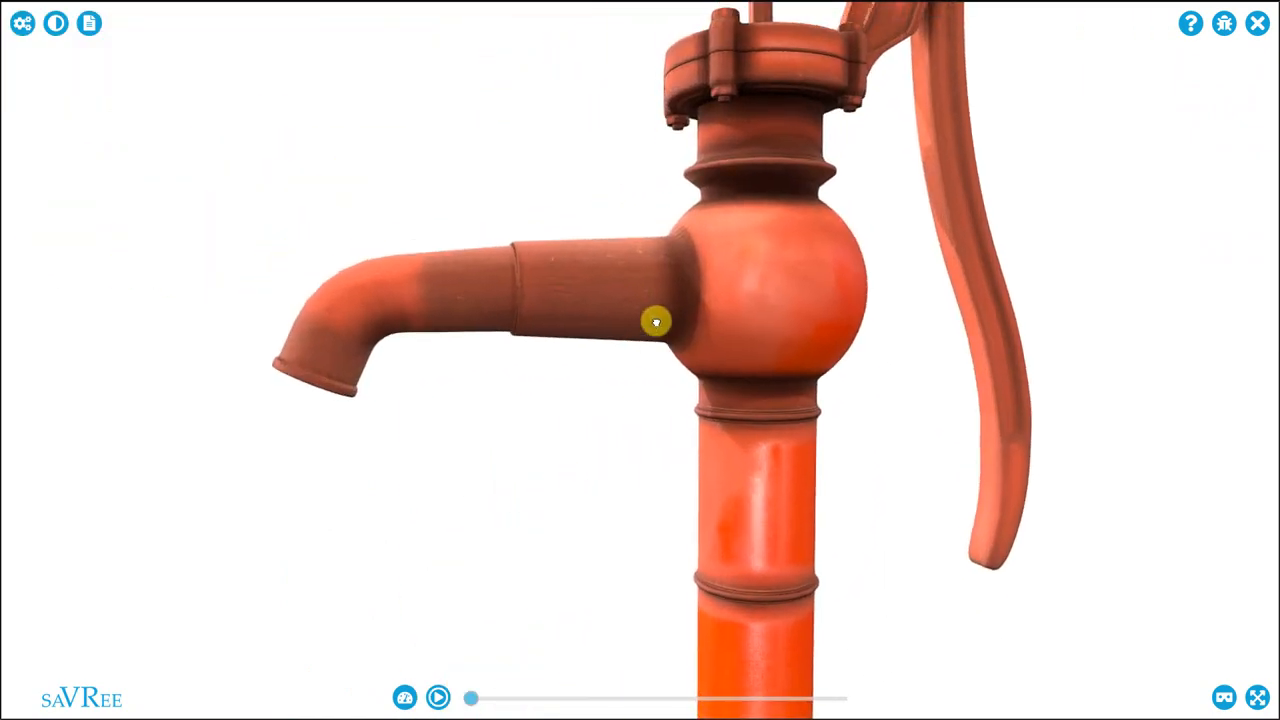
Step: Move from the spout to the slotted cover and handle pivot, then pull back to the whole pump
drag(655, 322, 452, 333)
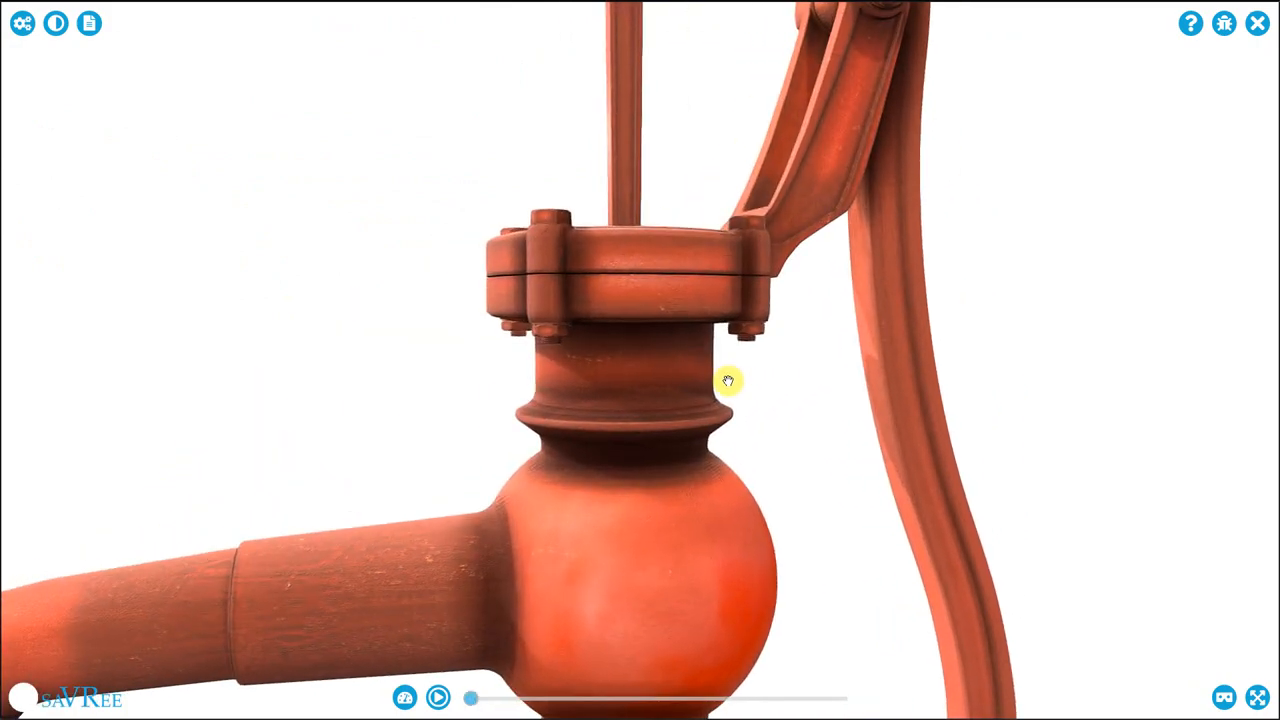
drag(728, 381, 595, 338)
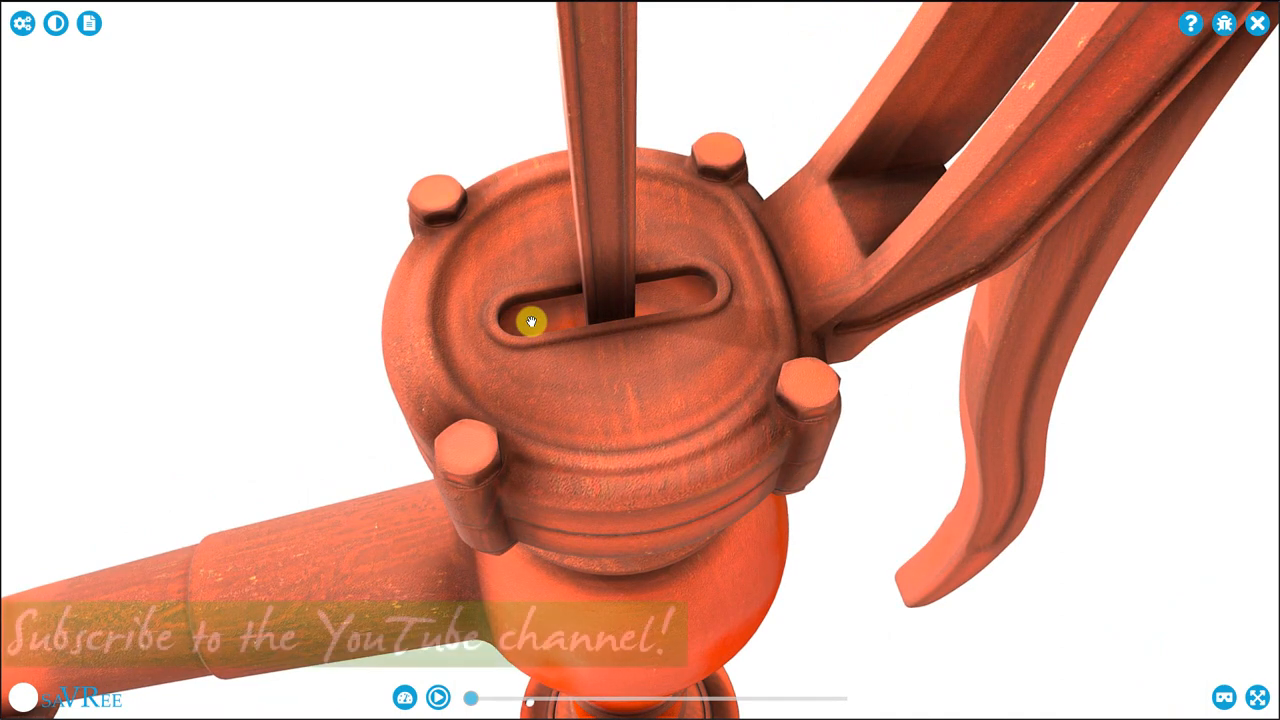
drag(532, 322, 546, 256)
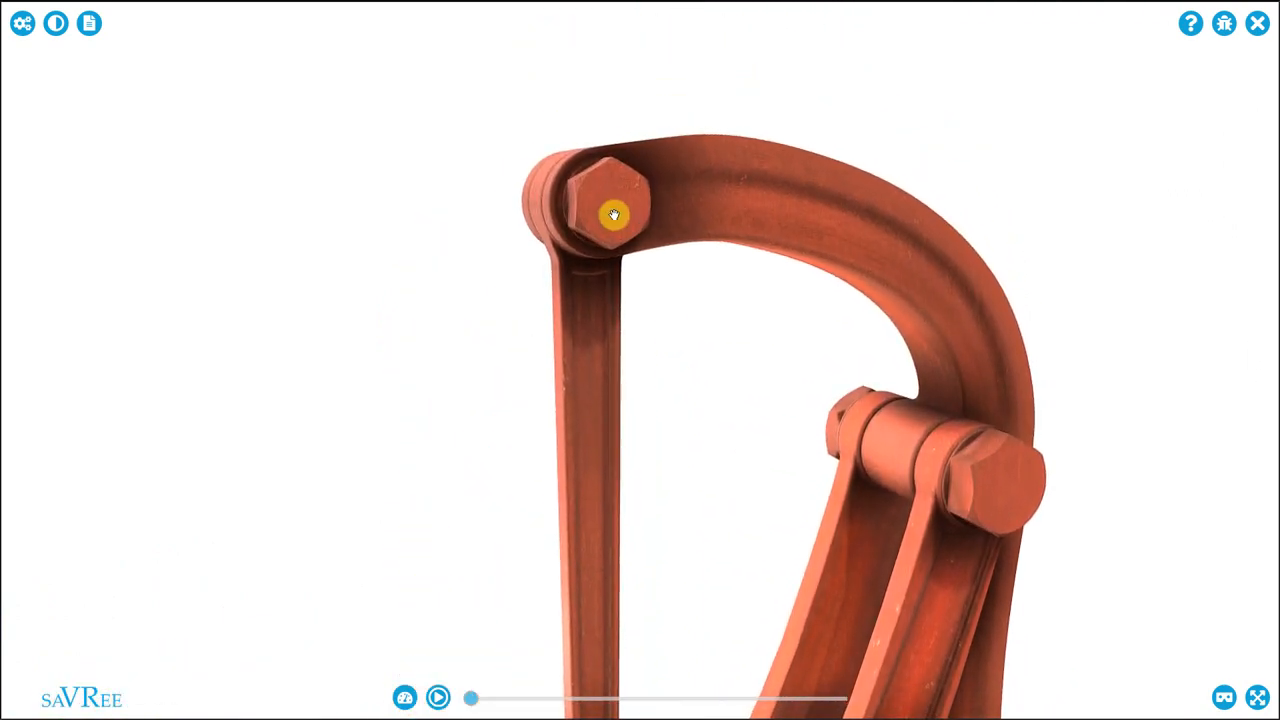
drag(615, 213, 688, 210)
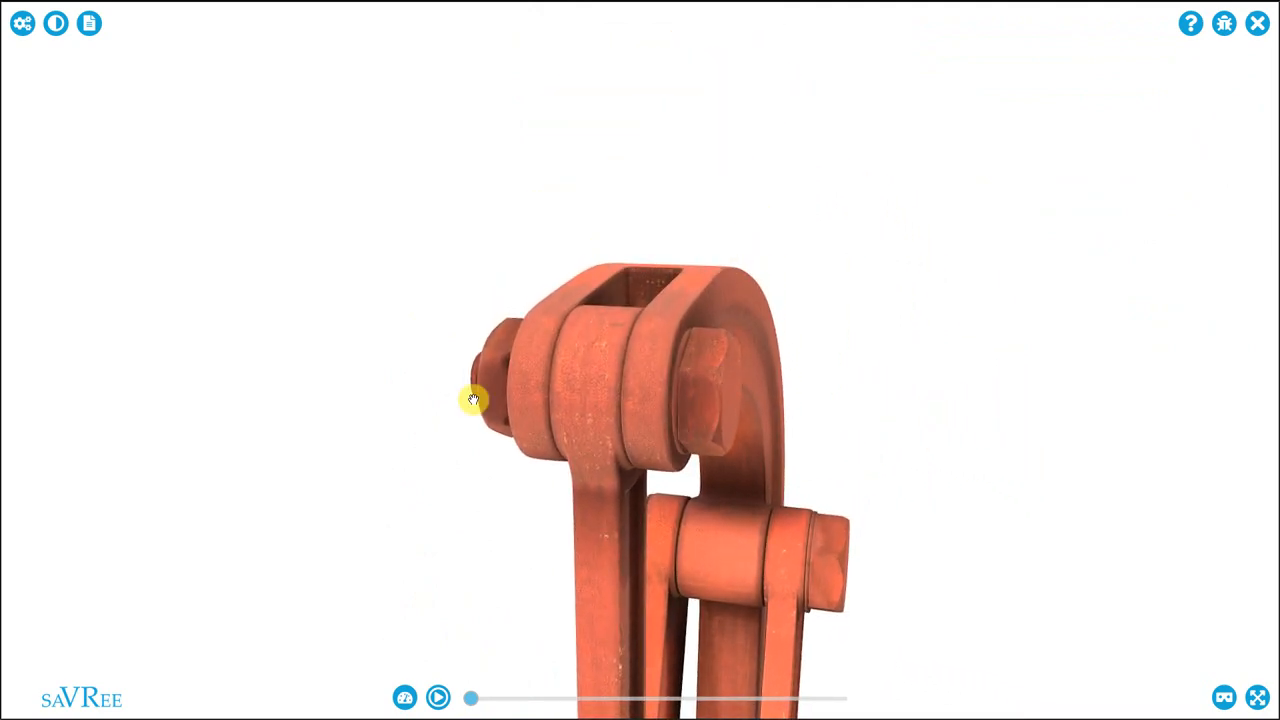
drag(475, 400, 545, 350)
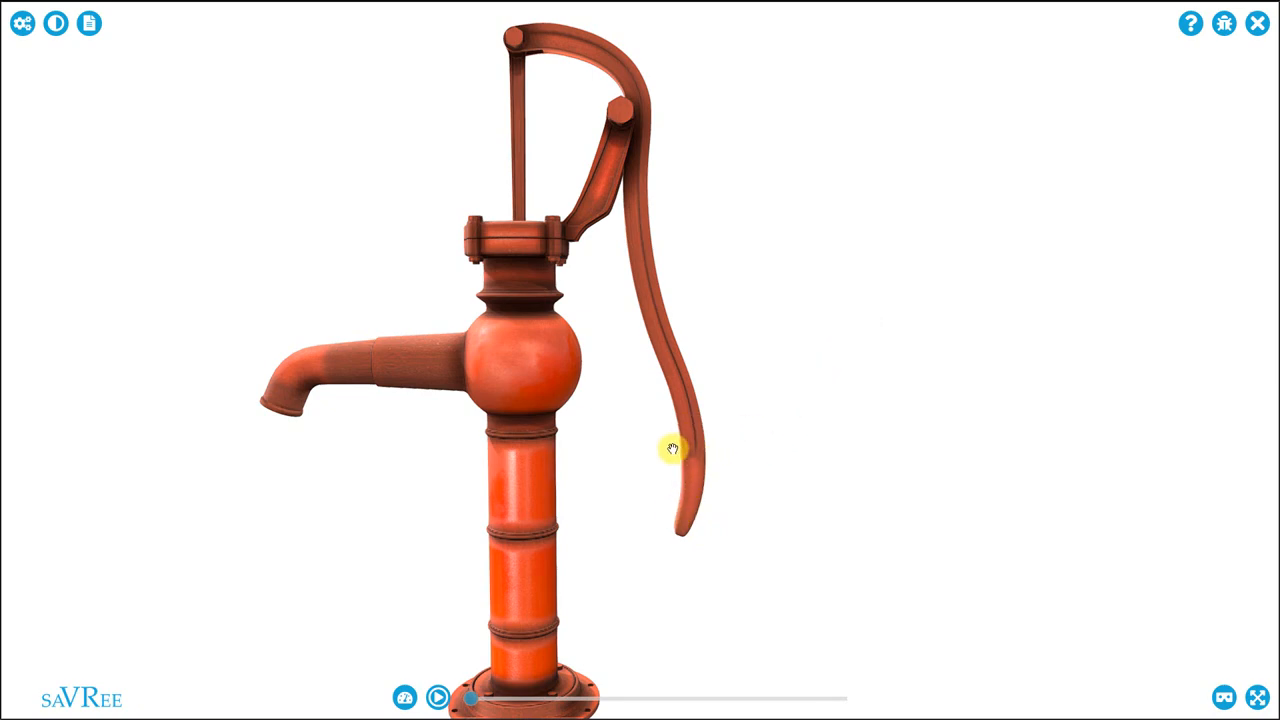
Step: Play the pumping animation so the handle rocks, then pause and toggle it again
click(440, 693)
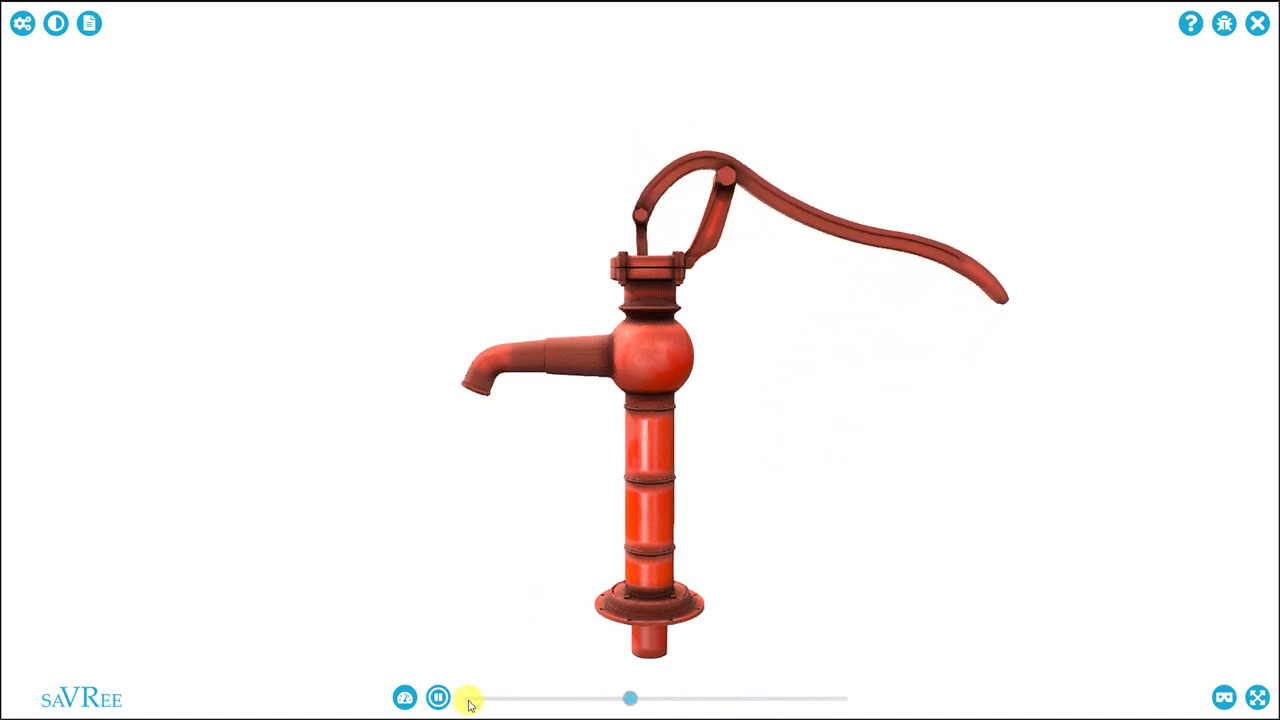
click(437, 696)
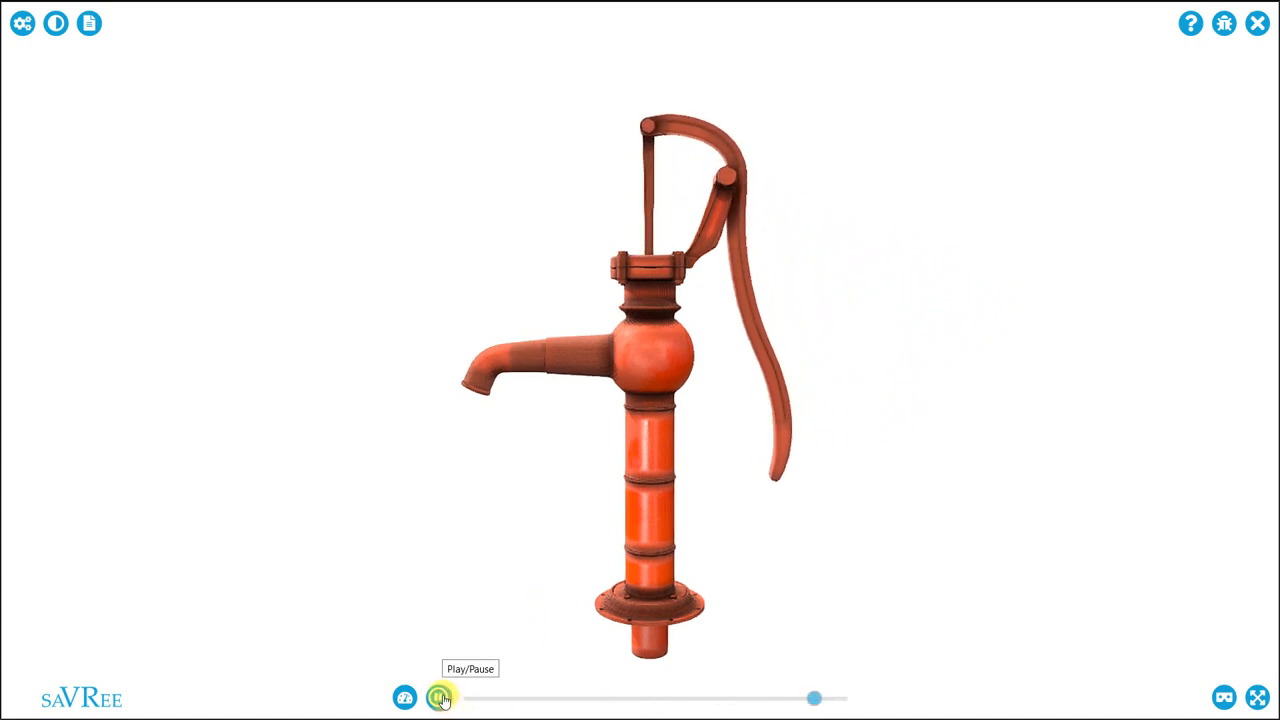
click(438, 696)
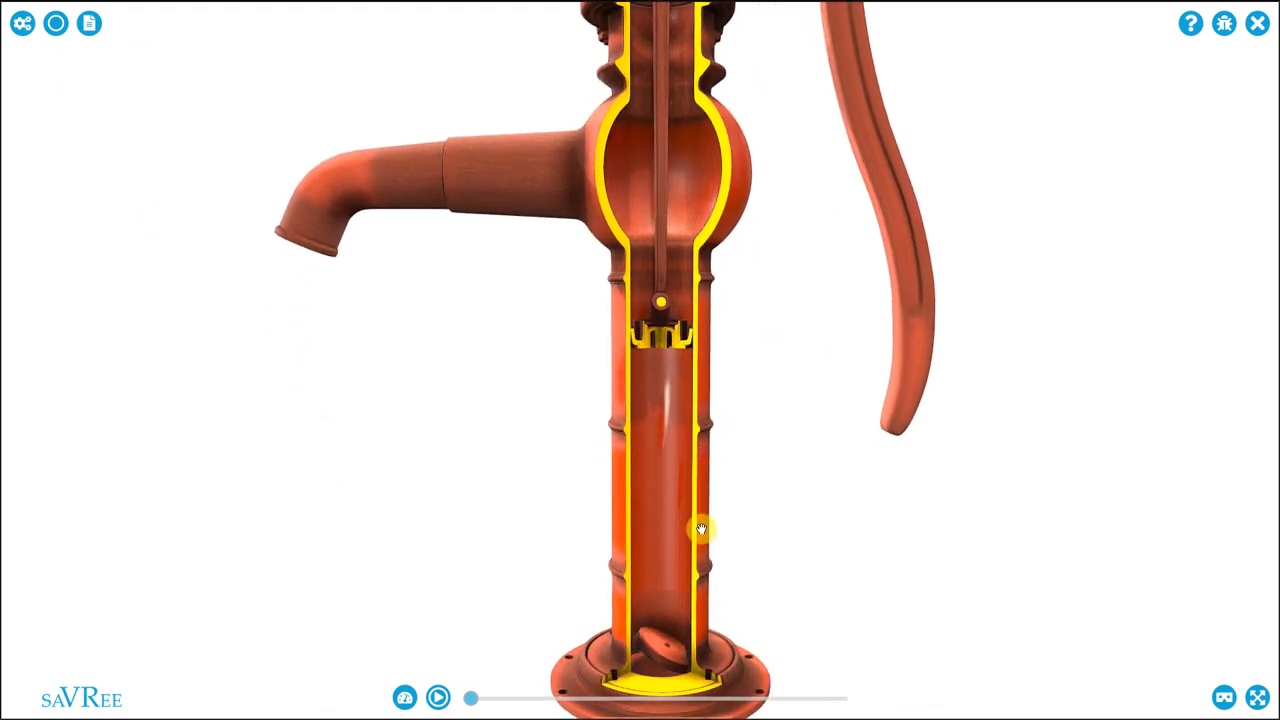
Step: Orbit the cut-away section to inspect the pump's internal parts
drag(700, 530, 685, 490)
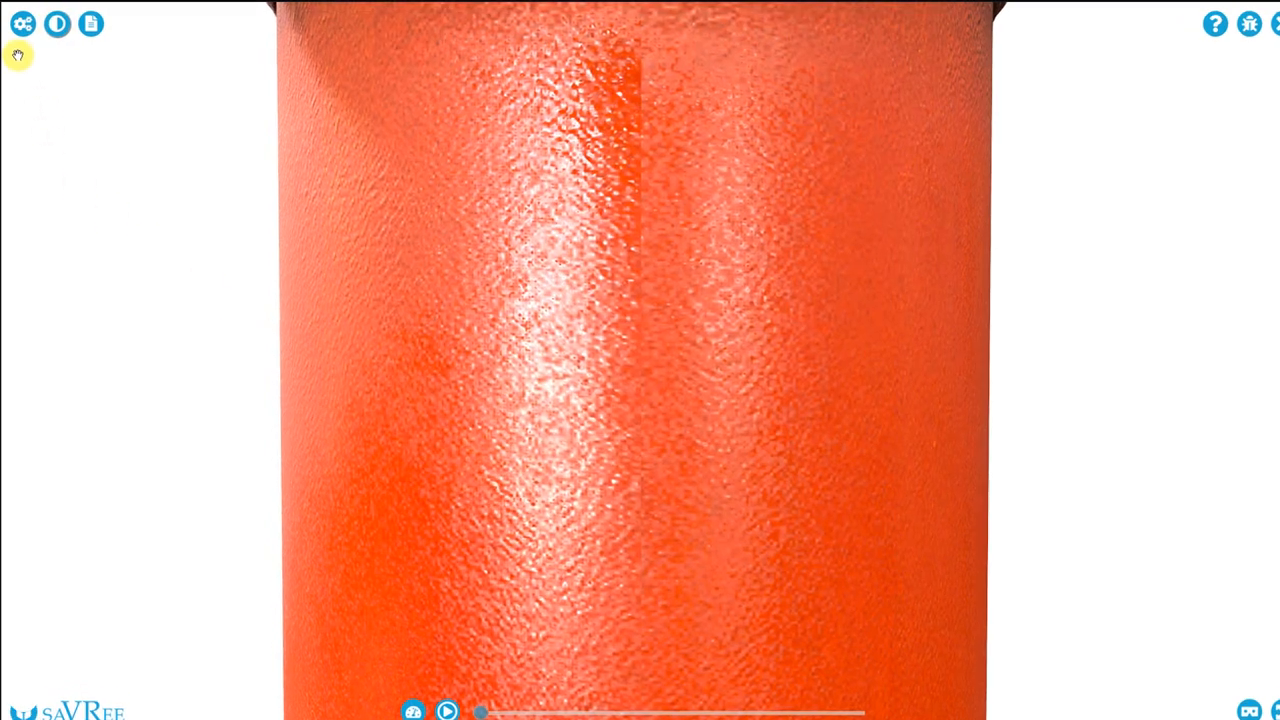
Step: Hide a part from the parts list and orbit to face the leather cup
click(31, 26)
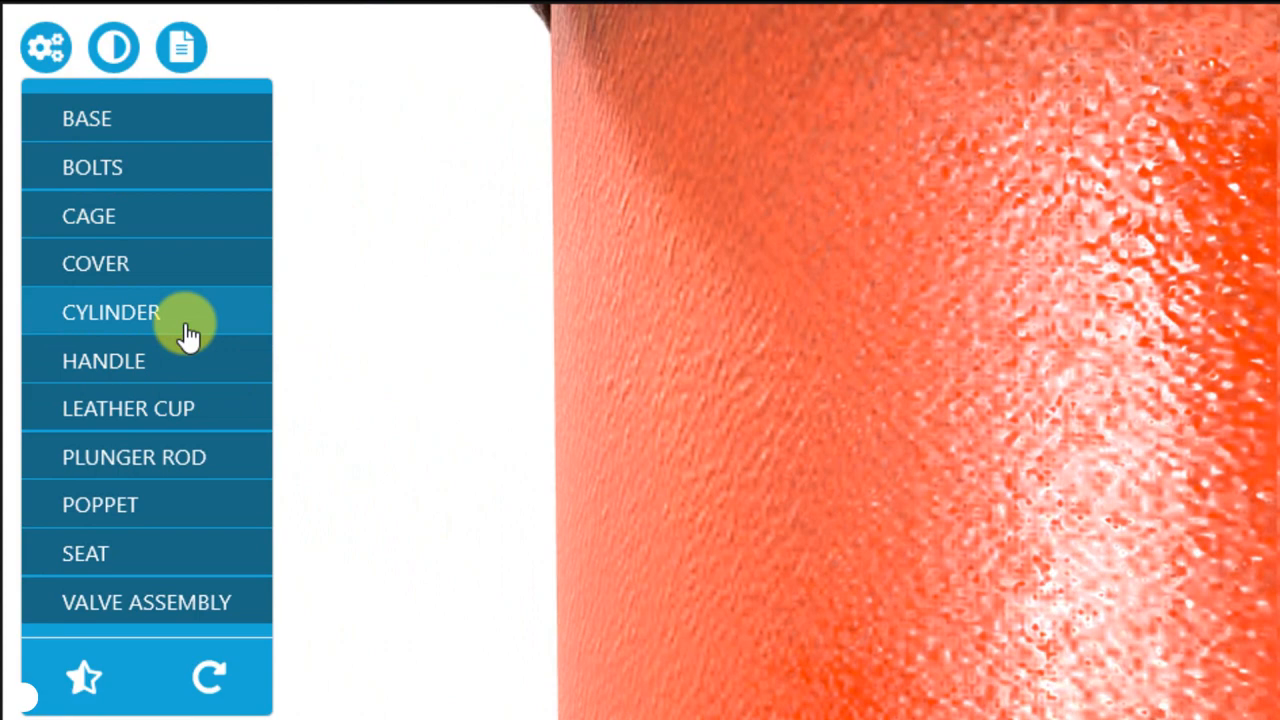
click(112, 312)
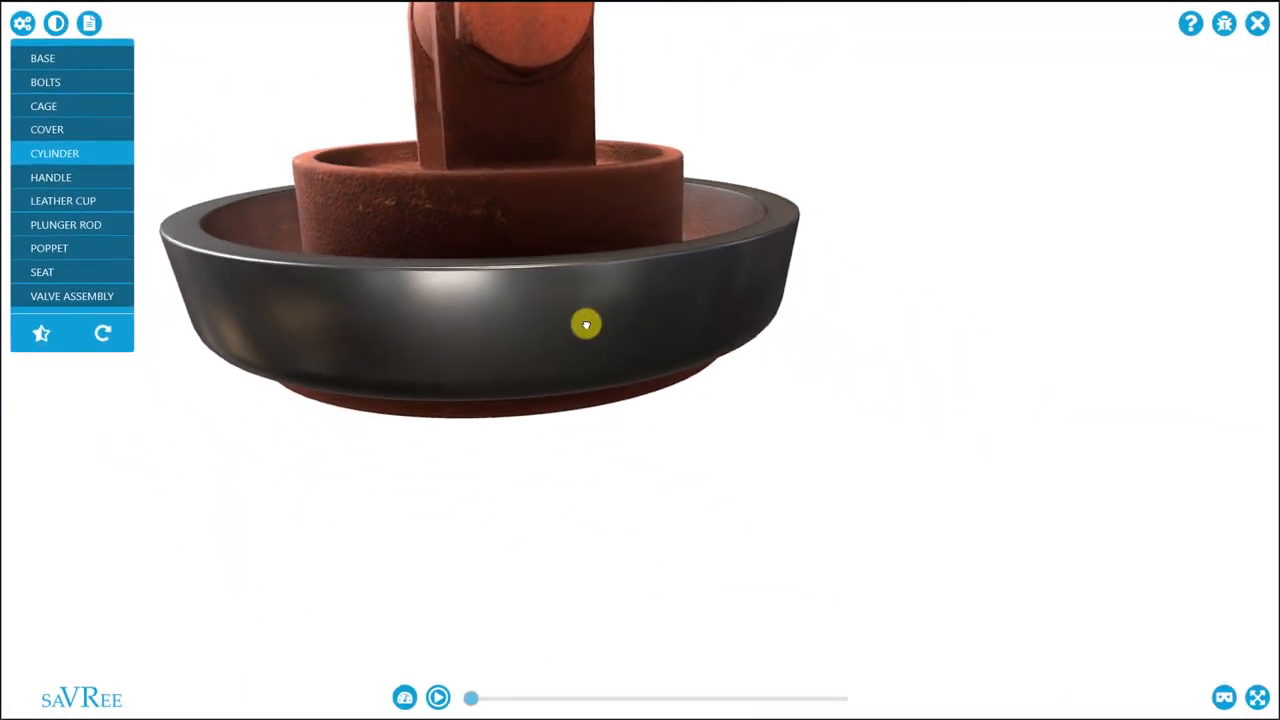
drag(587, 323, 493, 465)
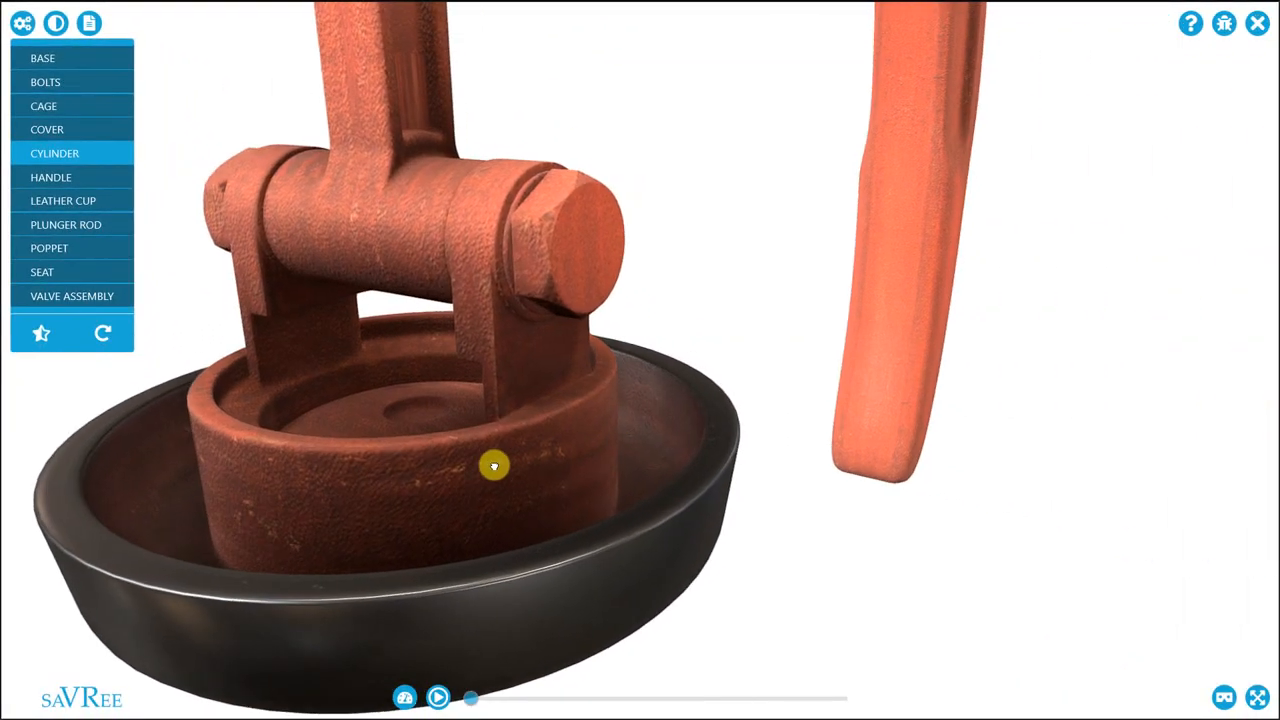
drag(493, 465, 727, 559)
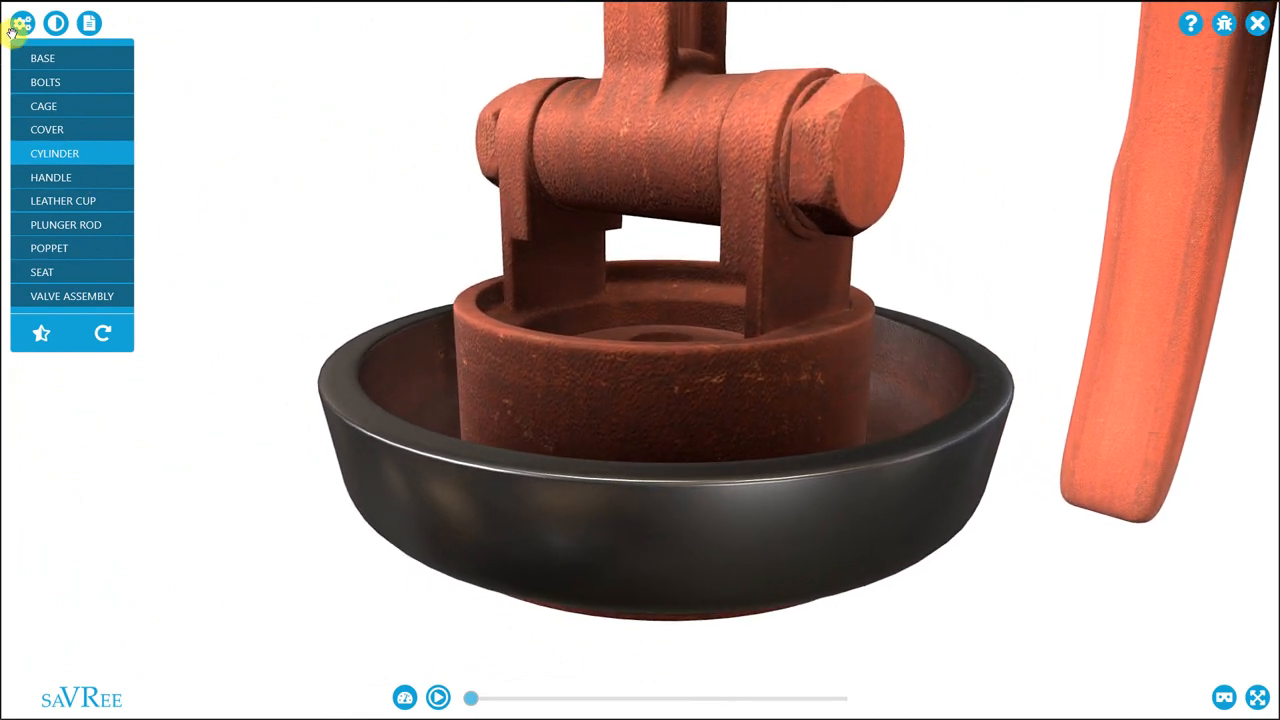
Step: Close the parts list and orbit to view the cup and rod joint from the front
click(23, 24)
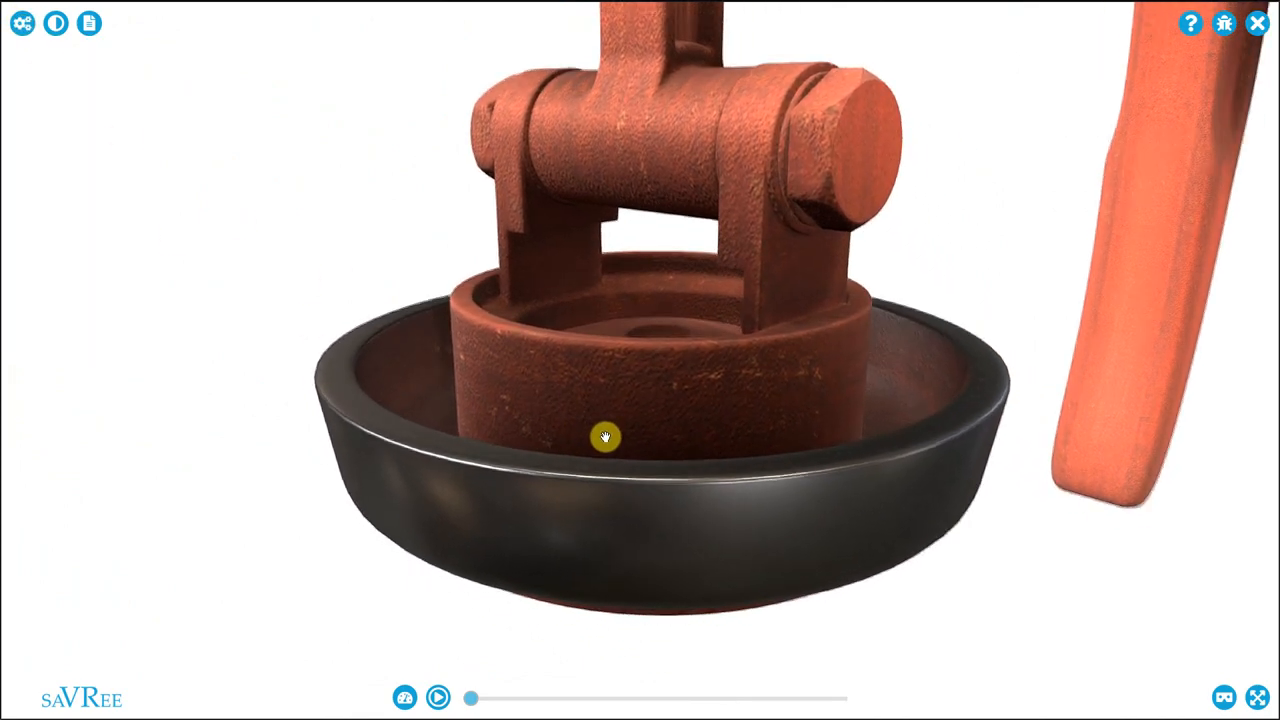
drag(604, 437, 604, 443)
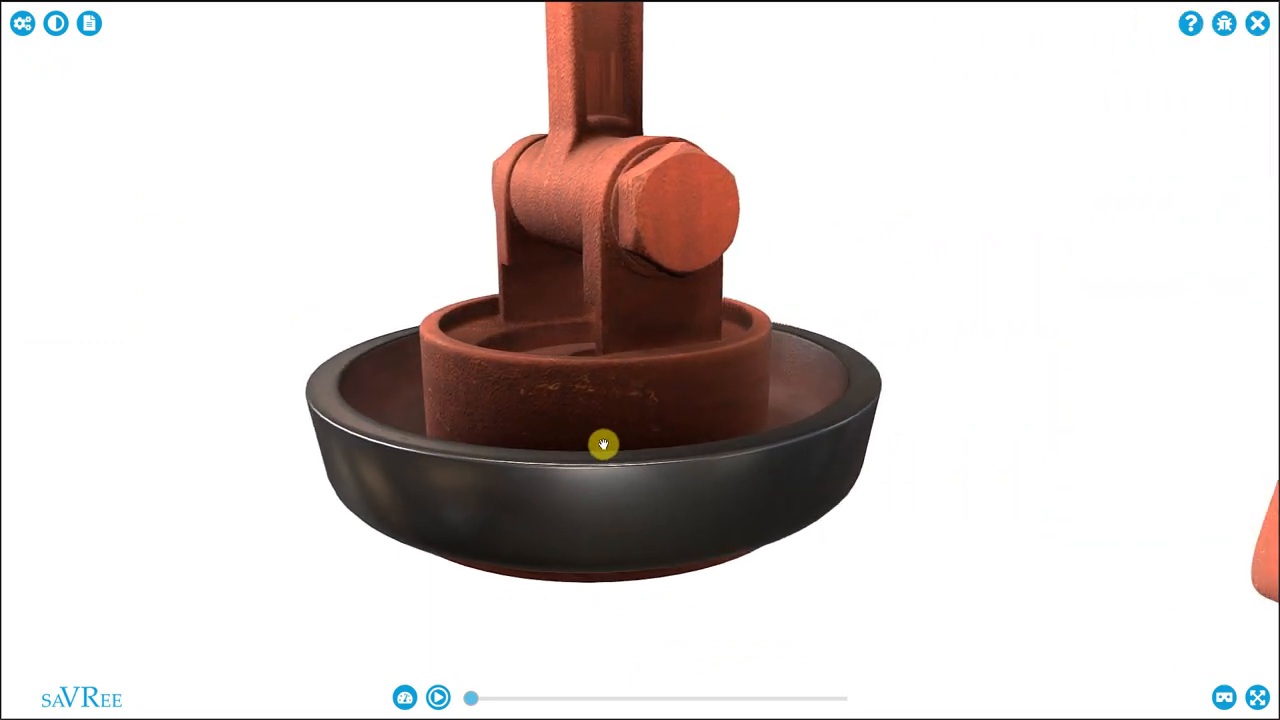
drag(603, 443, 627, 521)
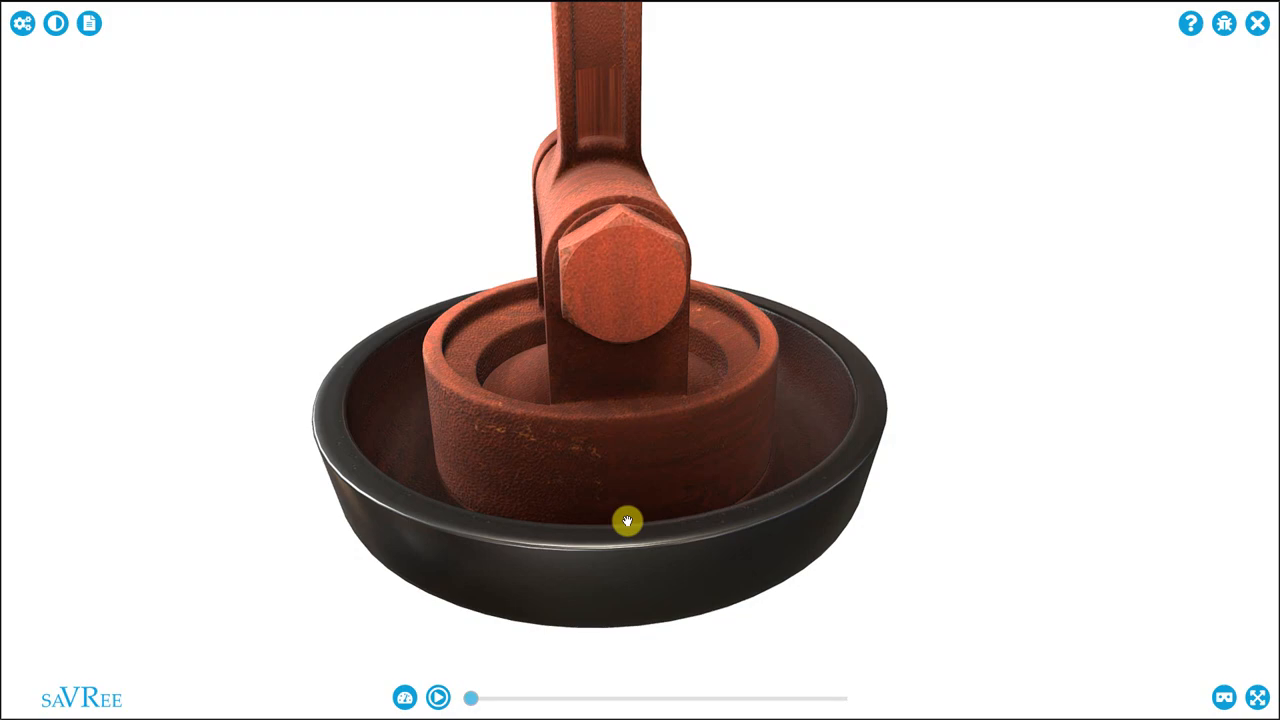
Step: Hide more inner parts from the parts list, then orbit around the exposed threaded piece
click(23, 23)
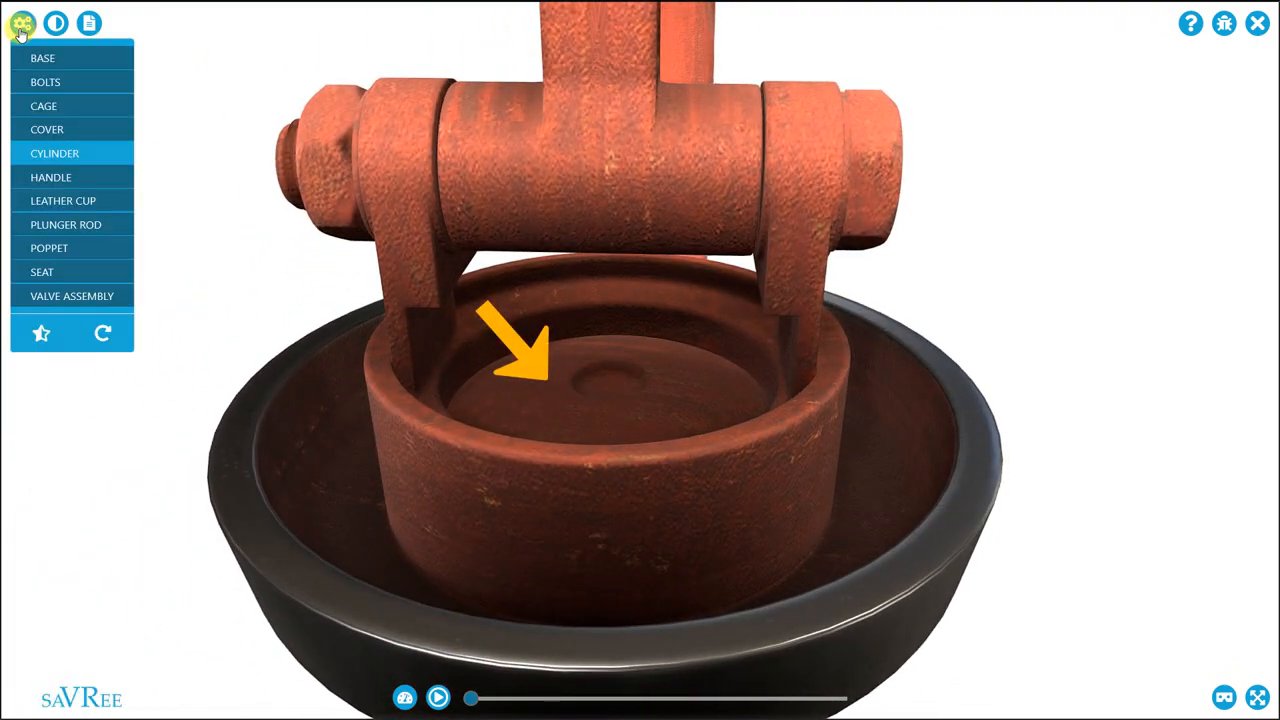
click(47, 129)
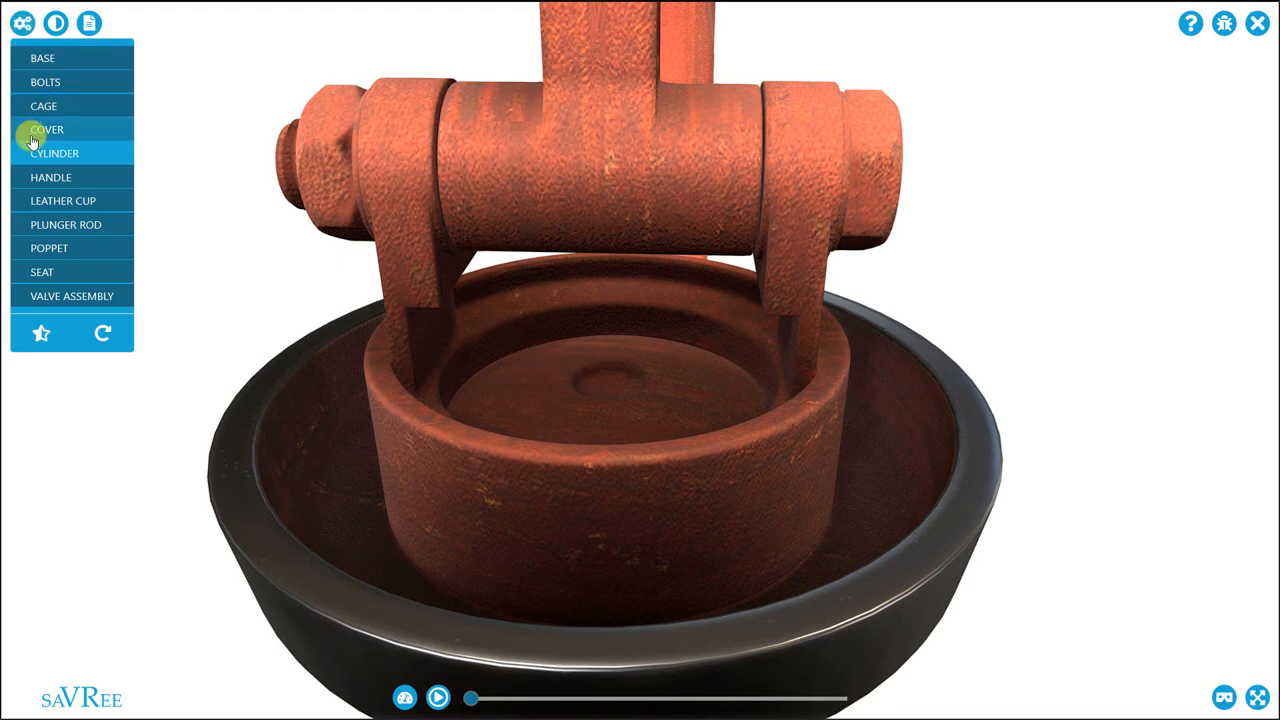
click(42, 272)
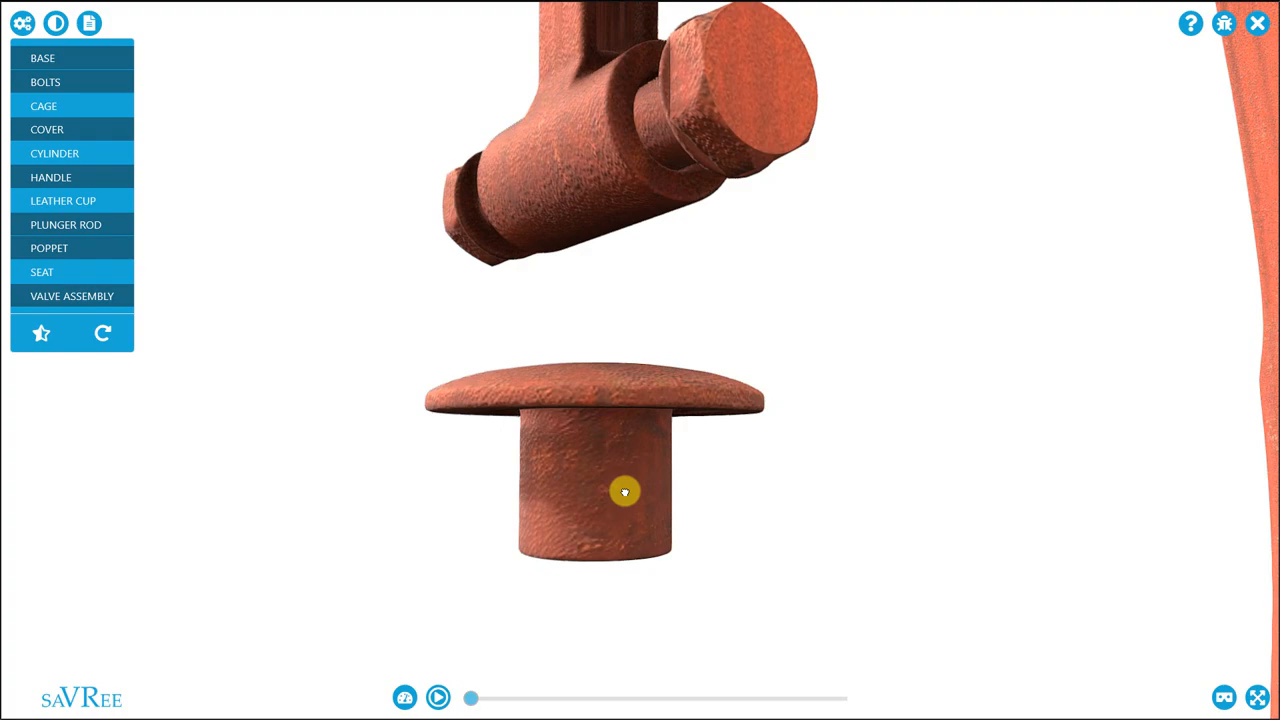
drag(624, 491, 824, 491)
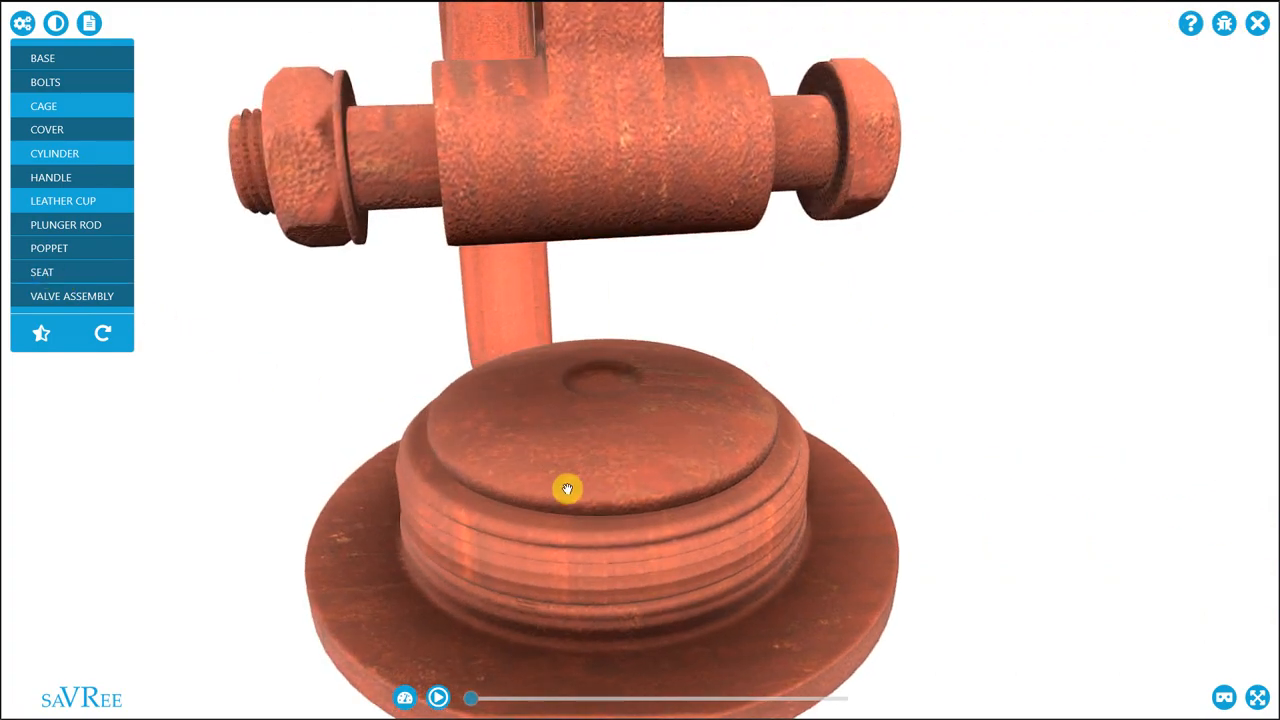
drag(567, 489, 641, 485)
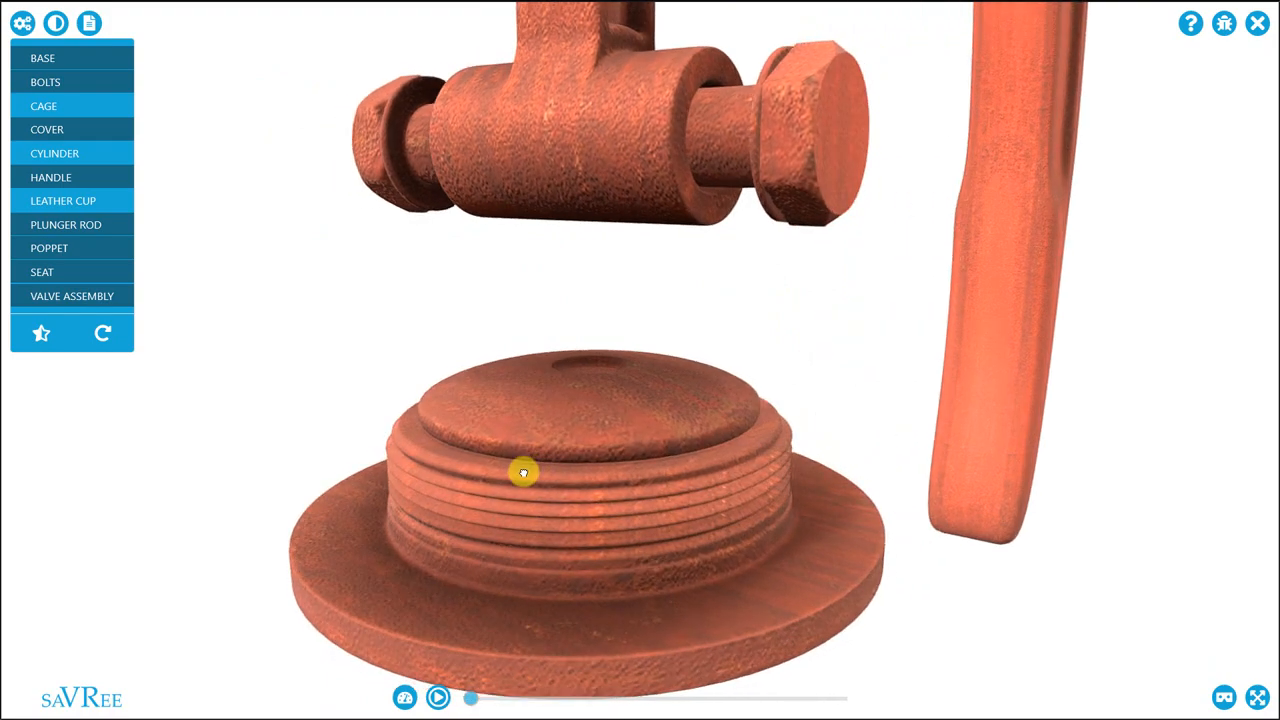
drag(524, 471, 606, 470)
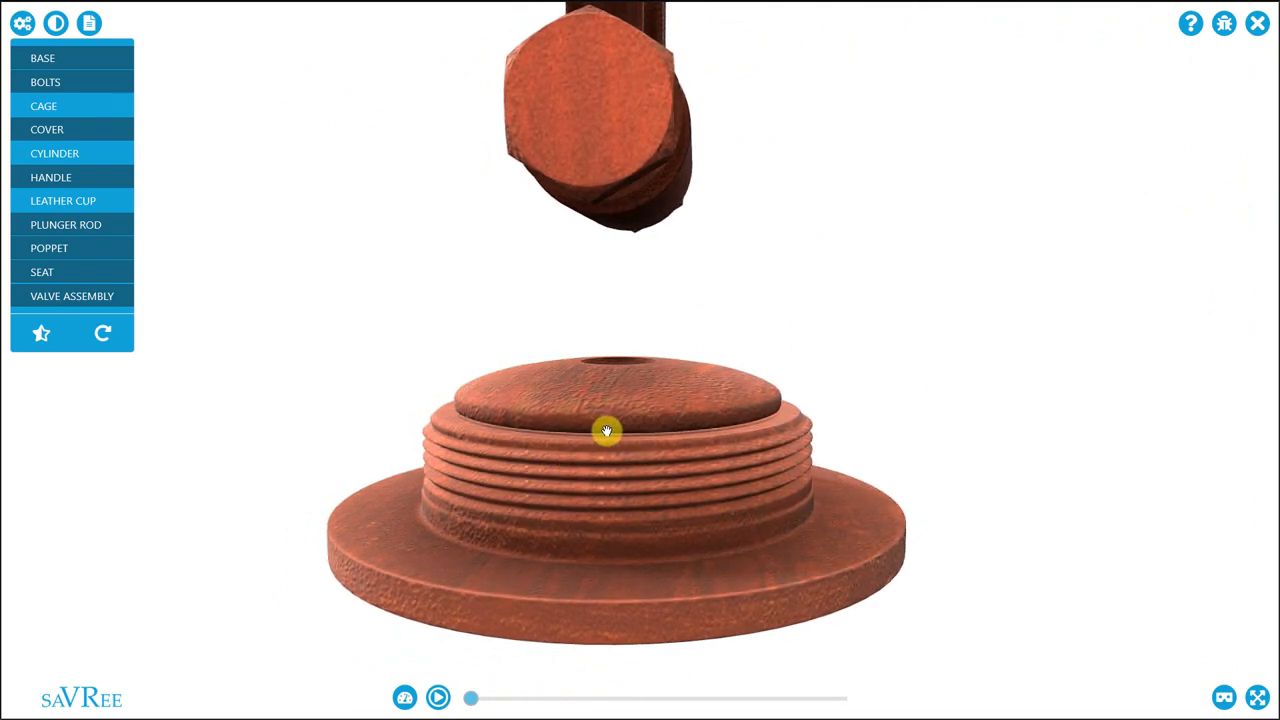
Step: Show the hidden valve parts again and zoom in on the pump body
click(48, 106)
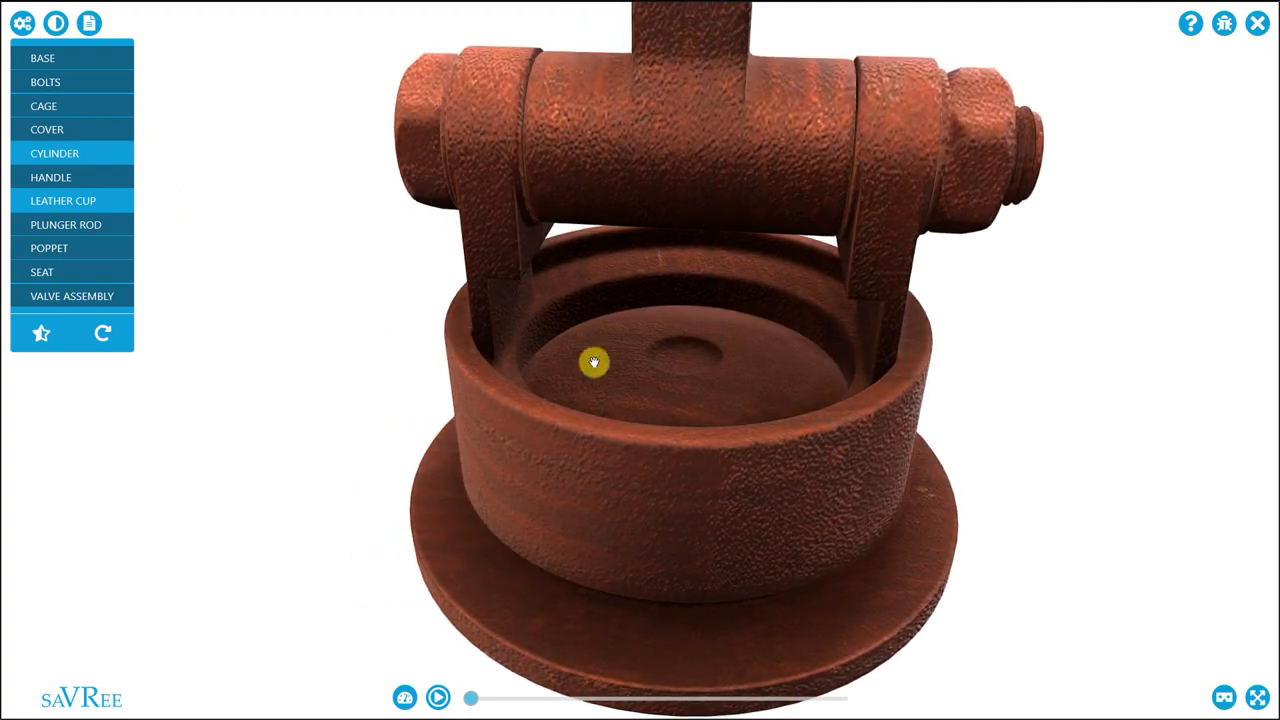
drag(594, 362, 726, 352)
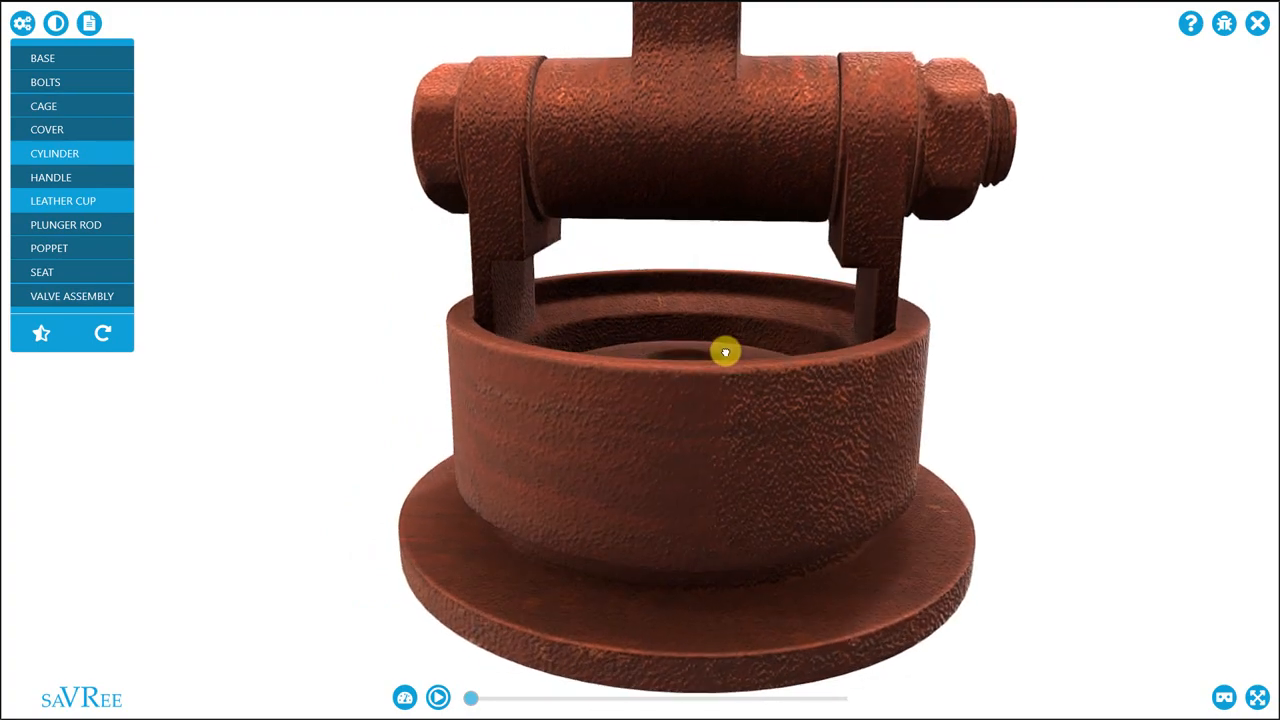
drag(725, 352, 700, 337)
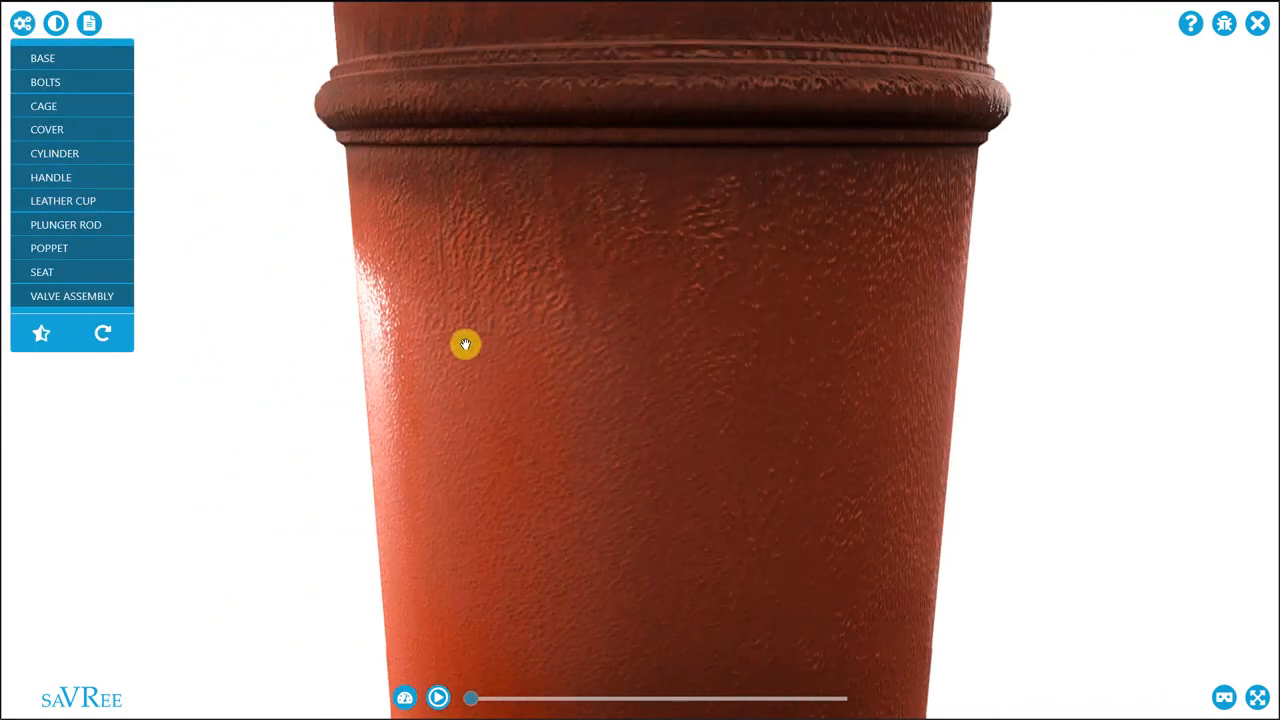
Step: Hide CYLINDER and orbit up the plunger rod past the bolted cover to the handle
click(54, 153)
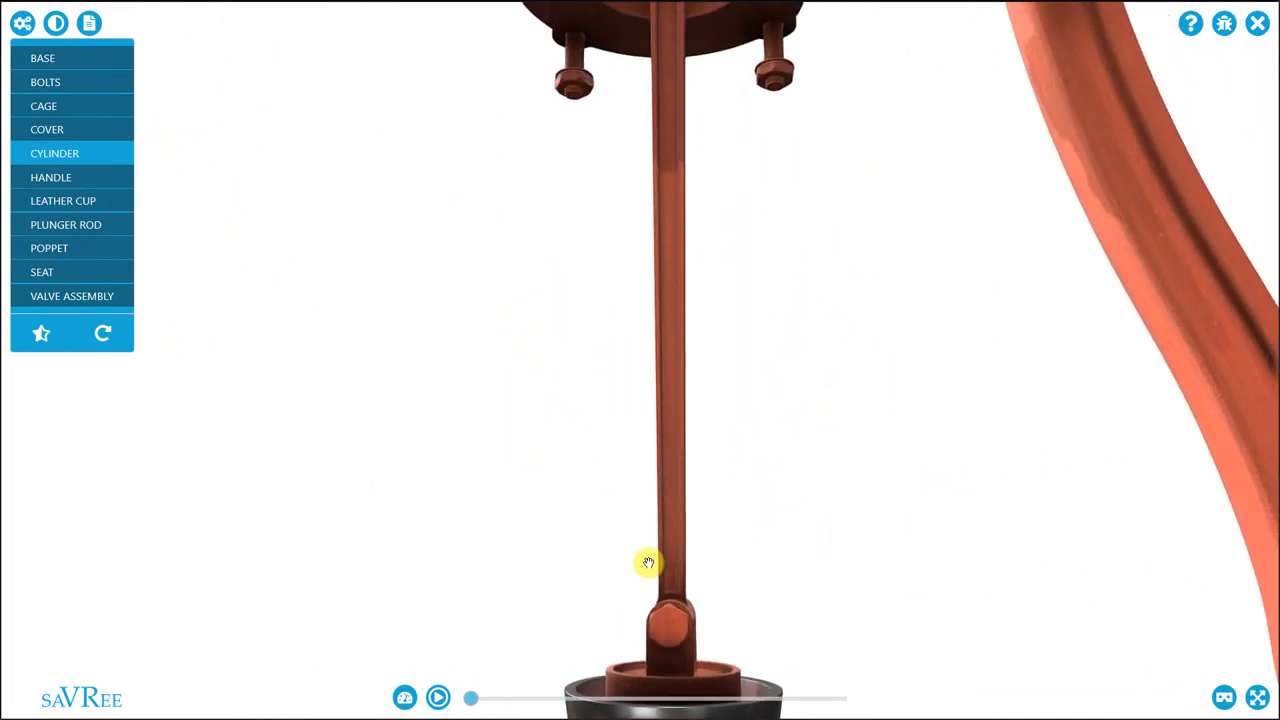
drag(648, 563, 608, 459)
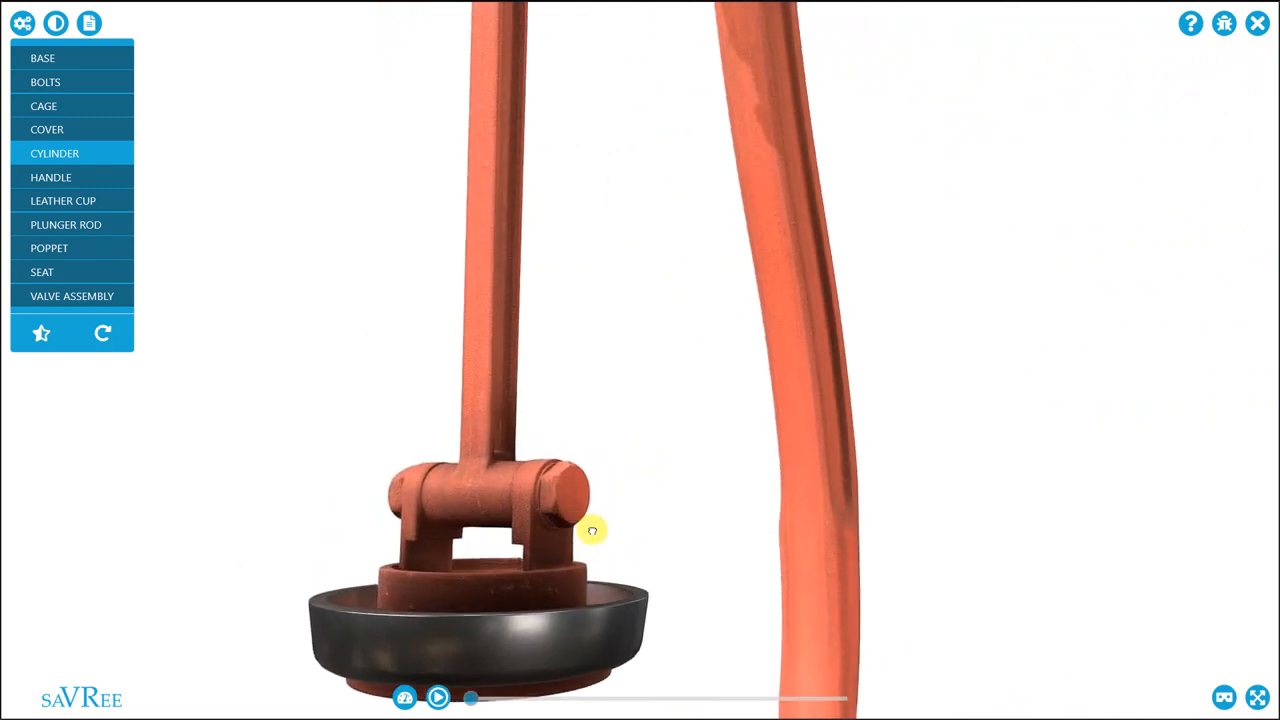
drag(592, 530, 638, 375)
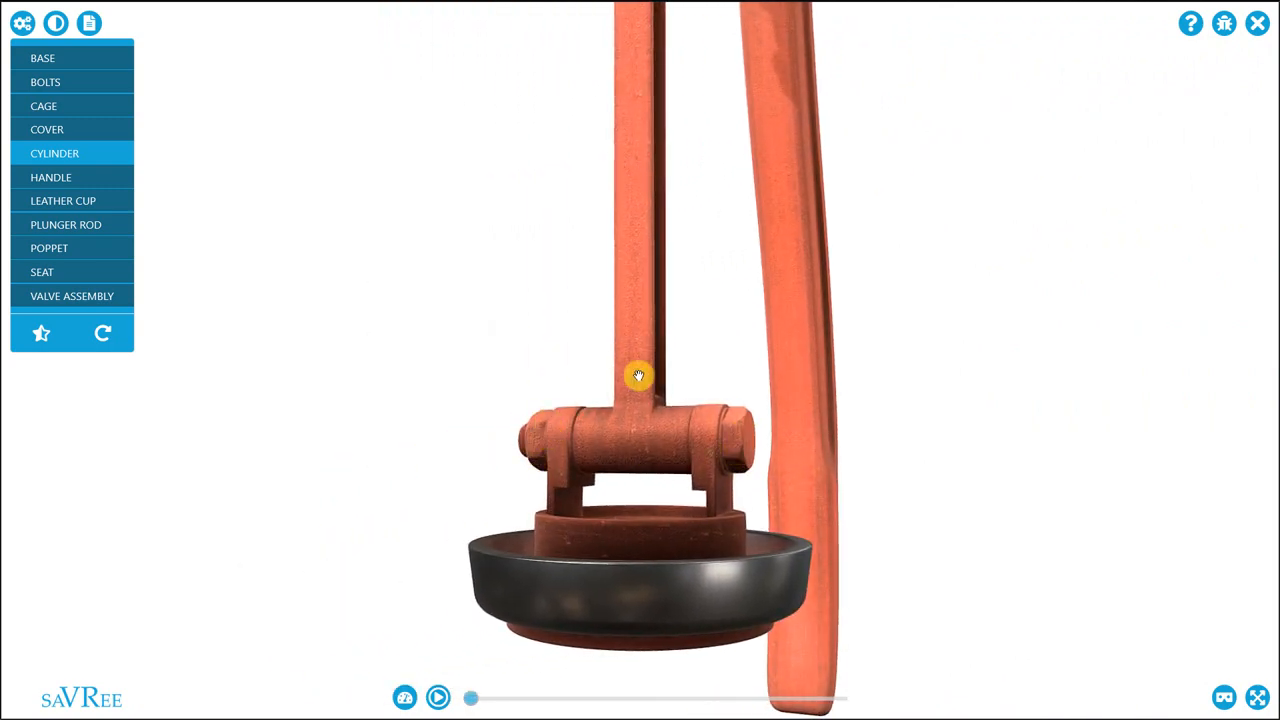
drag(638, 375, 676, 507)
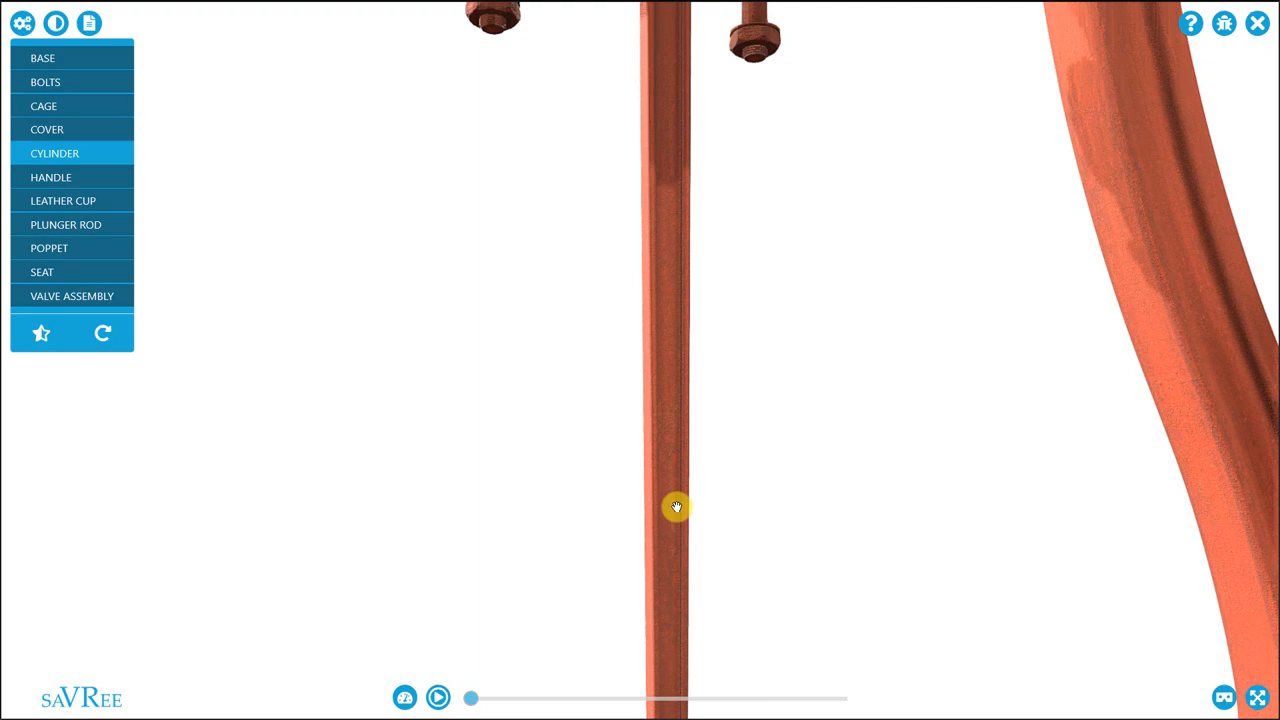
drag(676, 507, 641, 338)
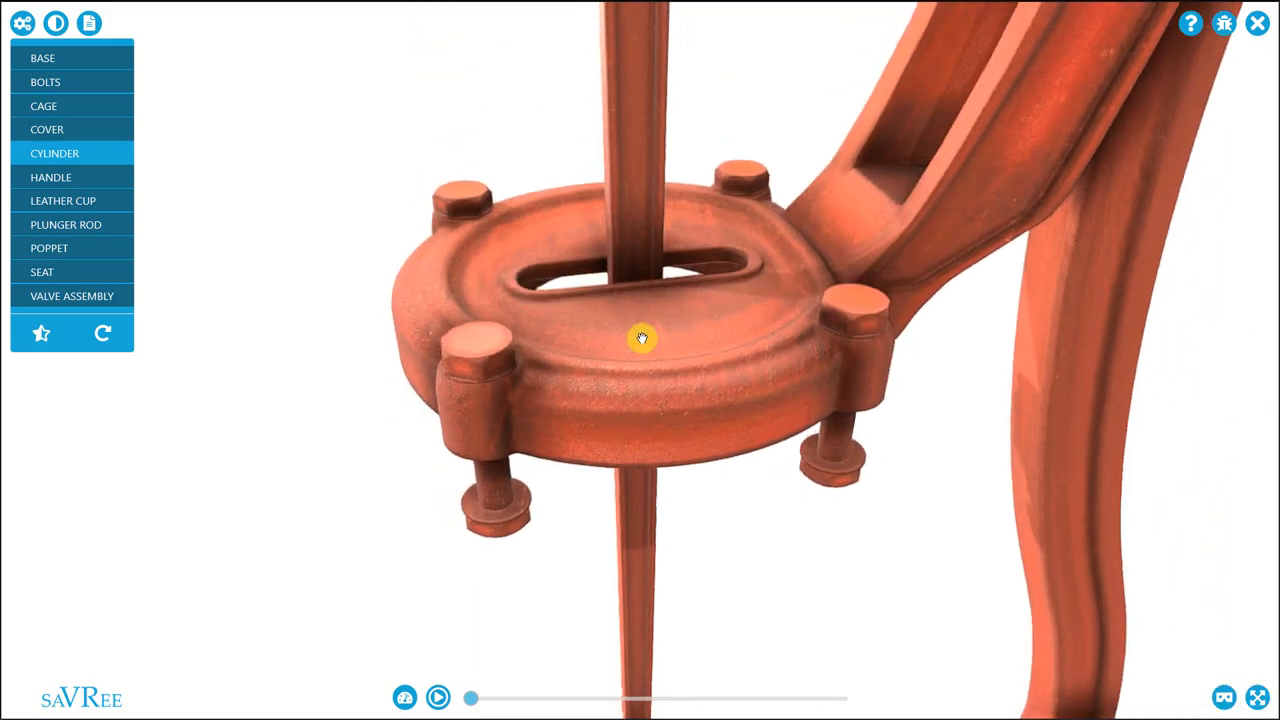
drag(642, 338, 575, 415)
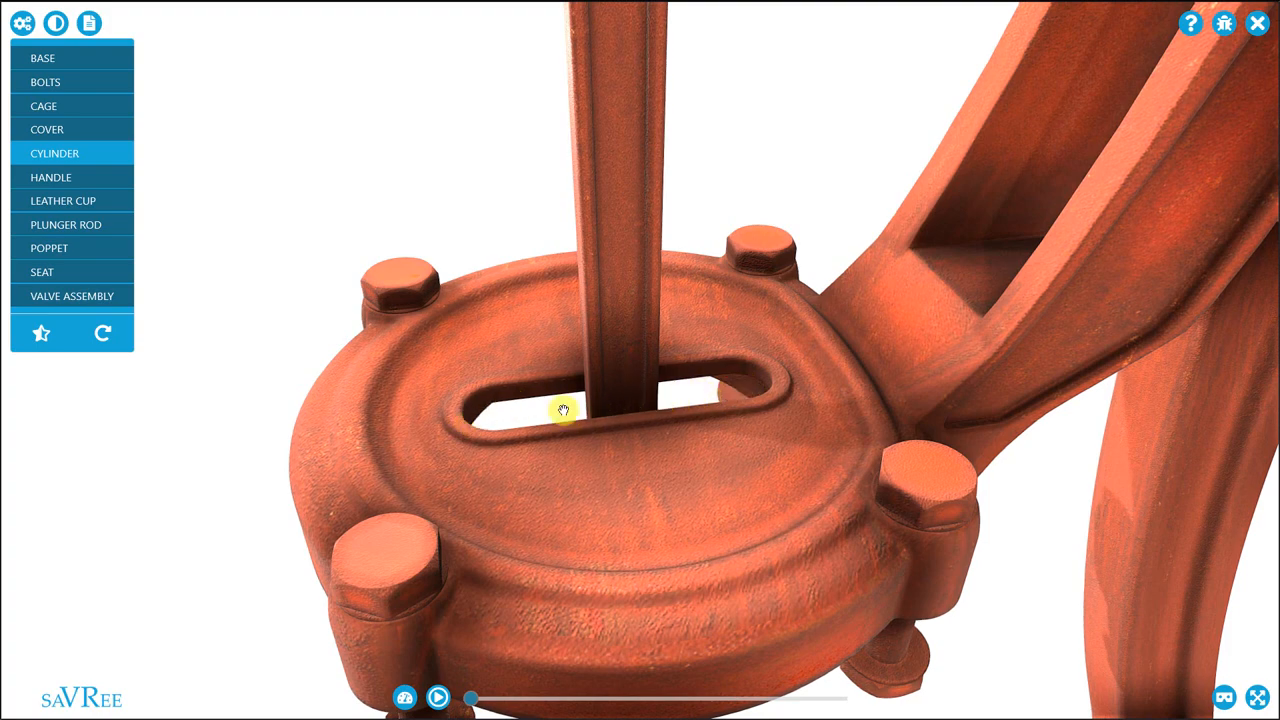
drag(560, 410, 630, 490)
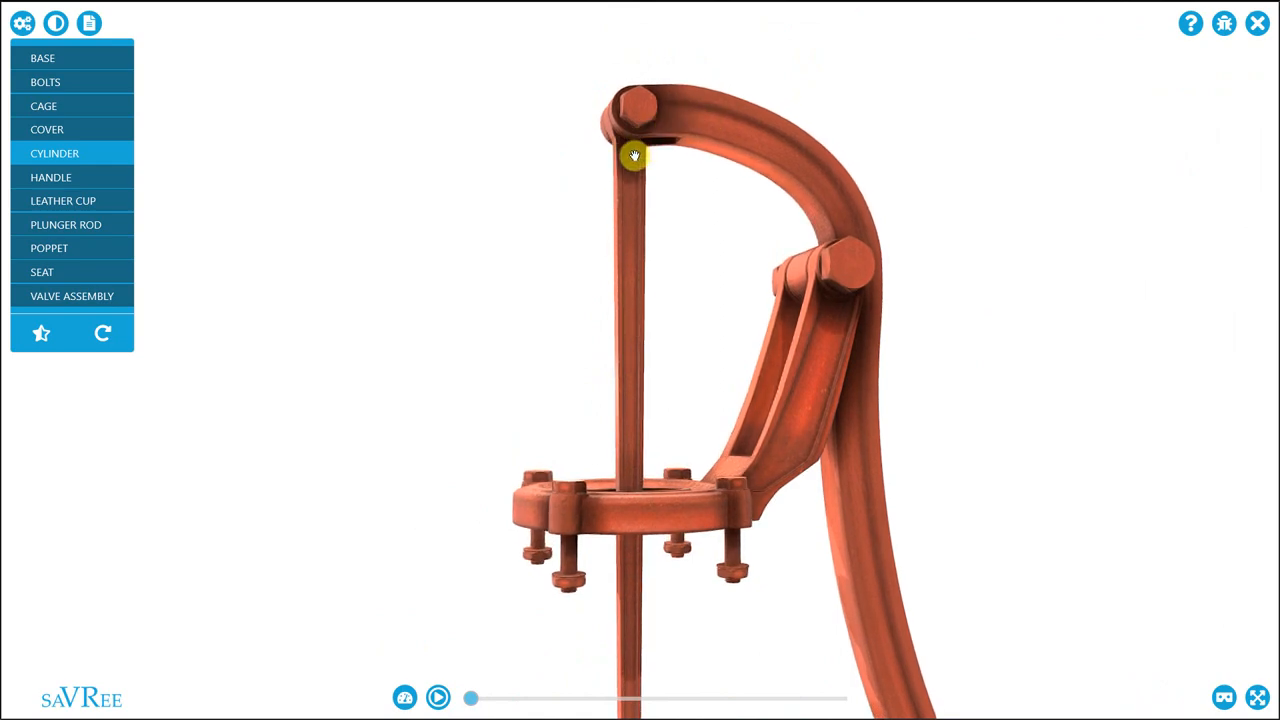
Step: Return to the cut-away view, center the pump, and start its pumping animation
click(102, 333)
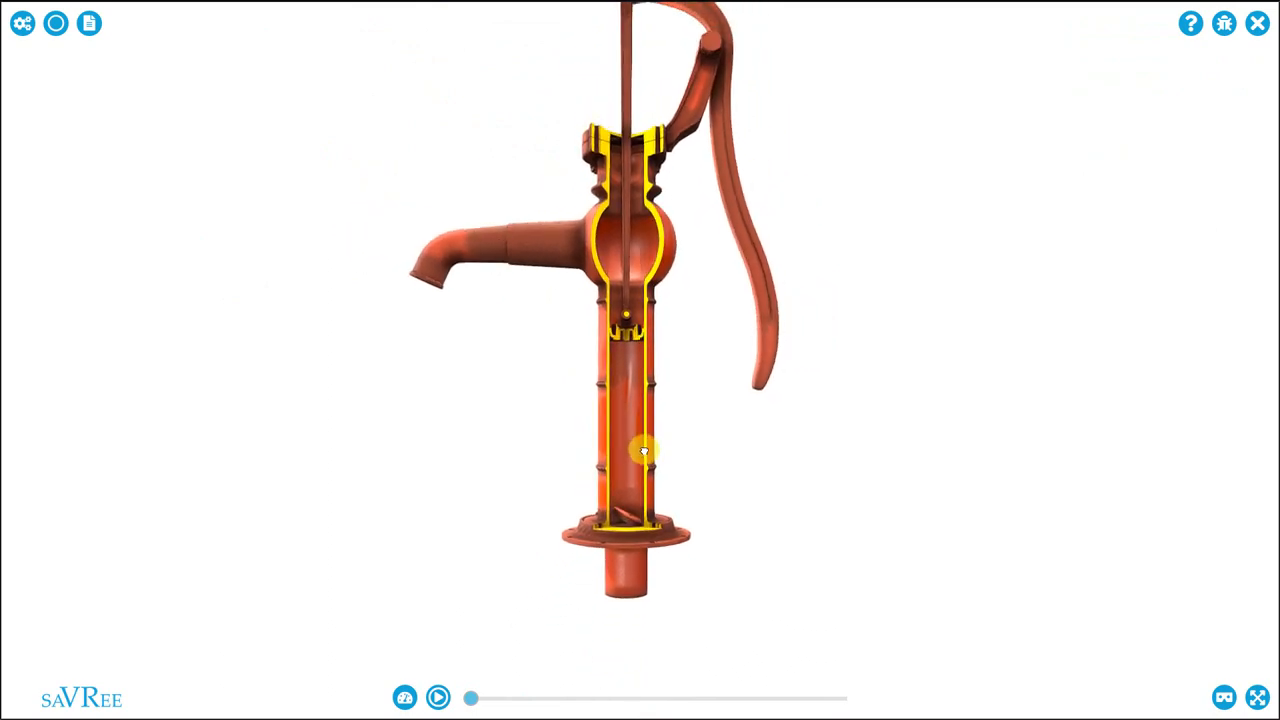
drag(643, 451, 728, 102)
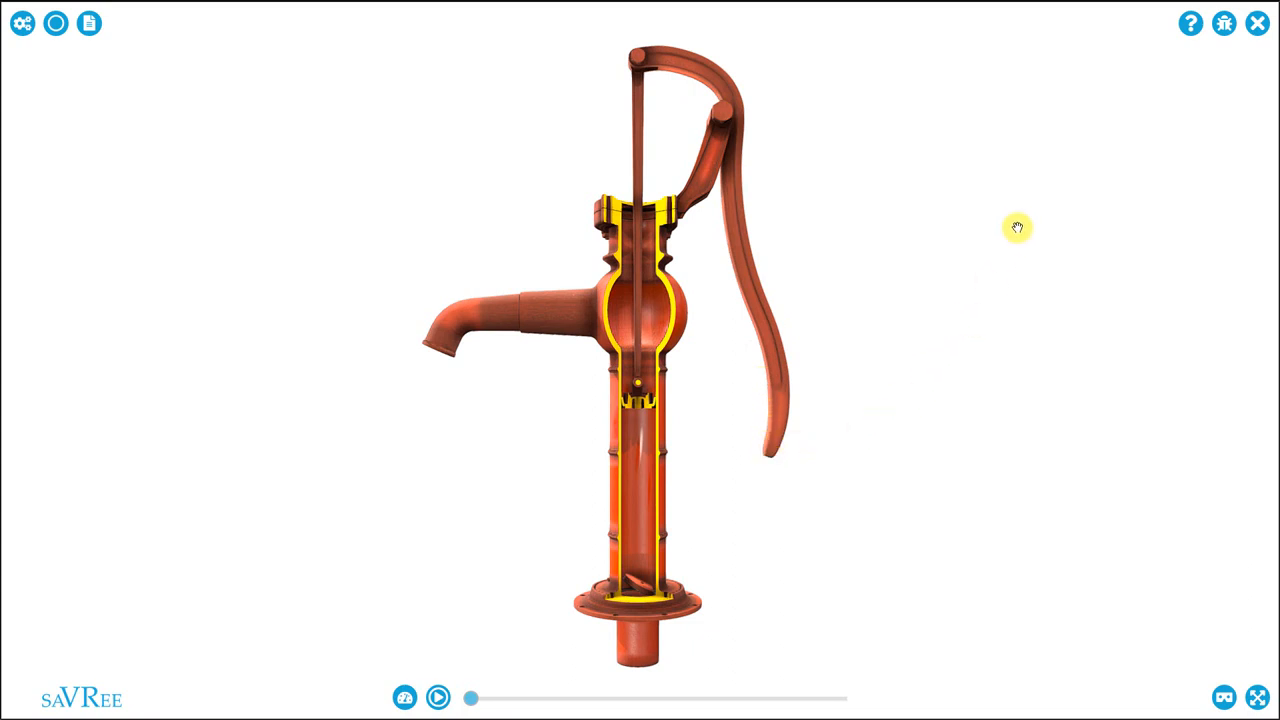
mouse_move(740, 430)
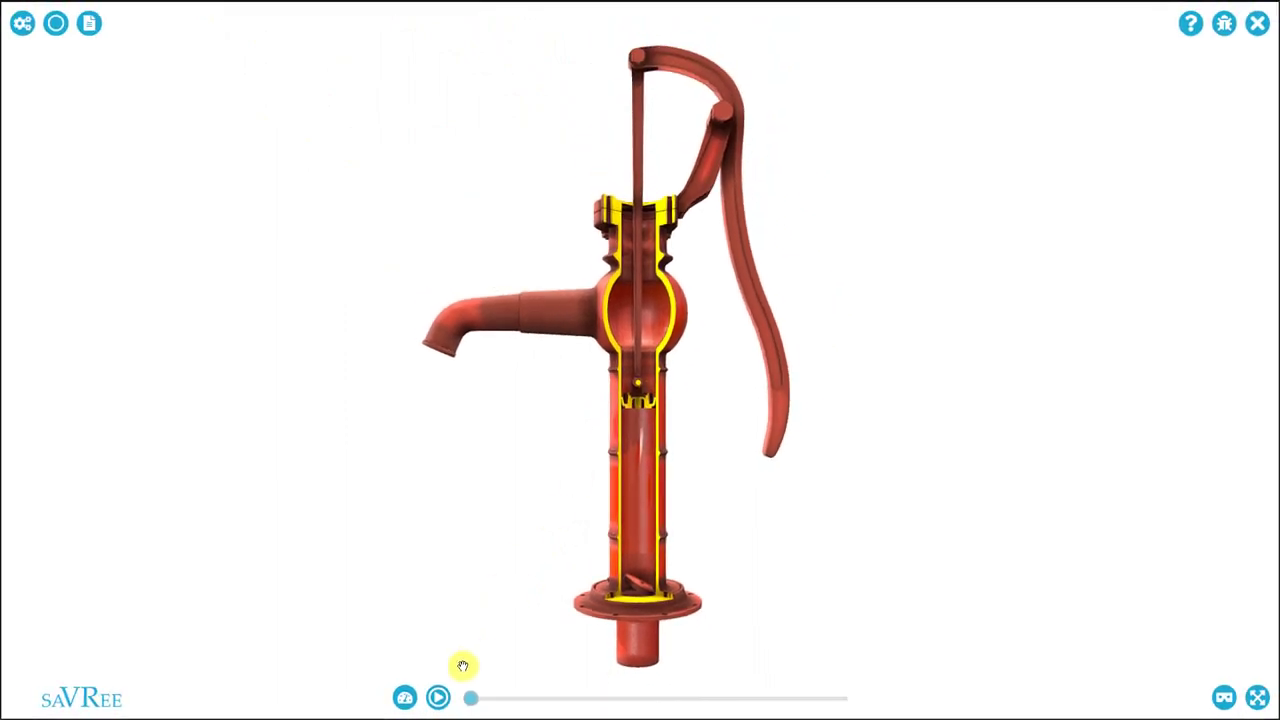
click(437, 698)
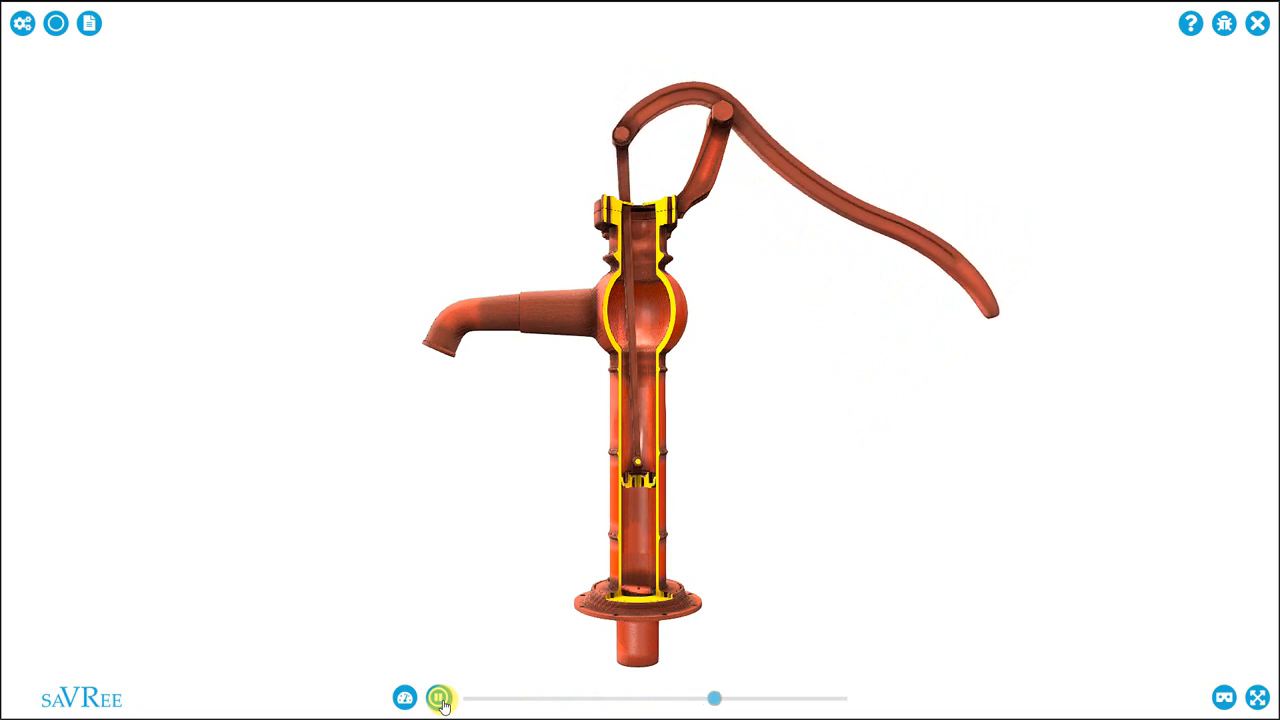
Step: Let the stroke run until it stops with the handle lowered and plunger raised
click(437, 696)
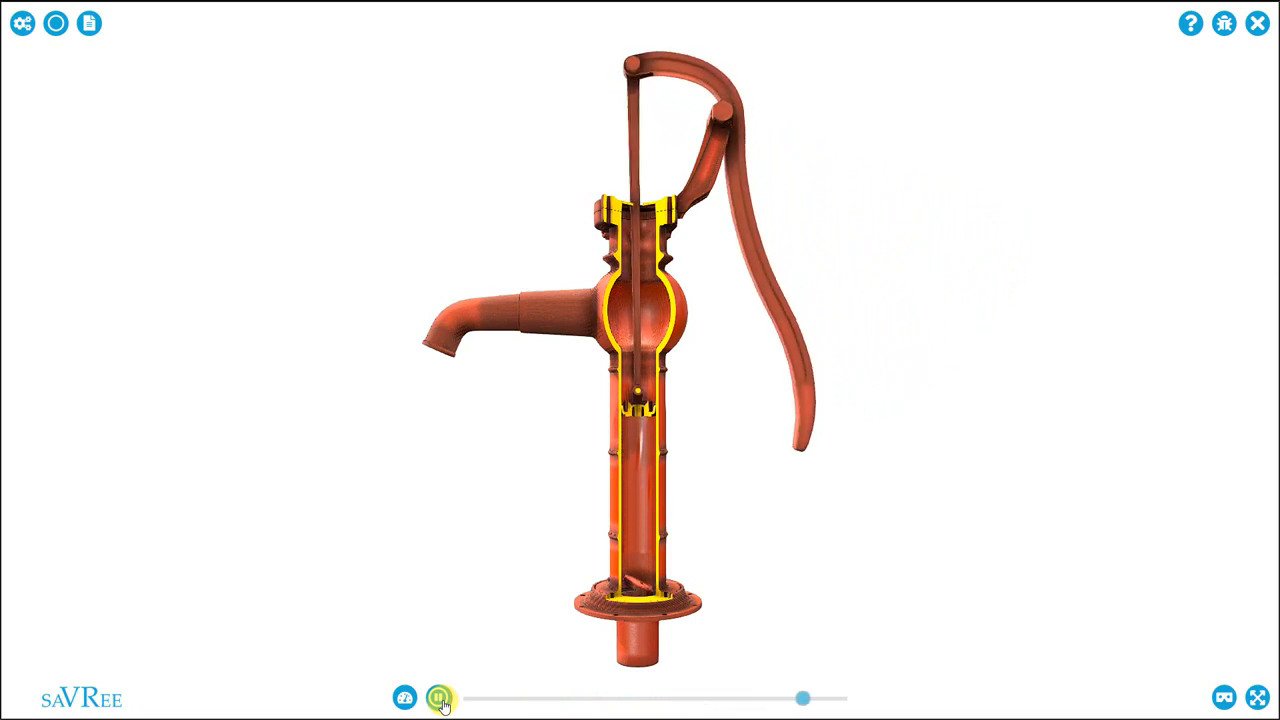
click(440, 697)
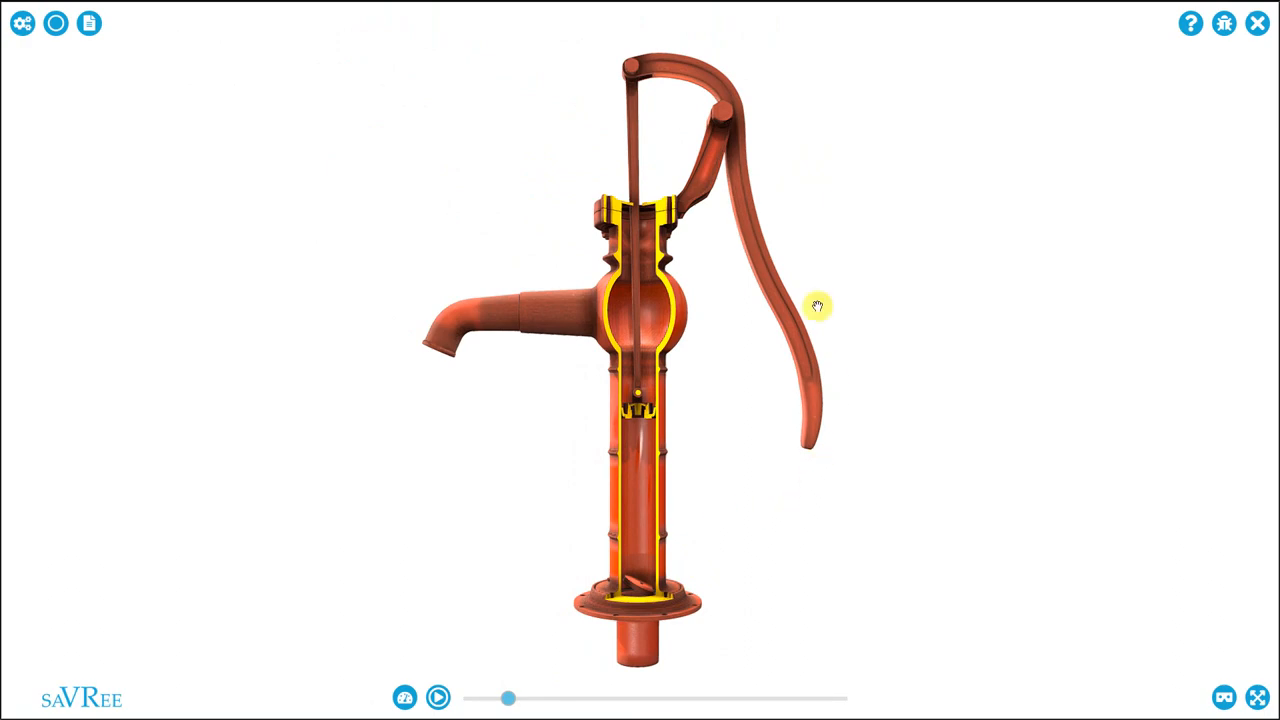
mouse_move(730, 482)
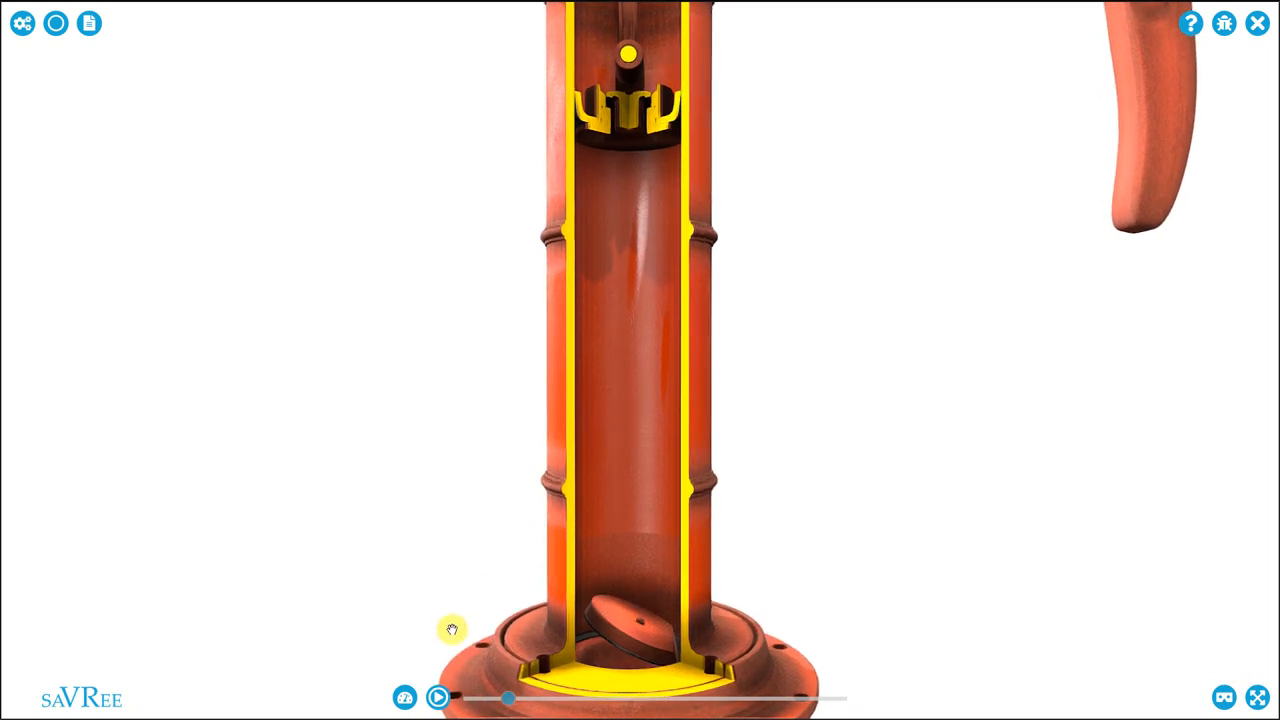
mouse_move(438, 696)
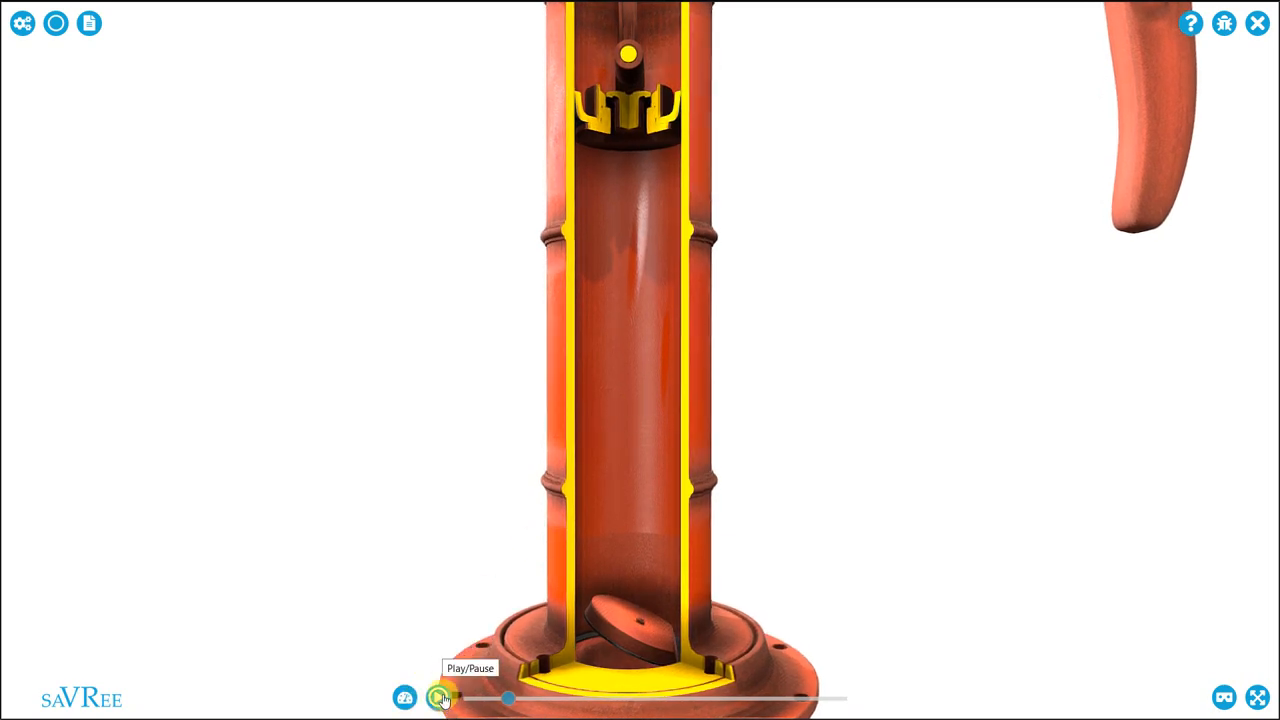
Step: Play the stroke in a piston-valve close-up showing blue arrows of water flowing upward
click(439, 697)
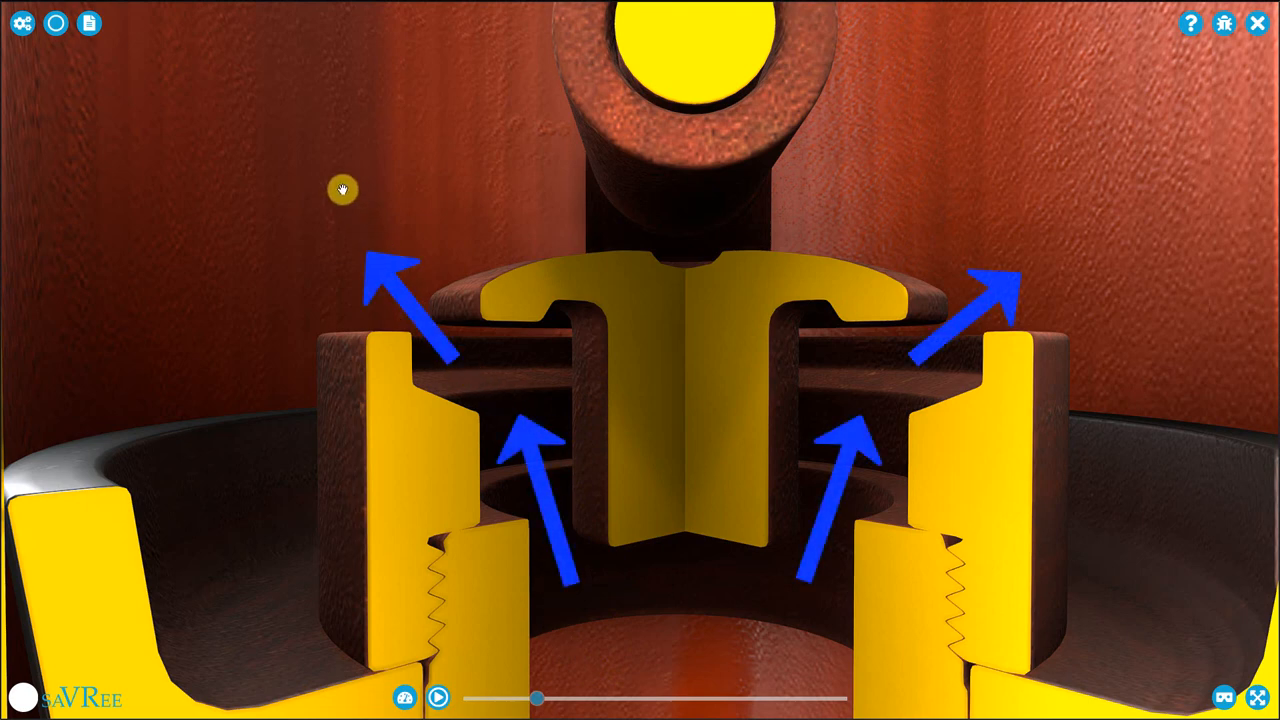
mouse_move(978, 228)
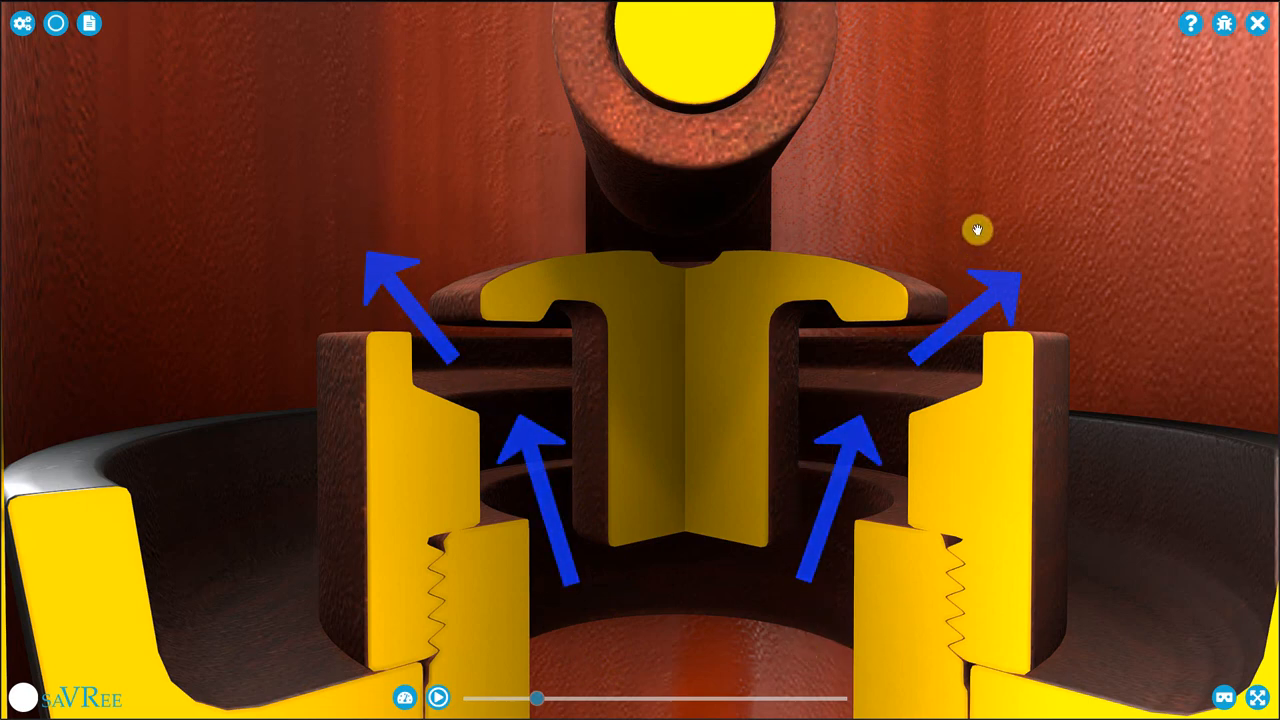
Step: Rotate the camera to a straight-on sectional view of the piston valve
drag(535, 698, 535, 698)
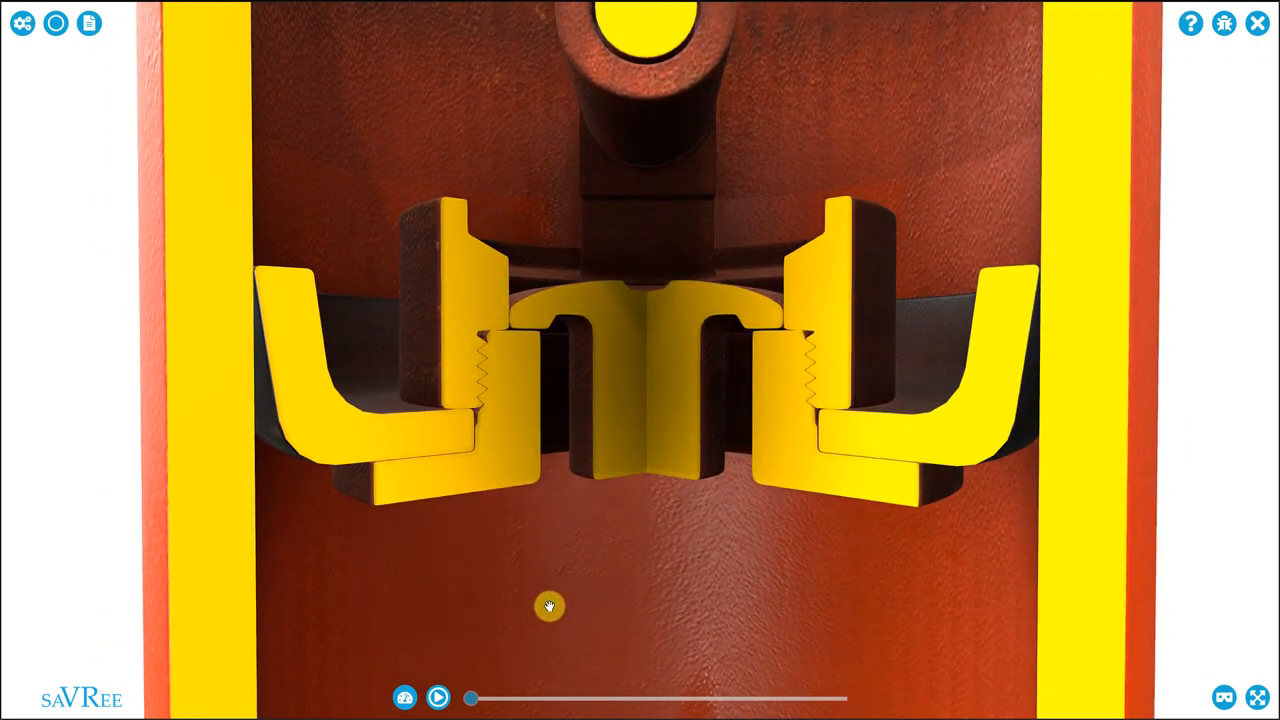
Step: Replay the stroke and pull back to show the piston valve above the foot valve and base flange
click(439, 695)
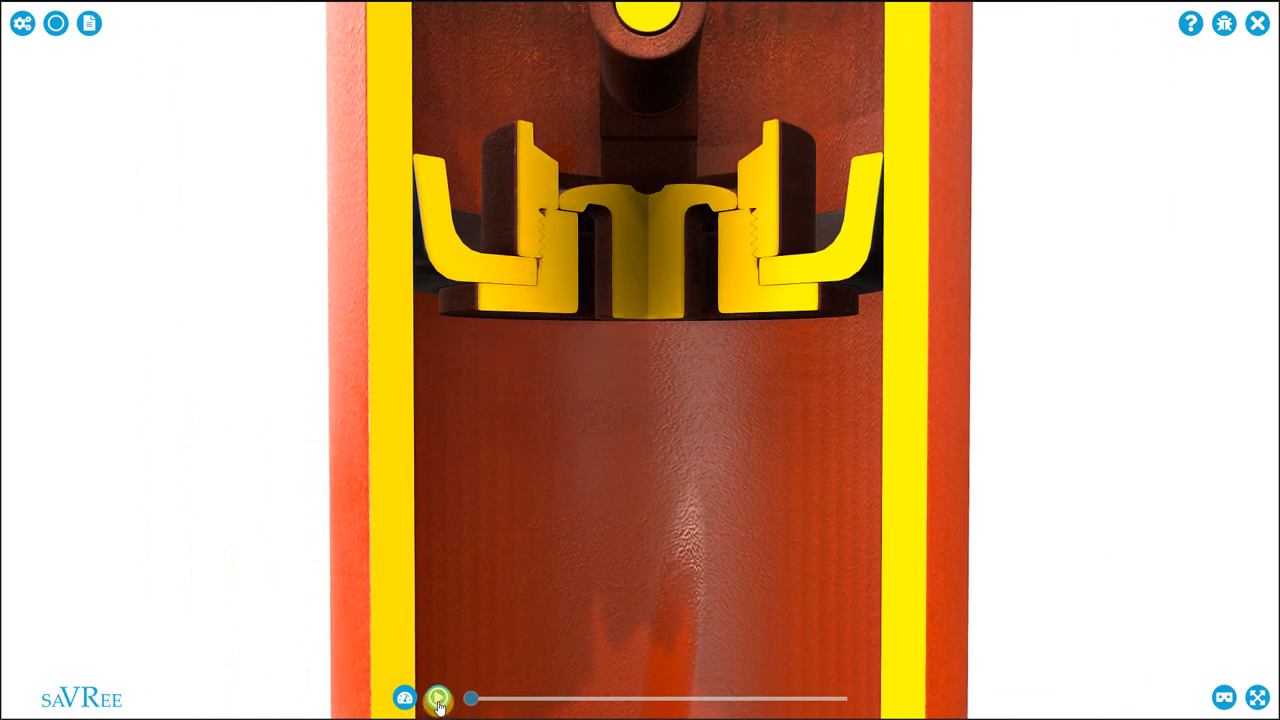
click(437, 694)
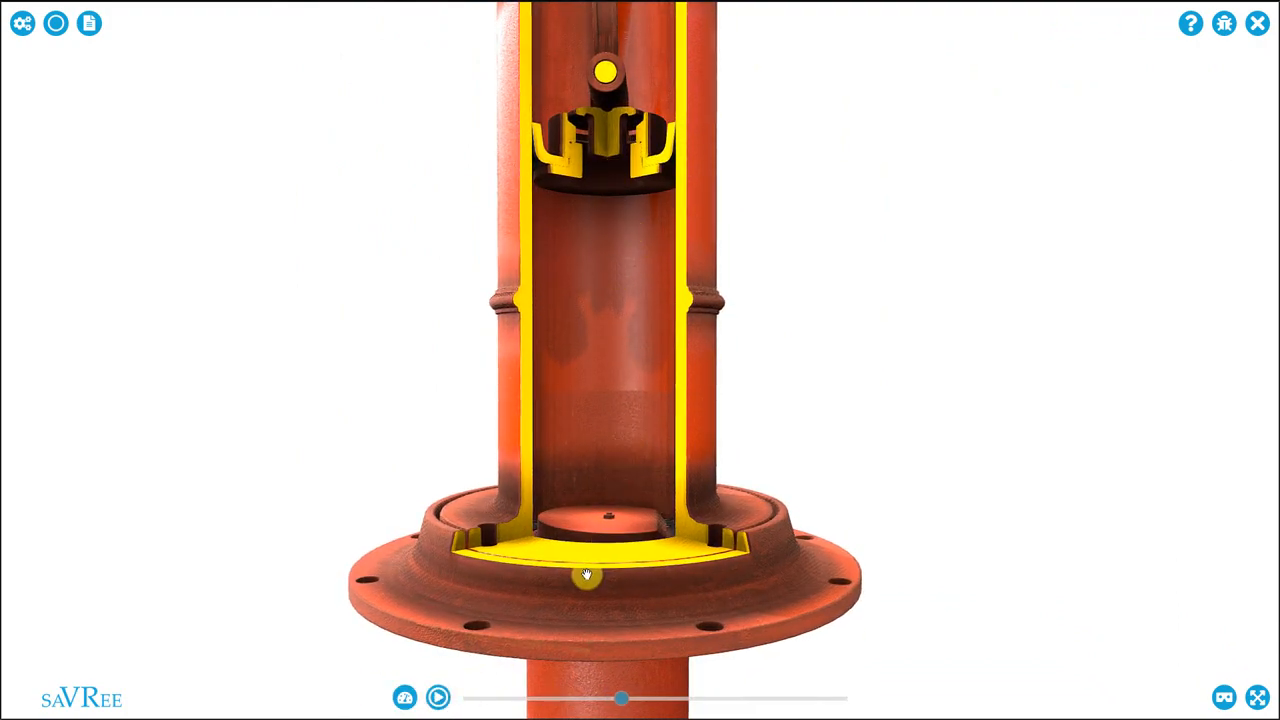
Step: Resume the stroke animation with the piston valve in close-up
click(437, 693)
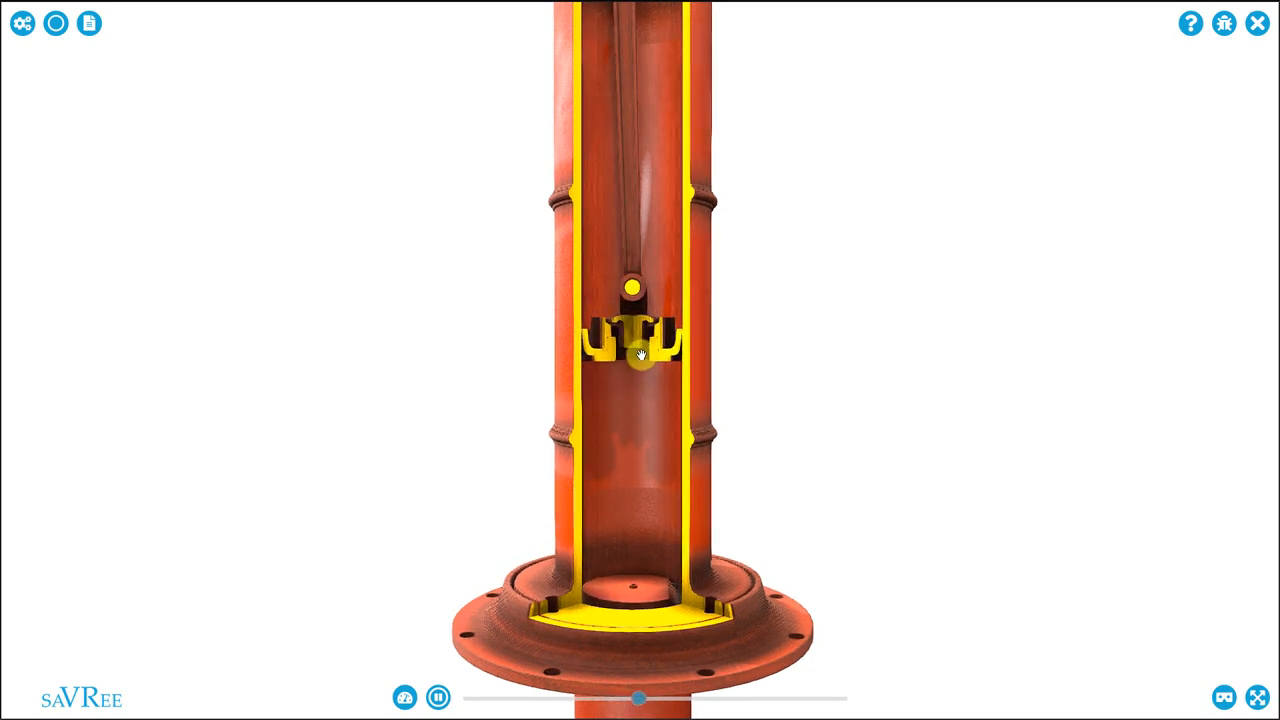
Step: Play and pause the stroke in short bursts until the foot valve flap tilts open
click(438, 694)
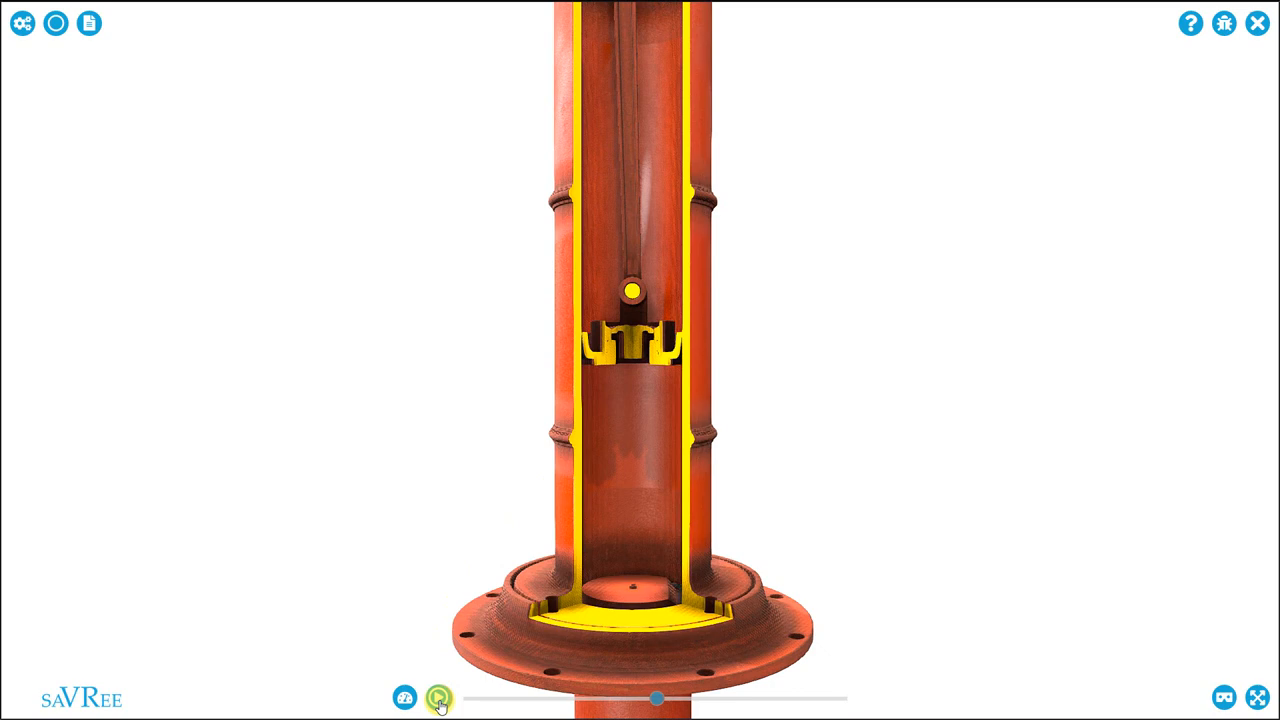
click(439, 692)
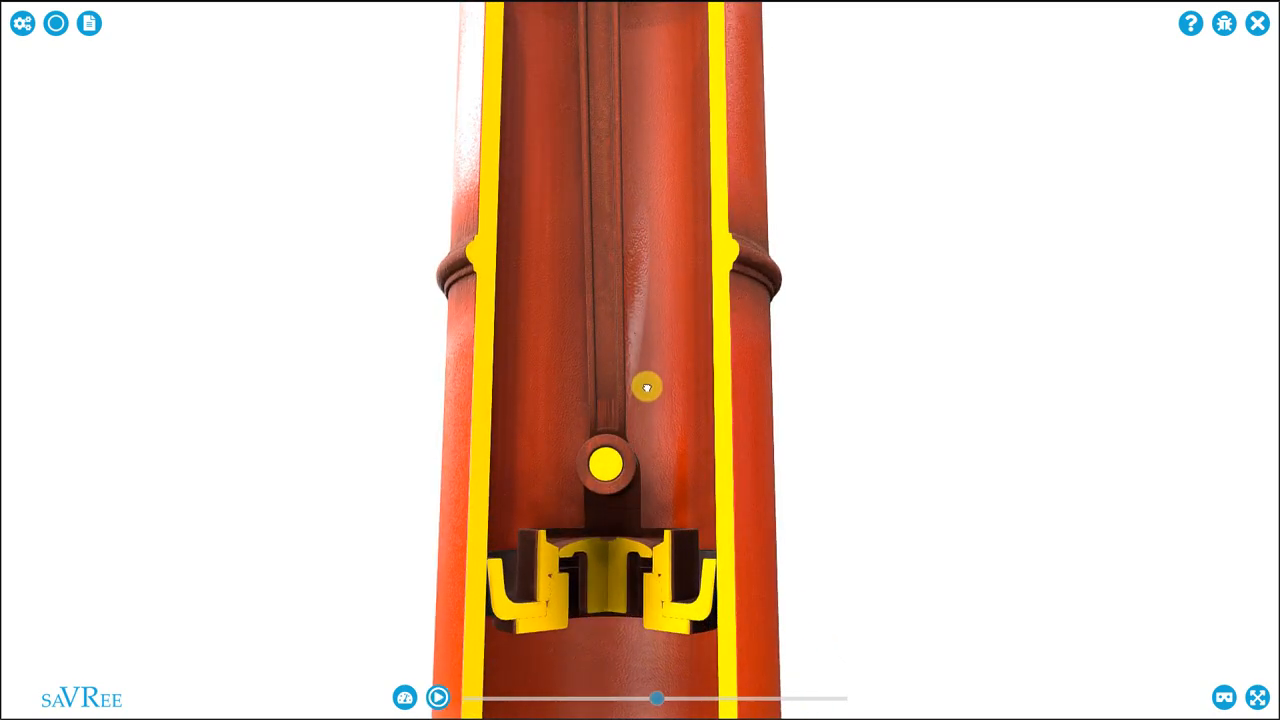
click(438, 695)
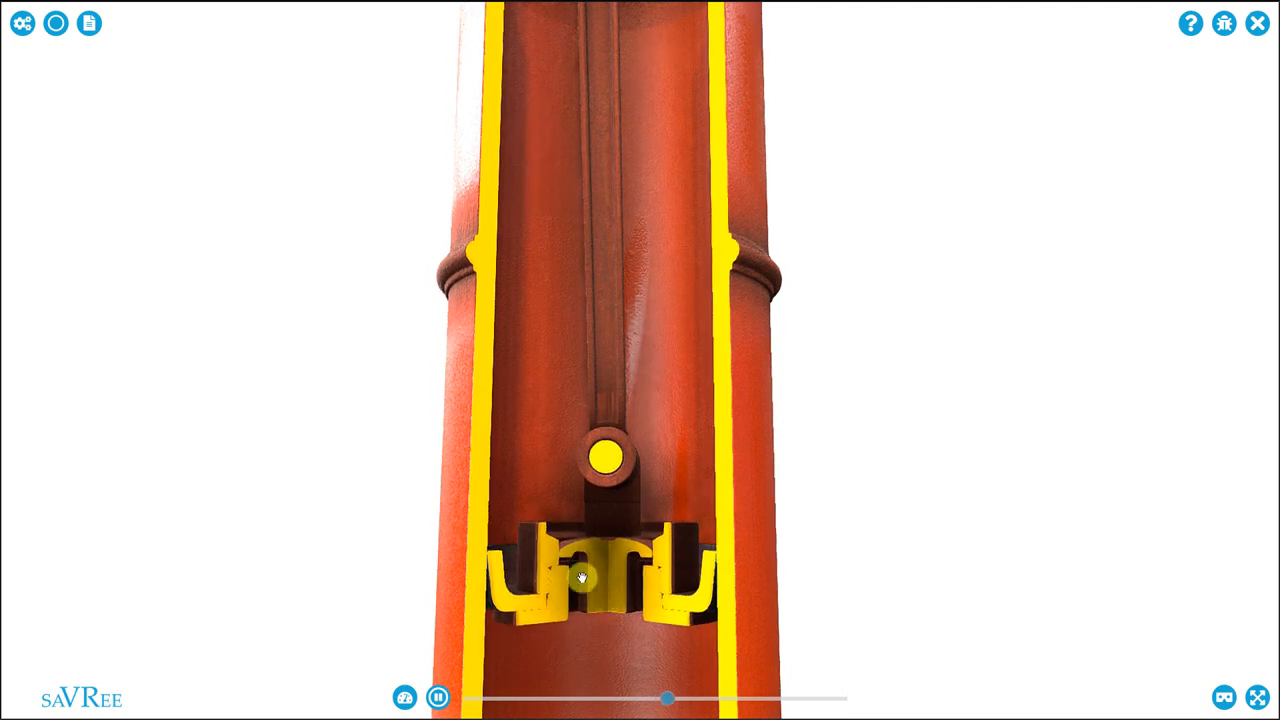
click(437, 694)
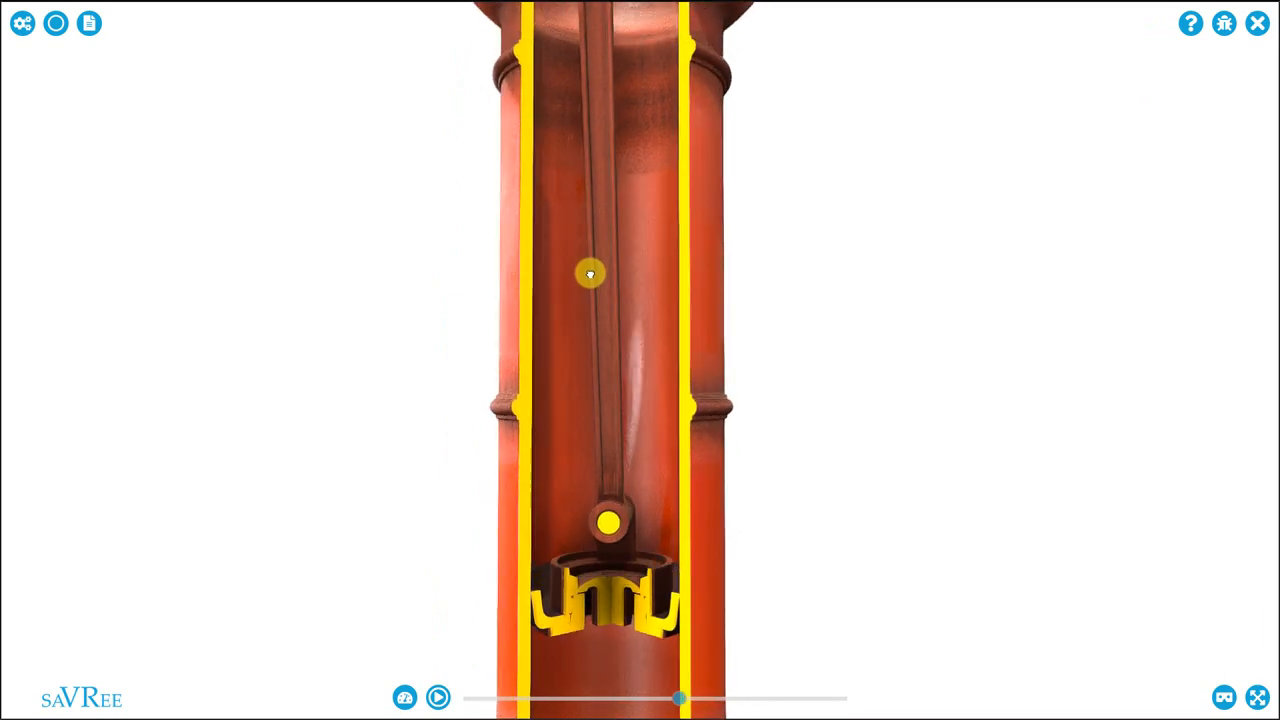
click(440, 692)
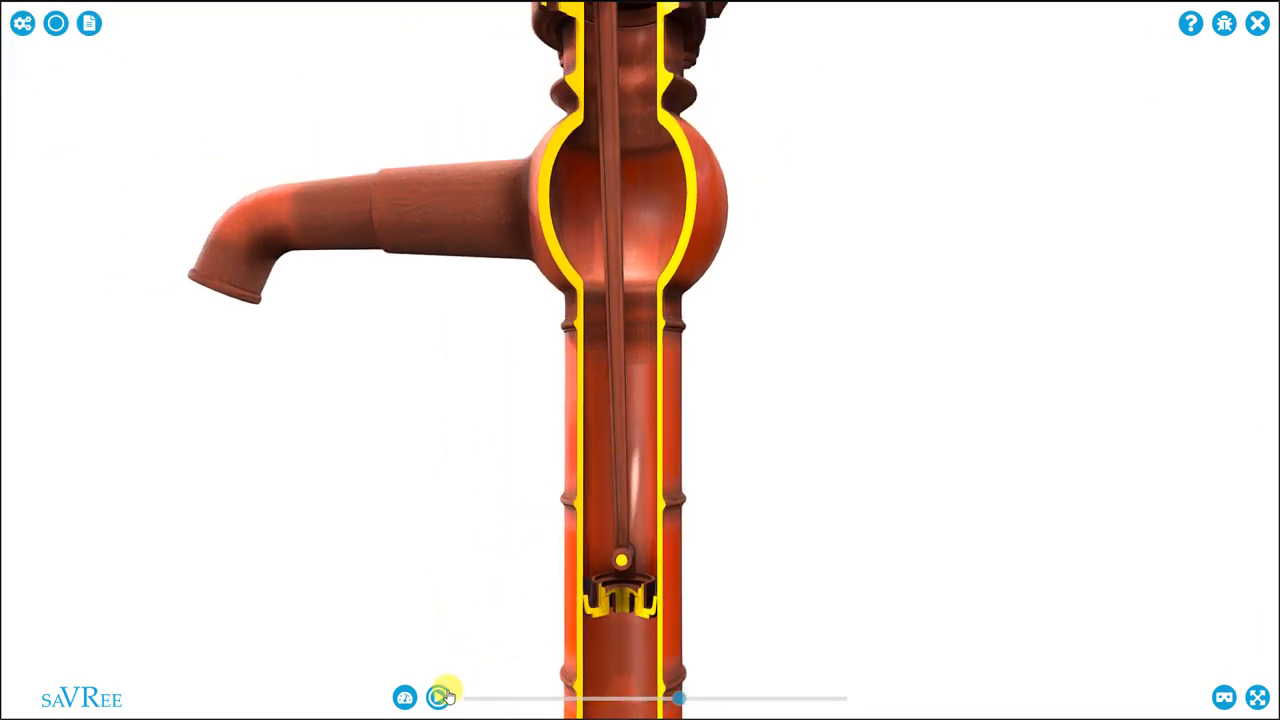
click(440, 693)
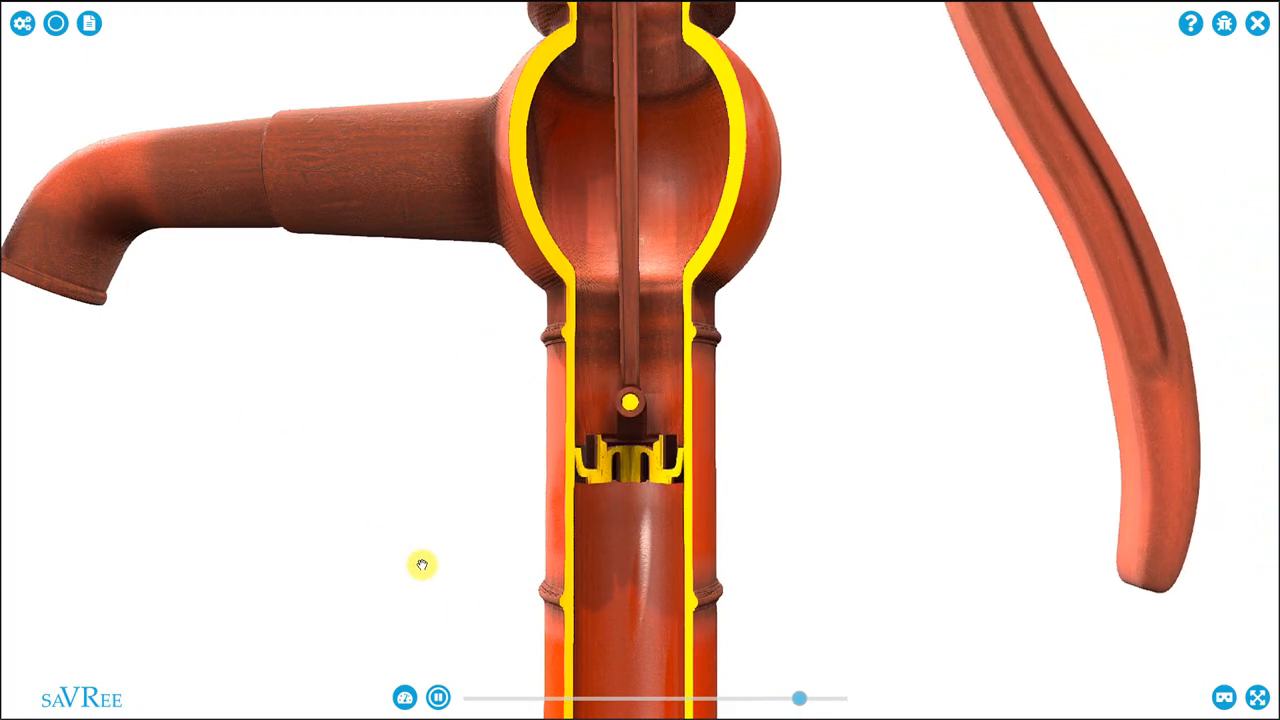
click(437, 697)
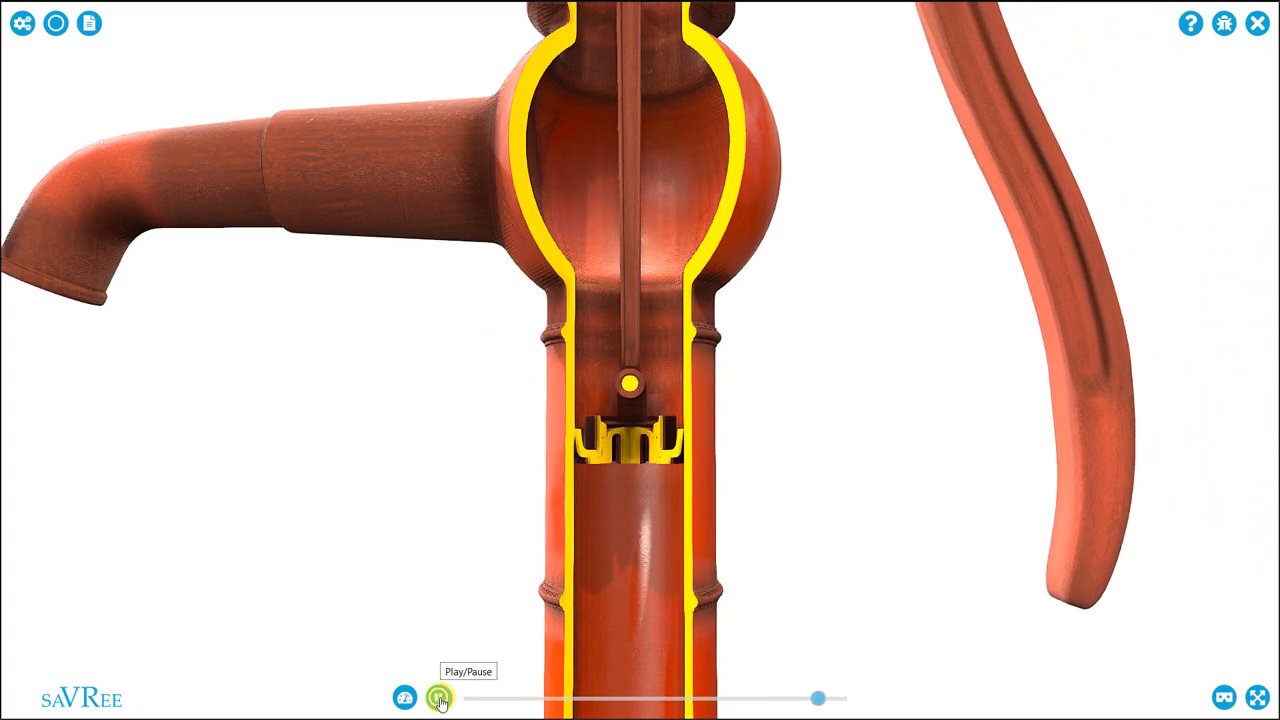
click(439, 697)
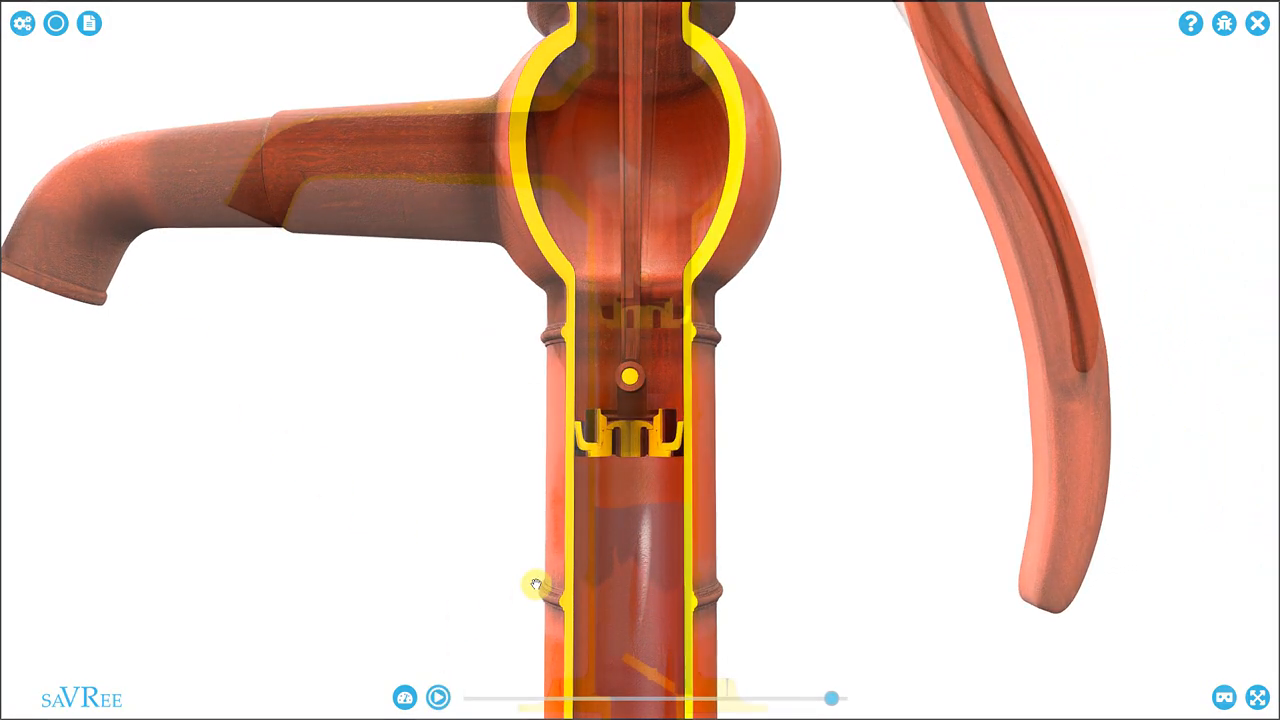
click(437, 697)
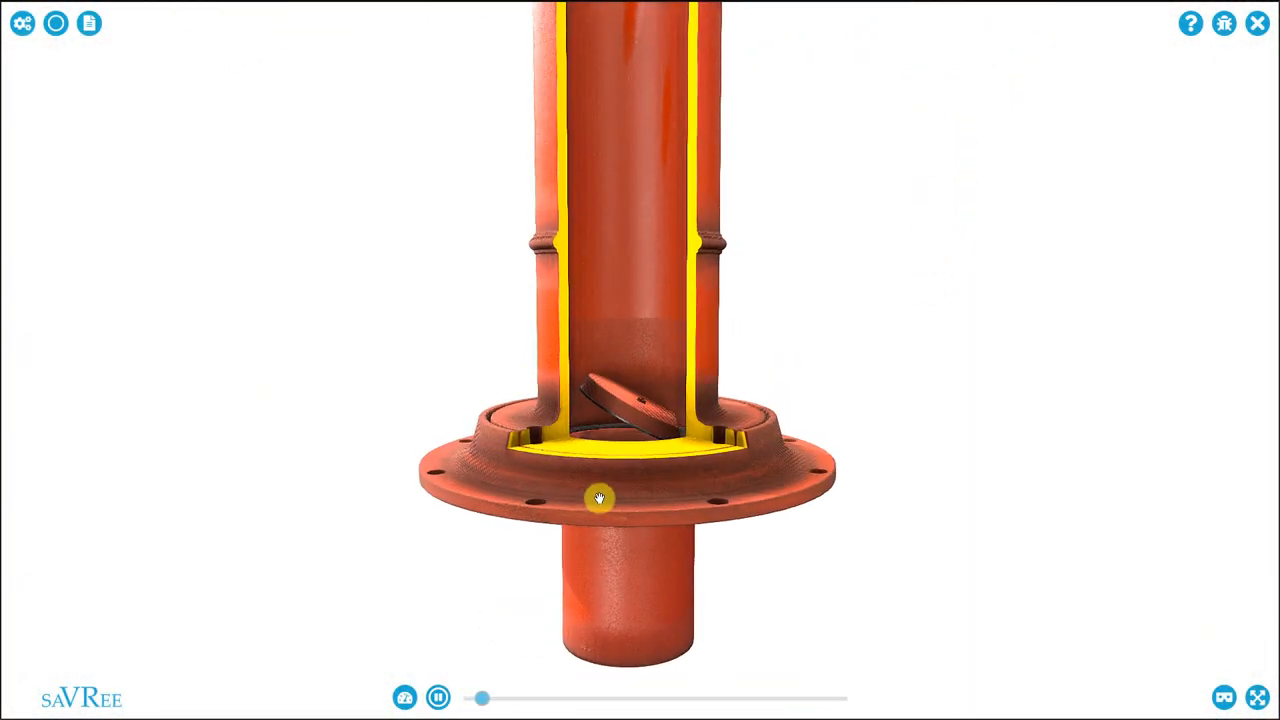
Step: Tilt onto the lower cylinder, scrub to mid-stroke, and pause with the foot valve shut
drag(599, 497, 658, 555)
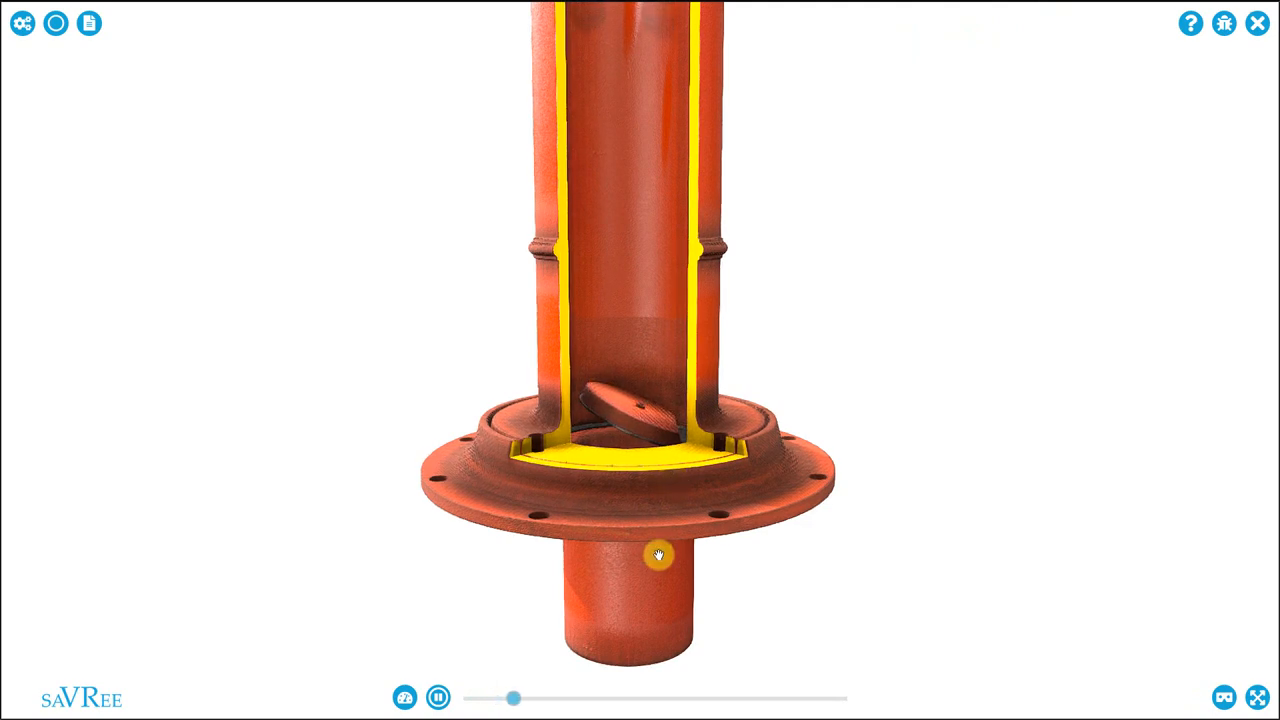
drag(515, 698, 545, 698)
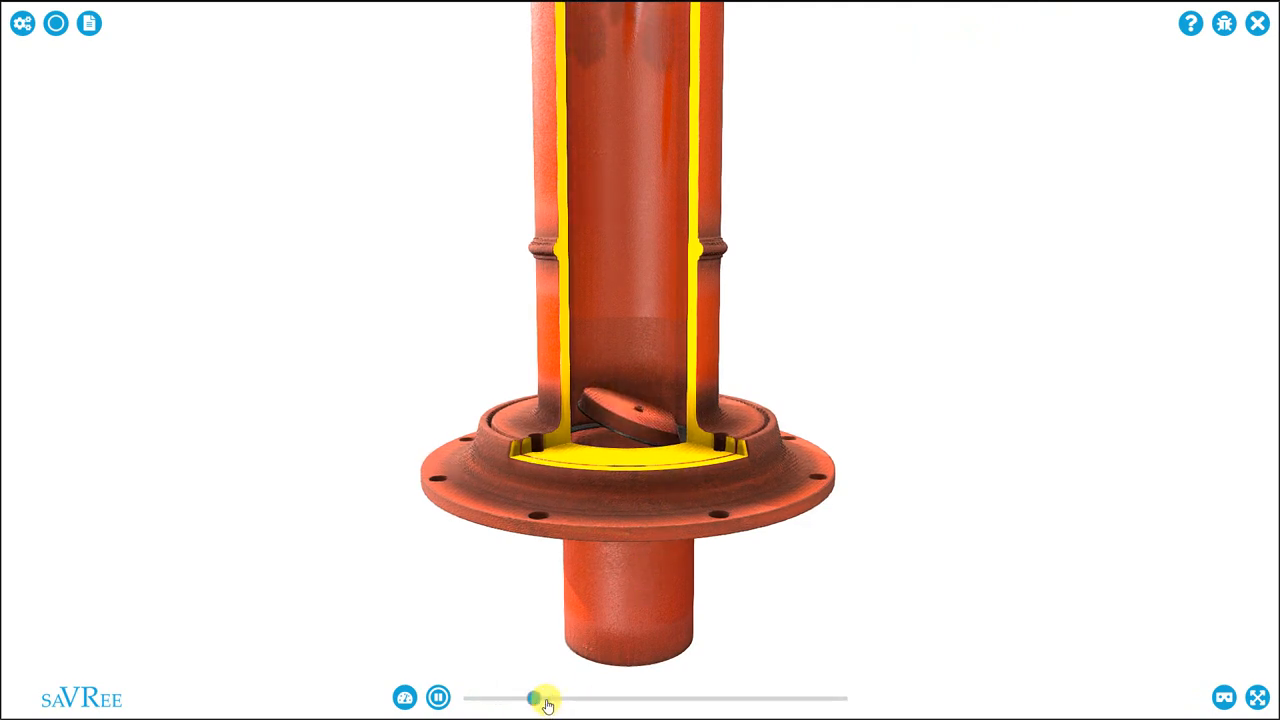
drag(548, 698, 663, 698)
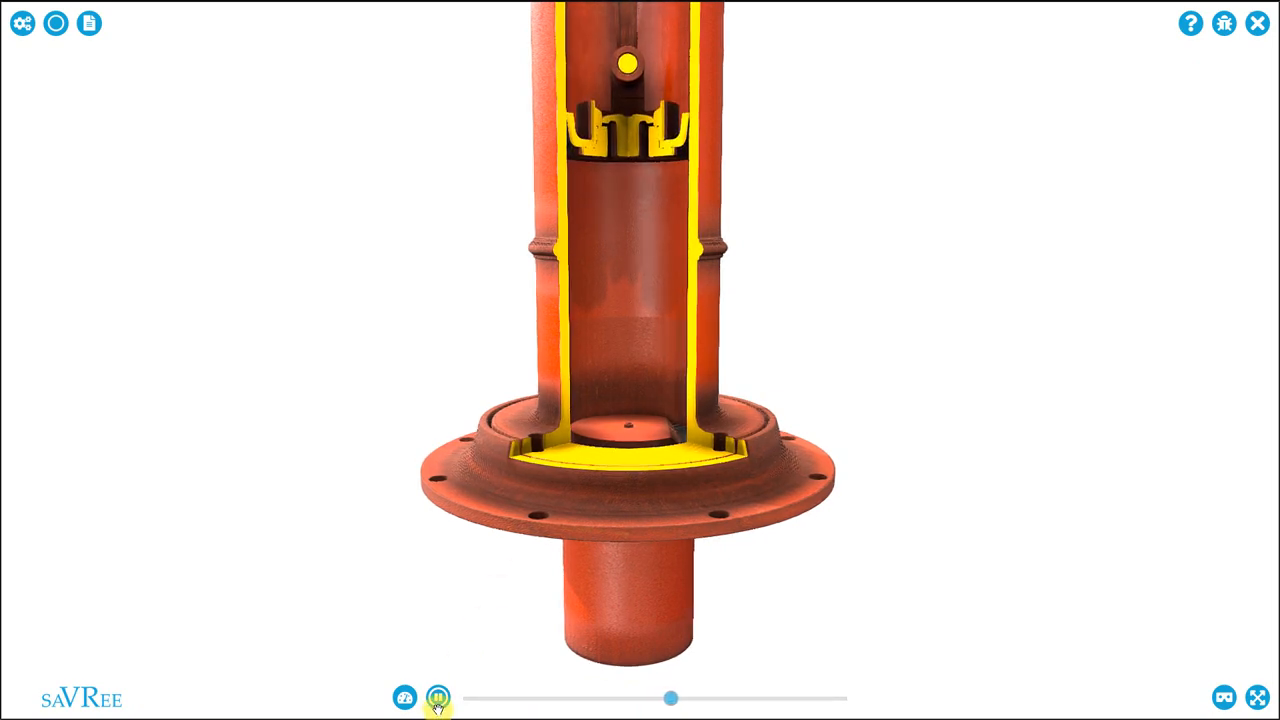
click(438, 694)
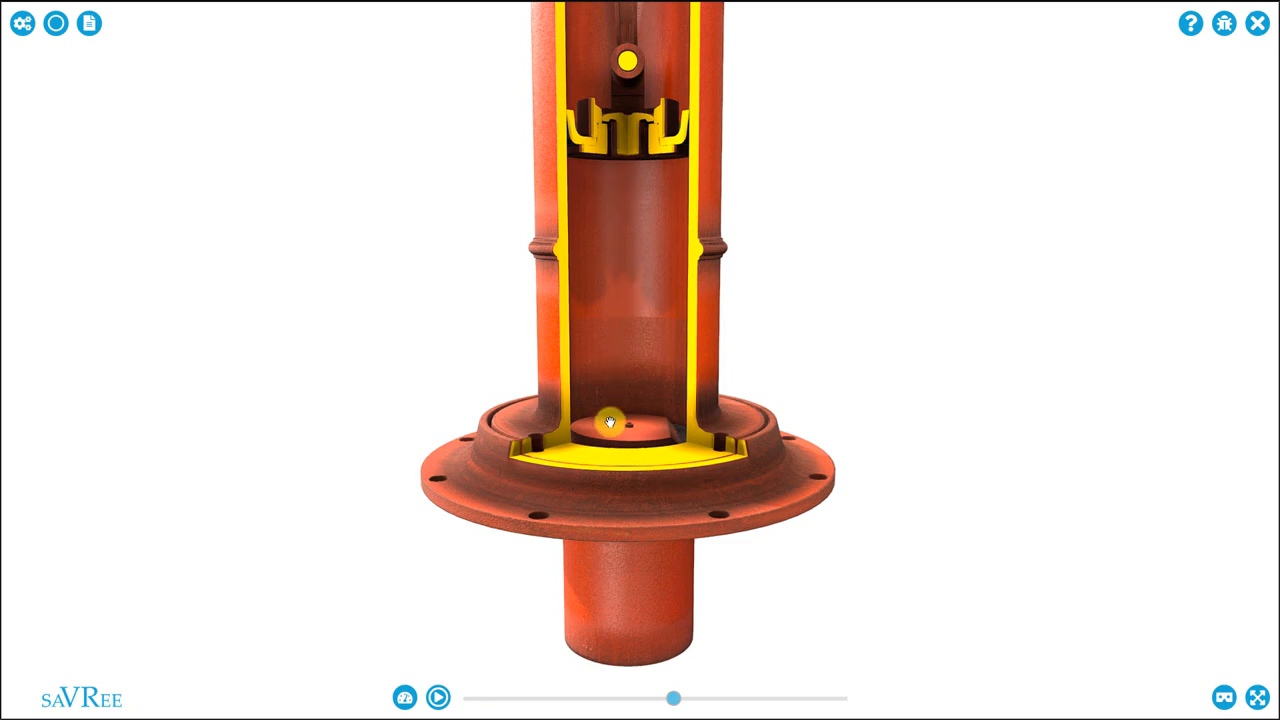
click(439, 692)
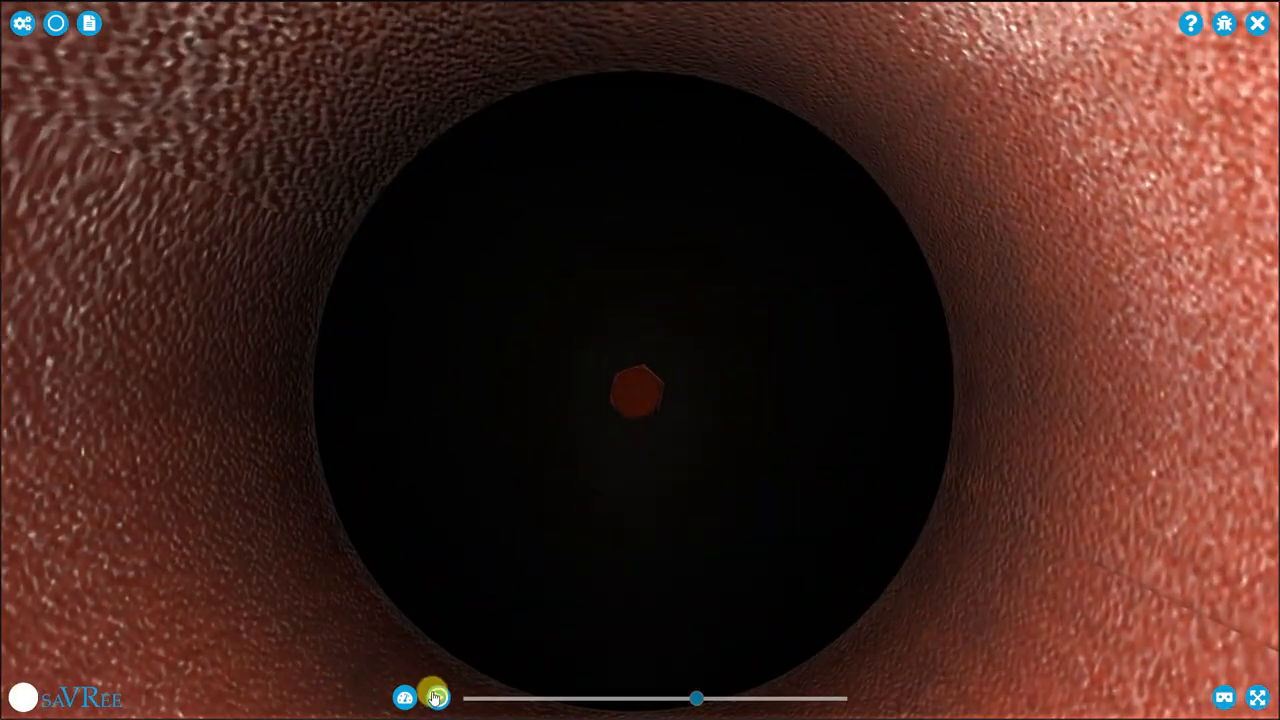
Step: From inside the pump bore, start and pause the stroke with the rod linkage visible
click(434, 694)
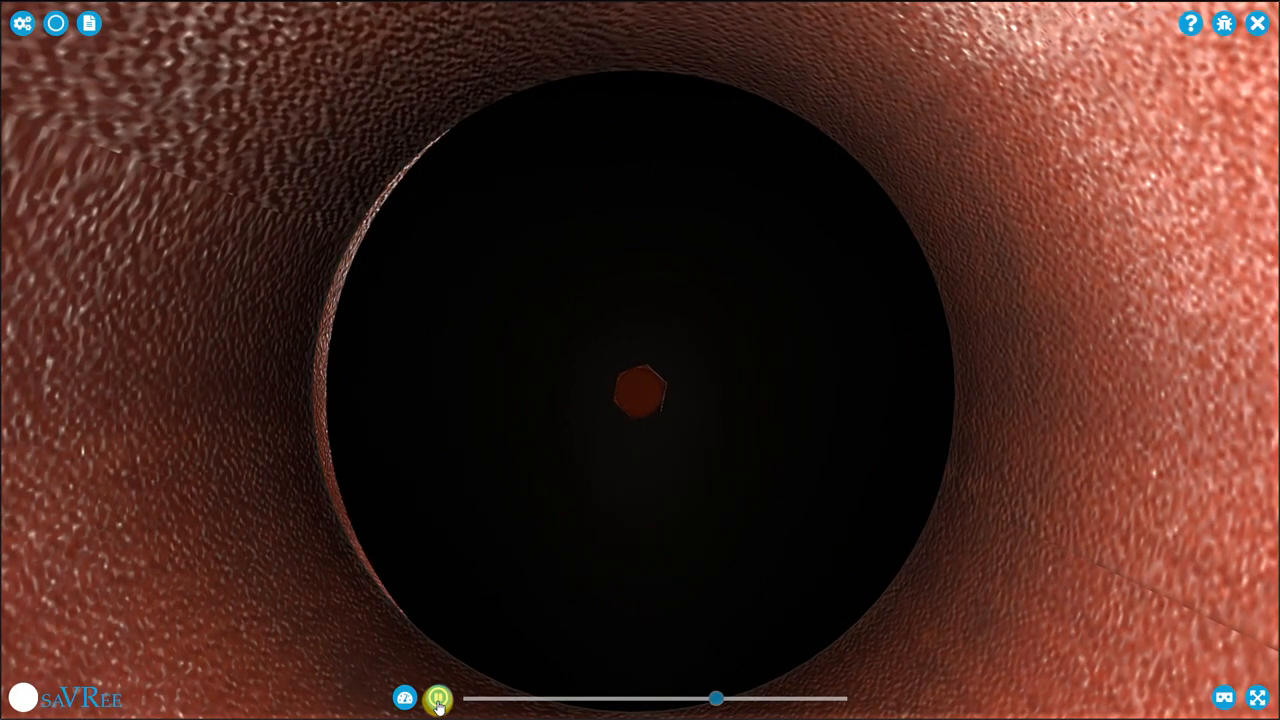
click(438, 694)
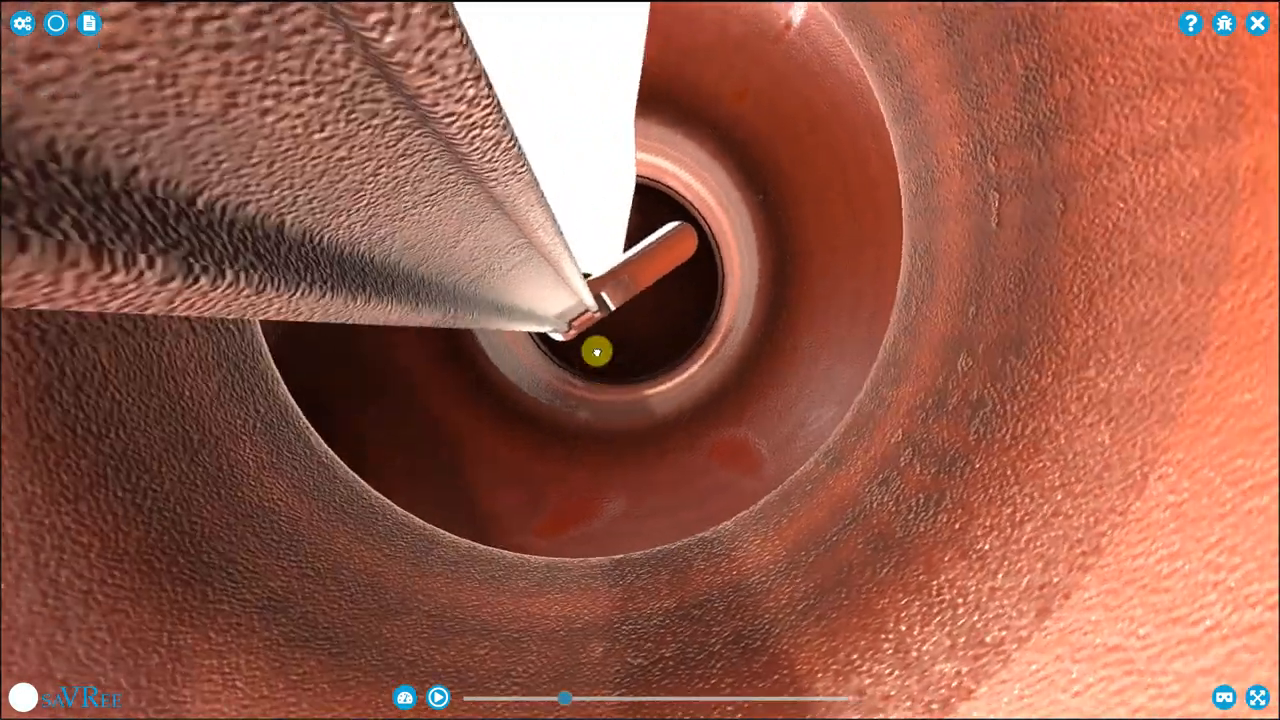
Step: Move deeper down the narrow bore, then play and pause the stroke partway
click(439, 694)
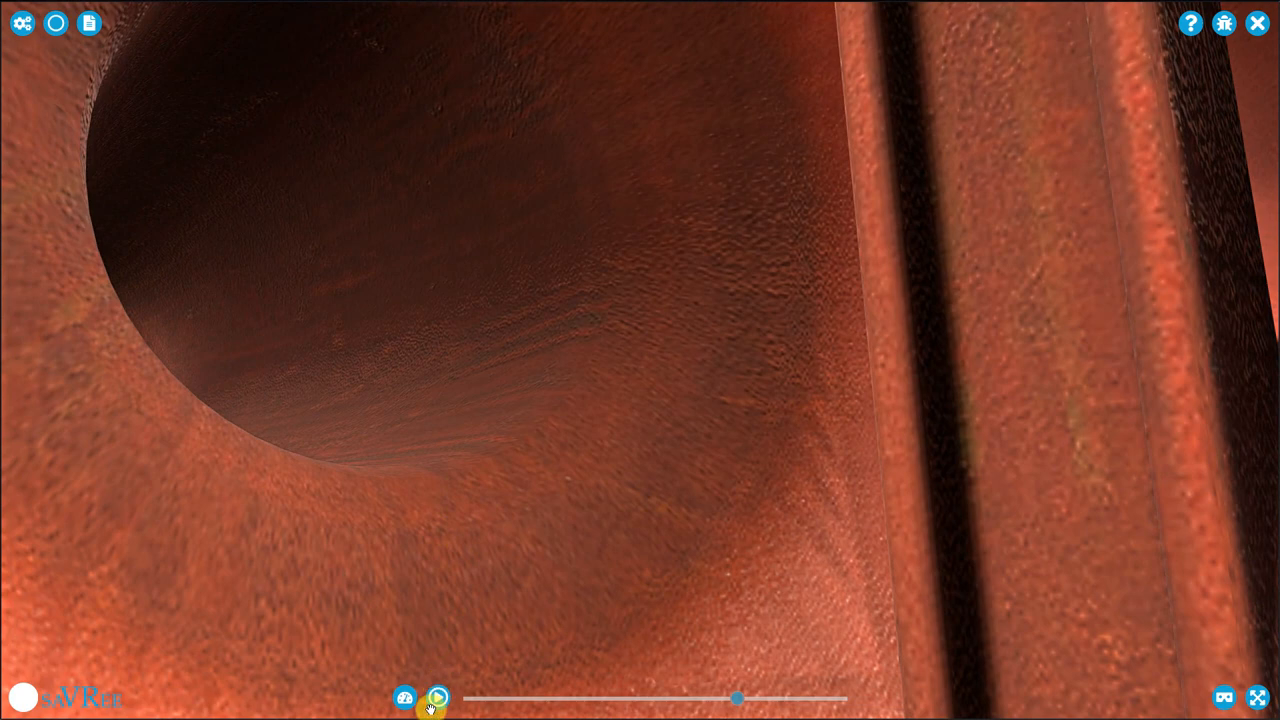
click(437, 693)
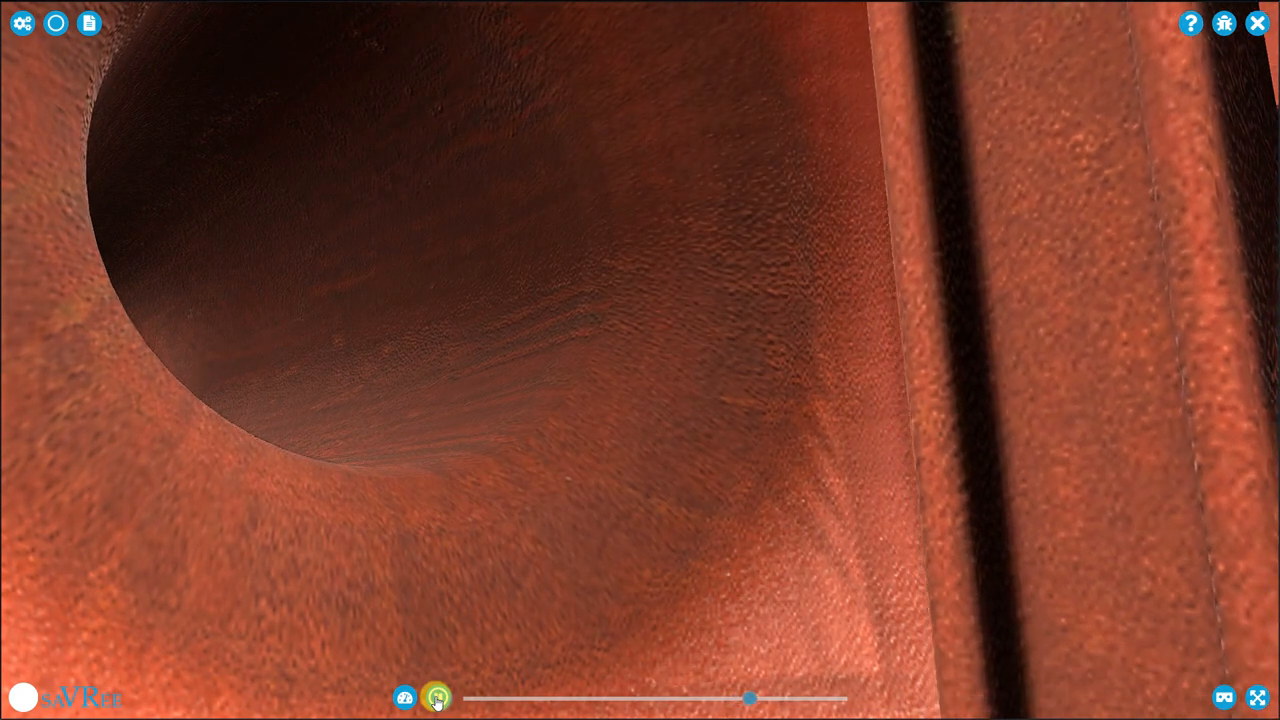
click(439, 695)
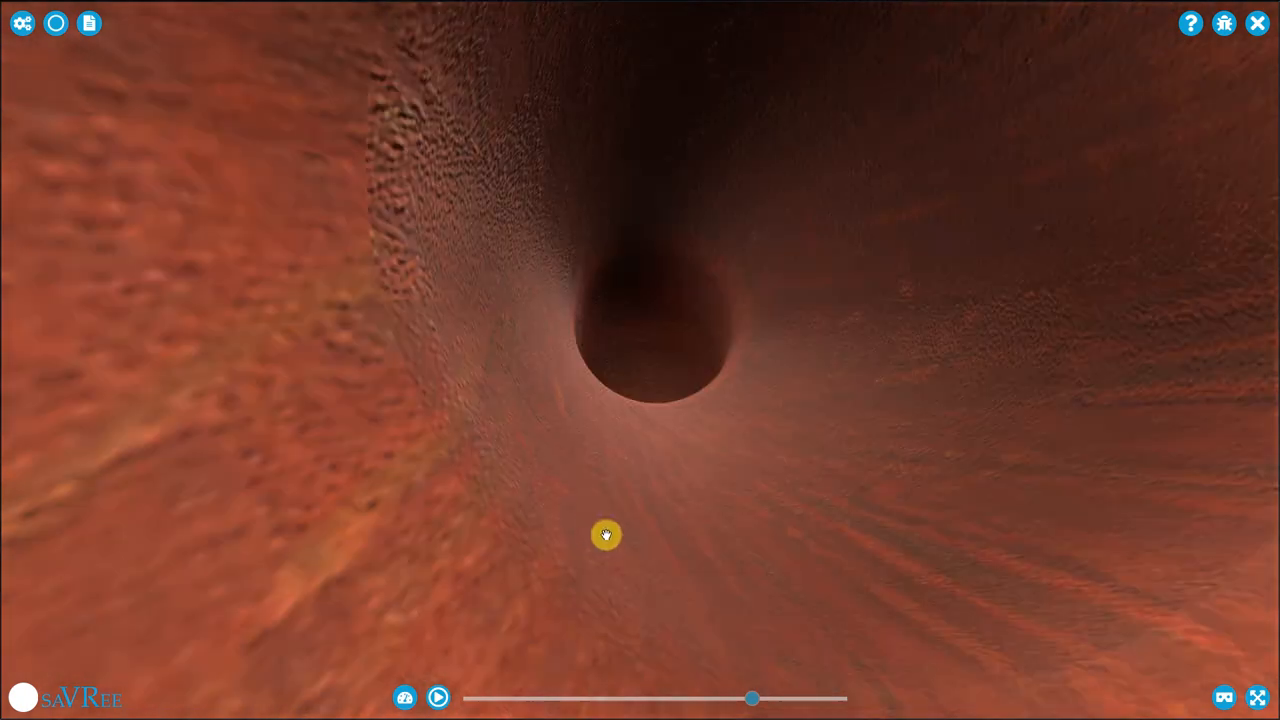
Step: Rotate the view, ending outside at the plunger rod and bolted top cover
drag(605, 535, 642, 463)
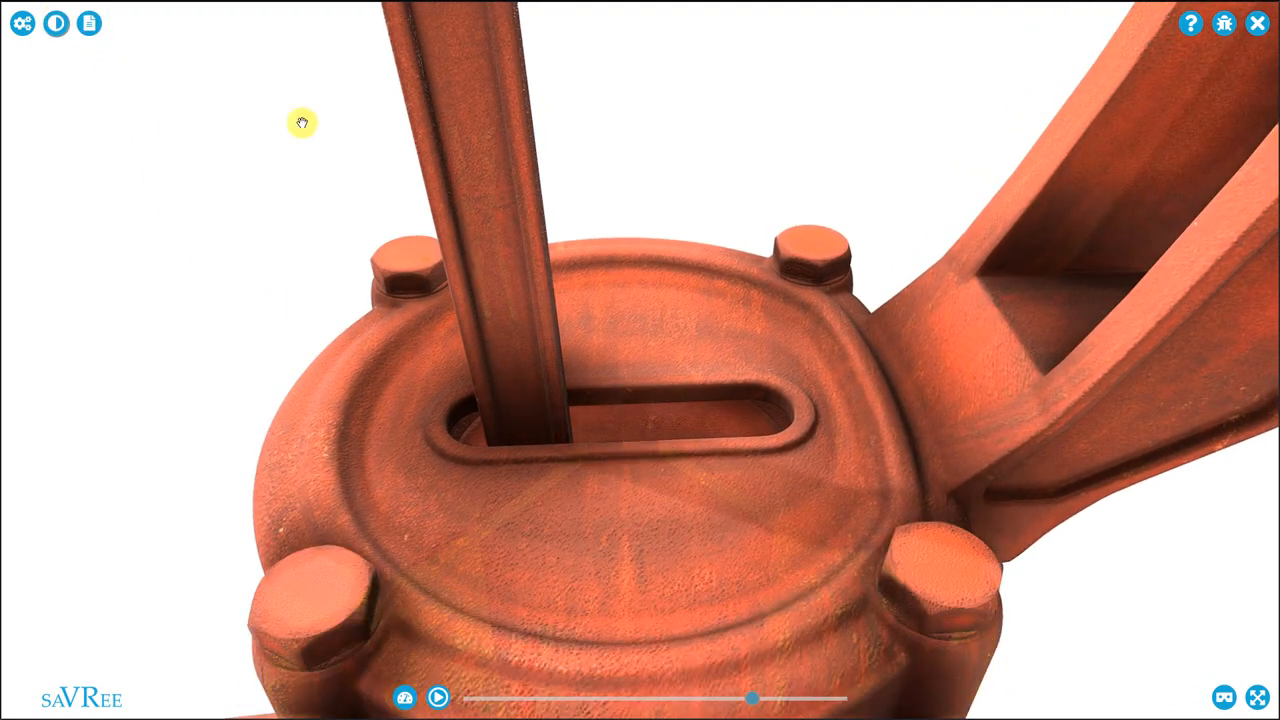
Step: Play the pump animation and orbit around the pump head to follow the rod in its slot
drag(302, 122, 617, 430)
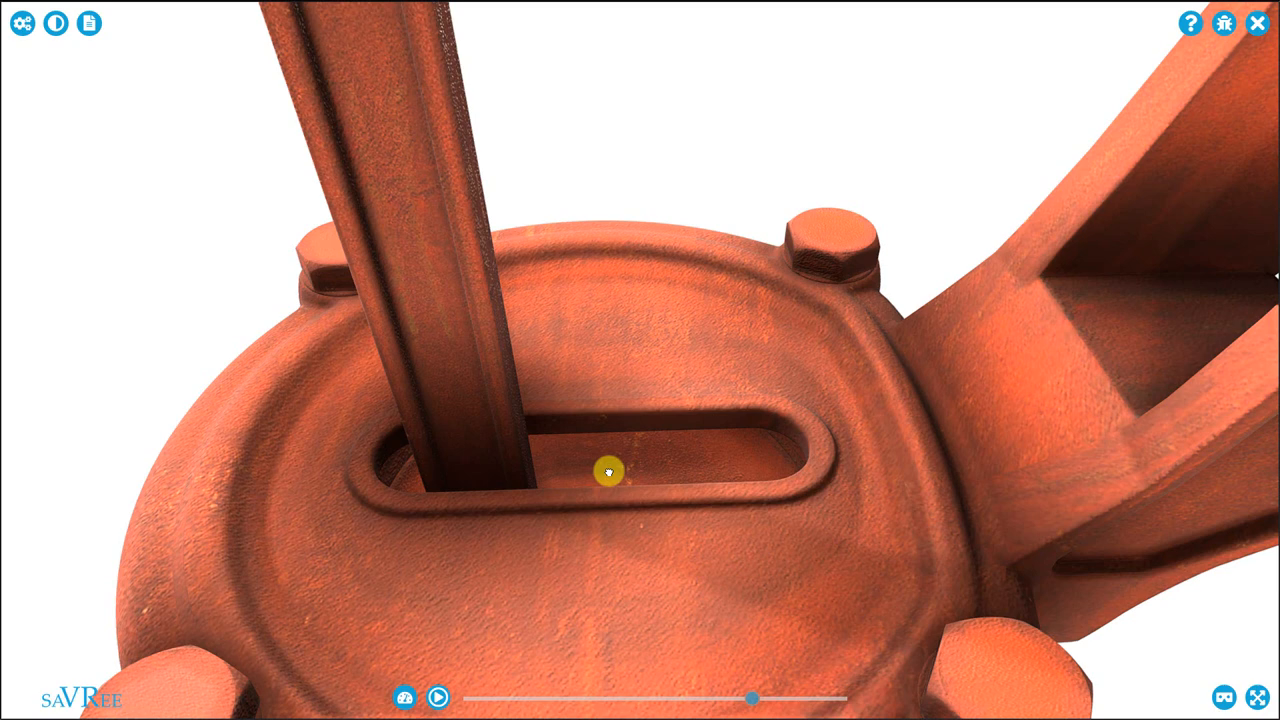
mouse_move(406, 694)
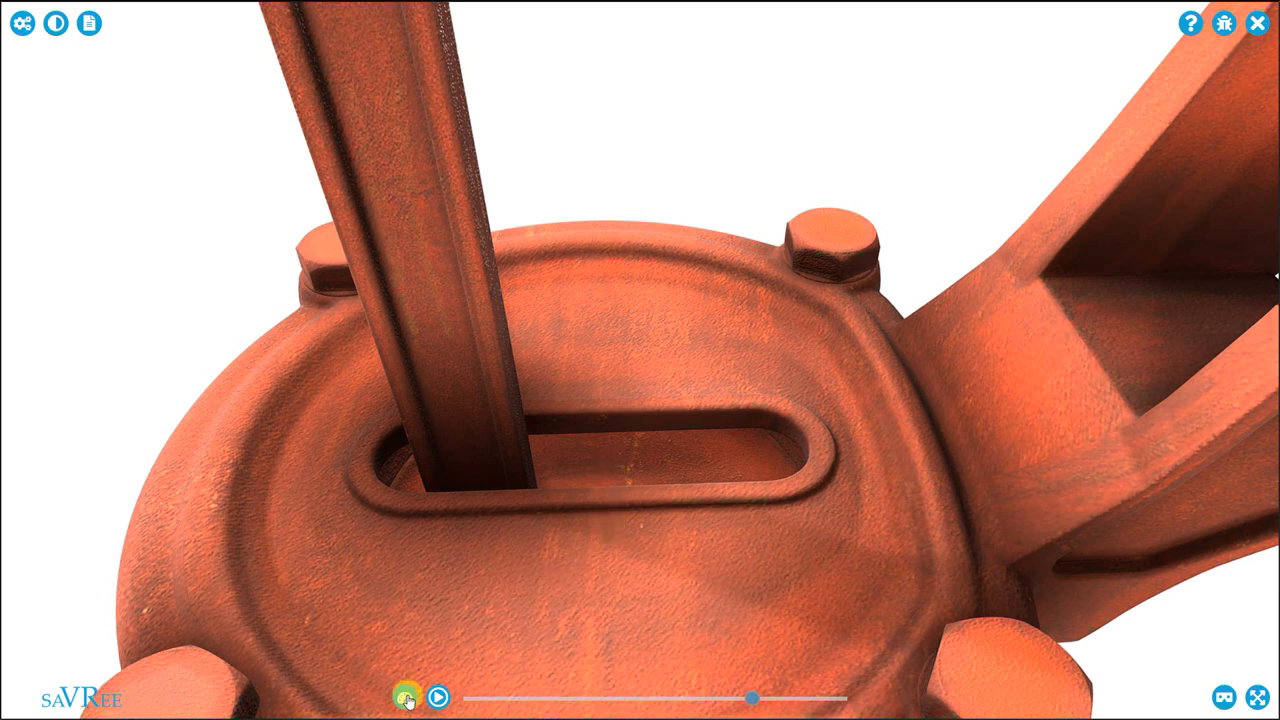
click(439, 693)
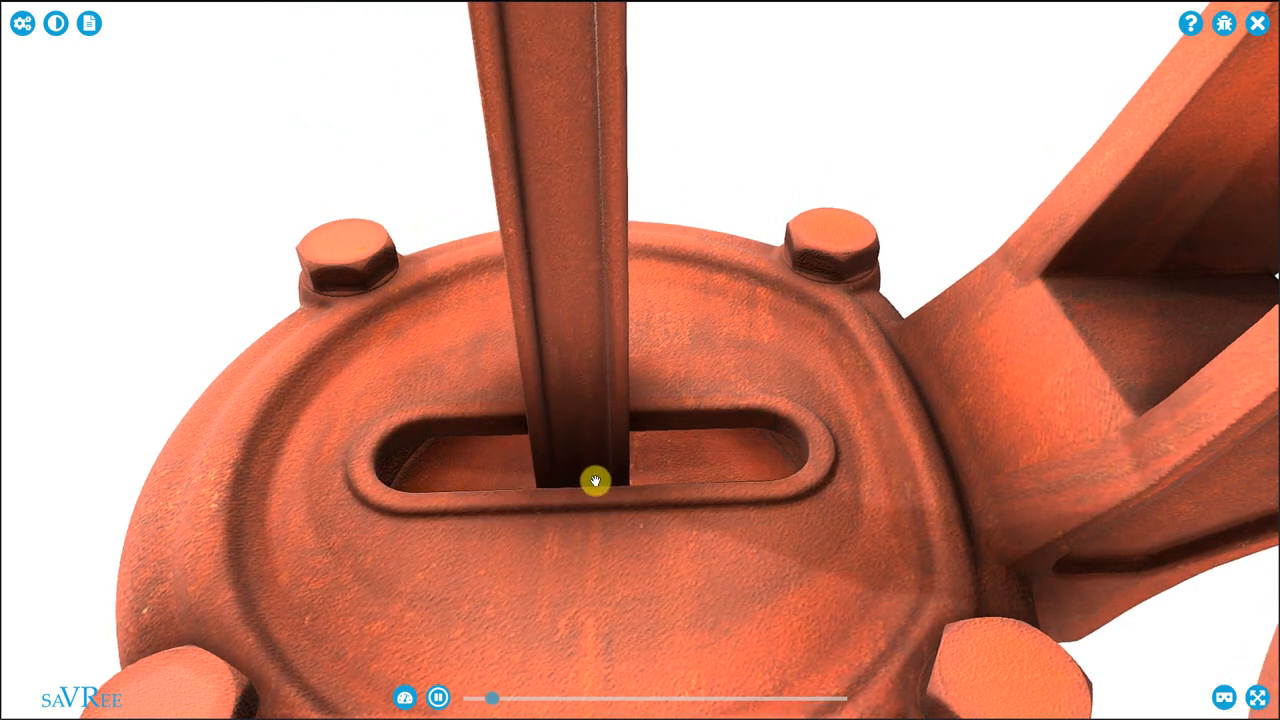
drag(595, 480, 420, 485)
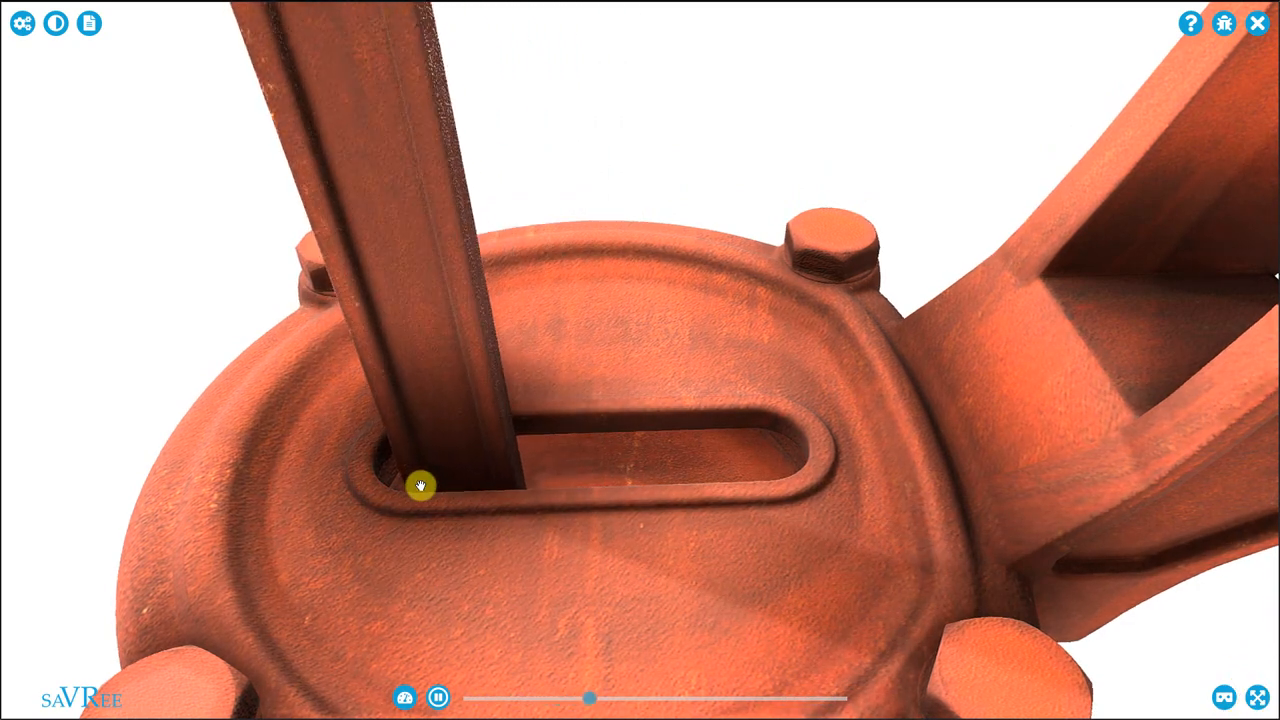
drag(420, 485, 810, 395)
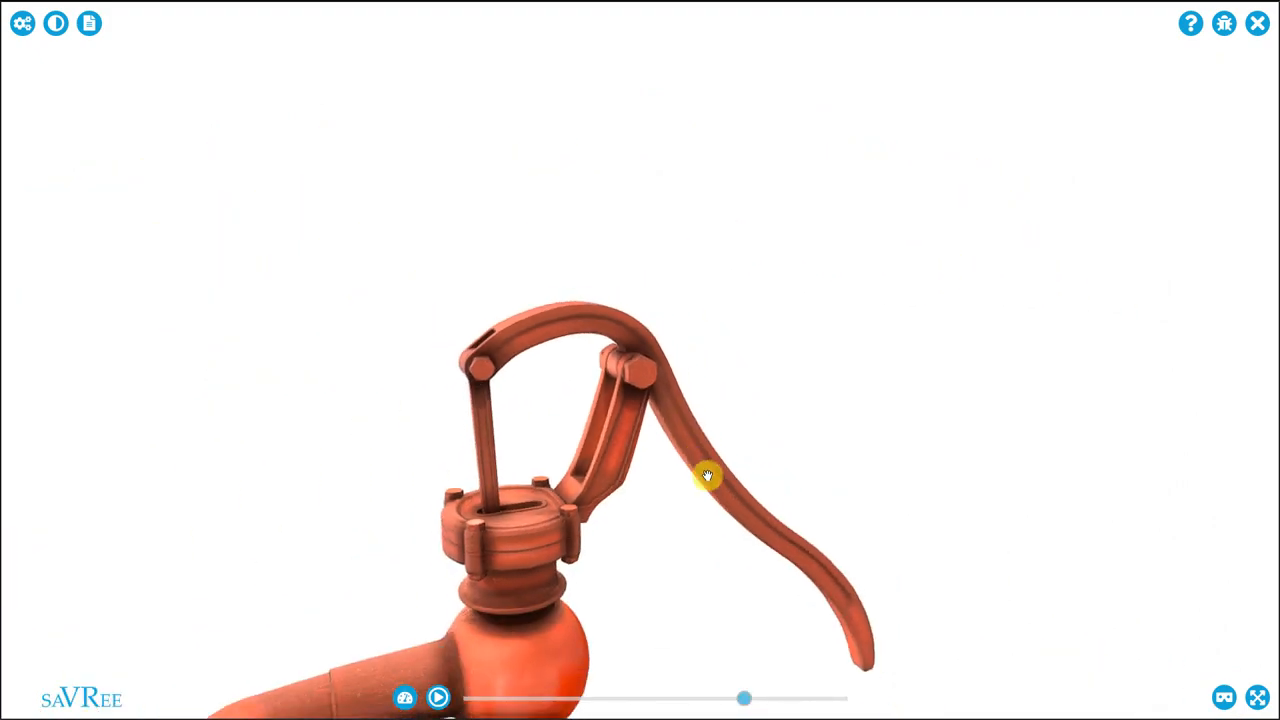
Step: Rotate the model so the full curved handle and pump head are visible
drag(707, 477, 777, 538)
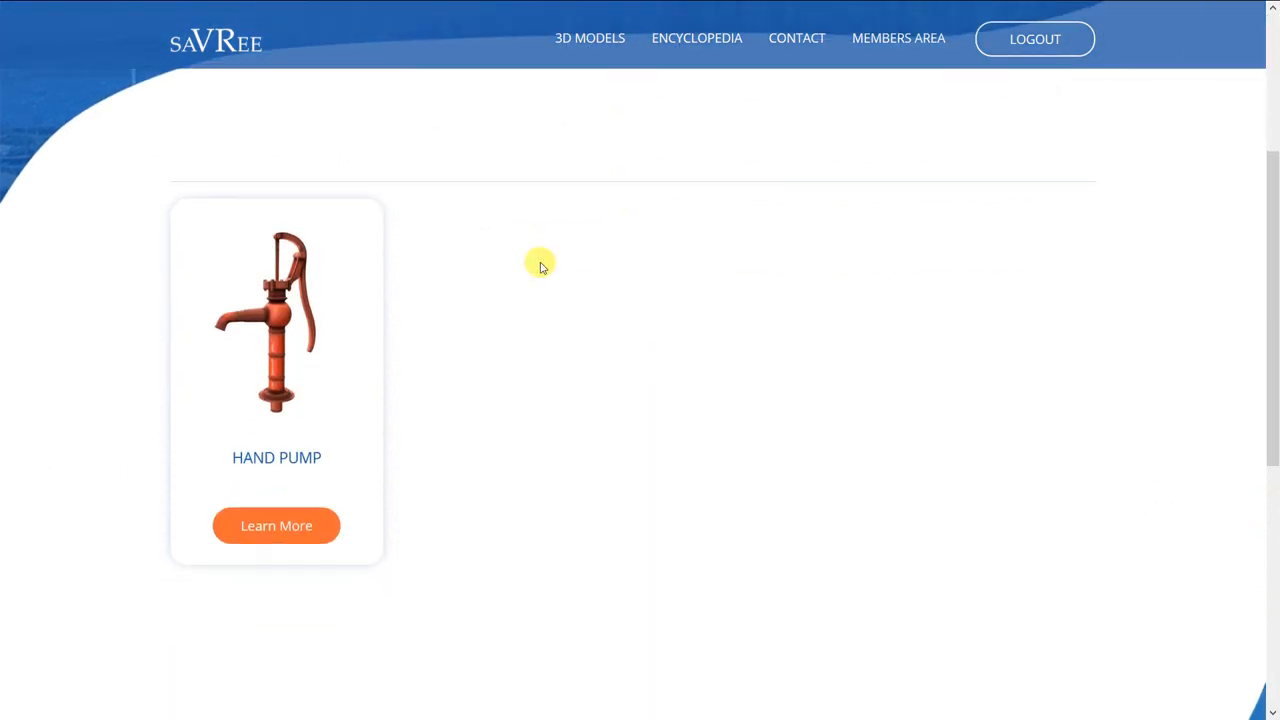
Step: Open the Hand Pump card's Learn More page, then go to the SAVREE video courses site
click(276, 525)
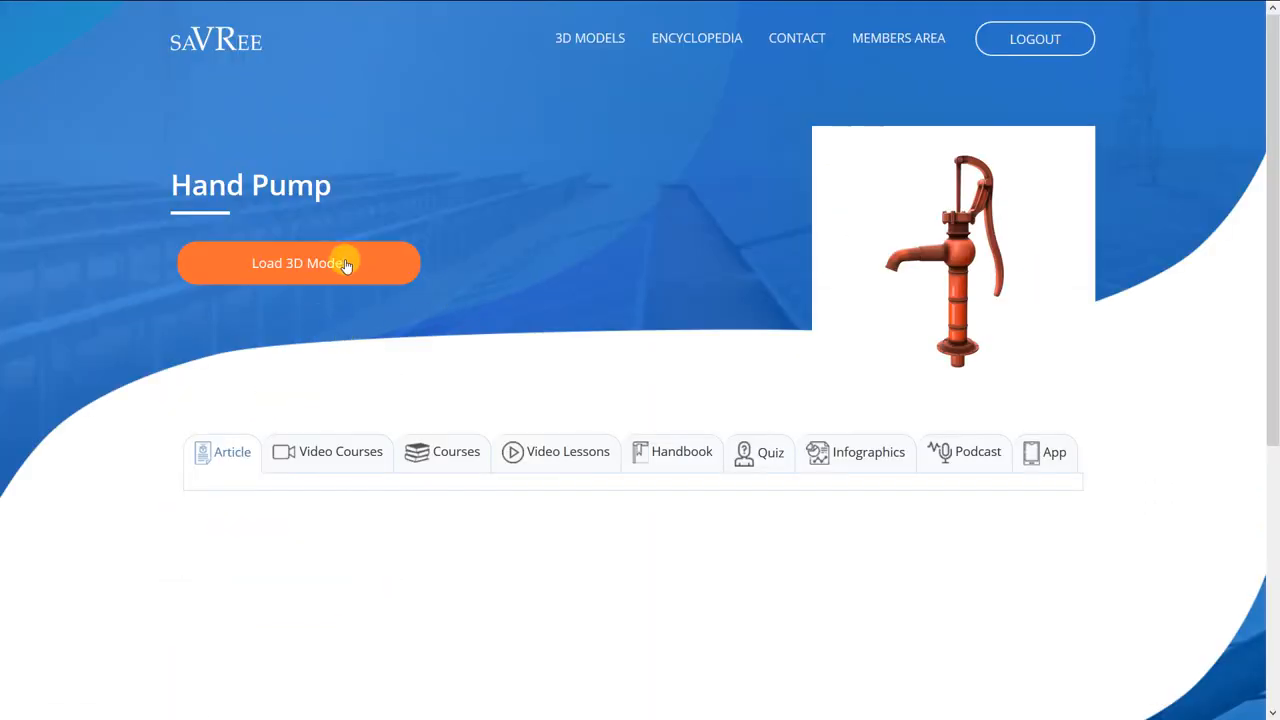
click(299, 263)
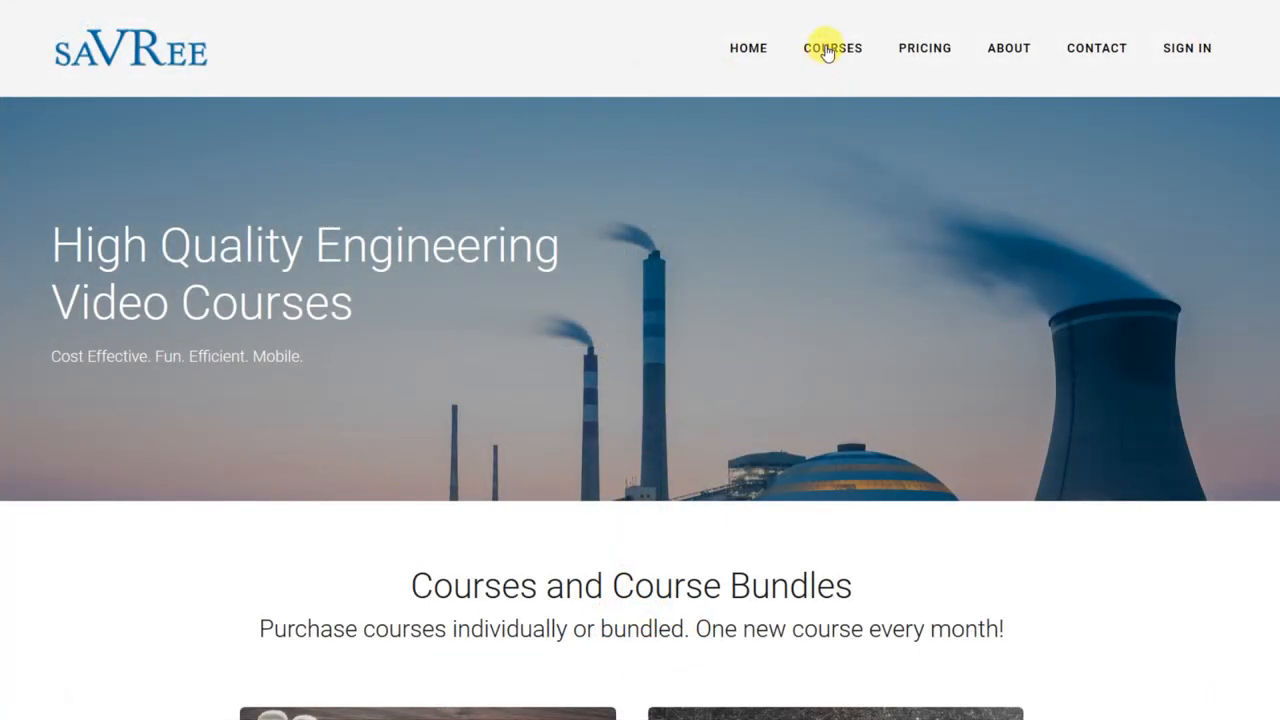
Step: Open the COURSES catalogue and scroll through the All Courses grid of courses and bundles
click(832, 47)
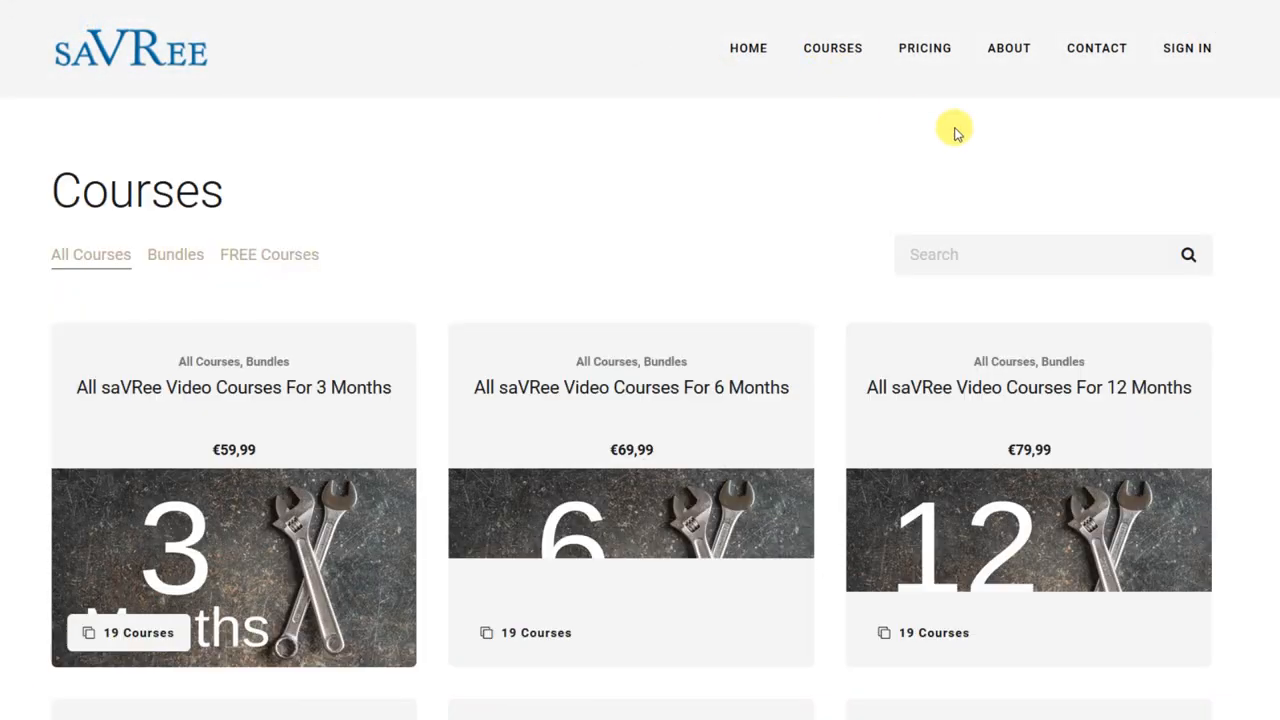
scroll(down, 3)
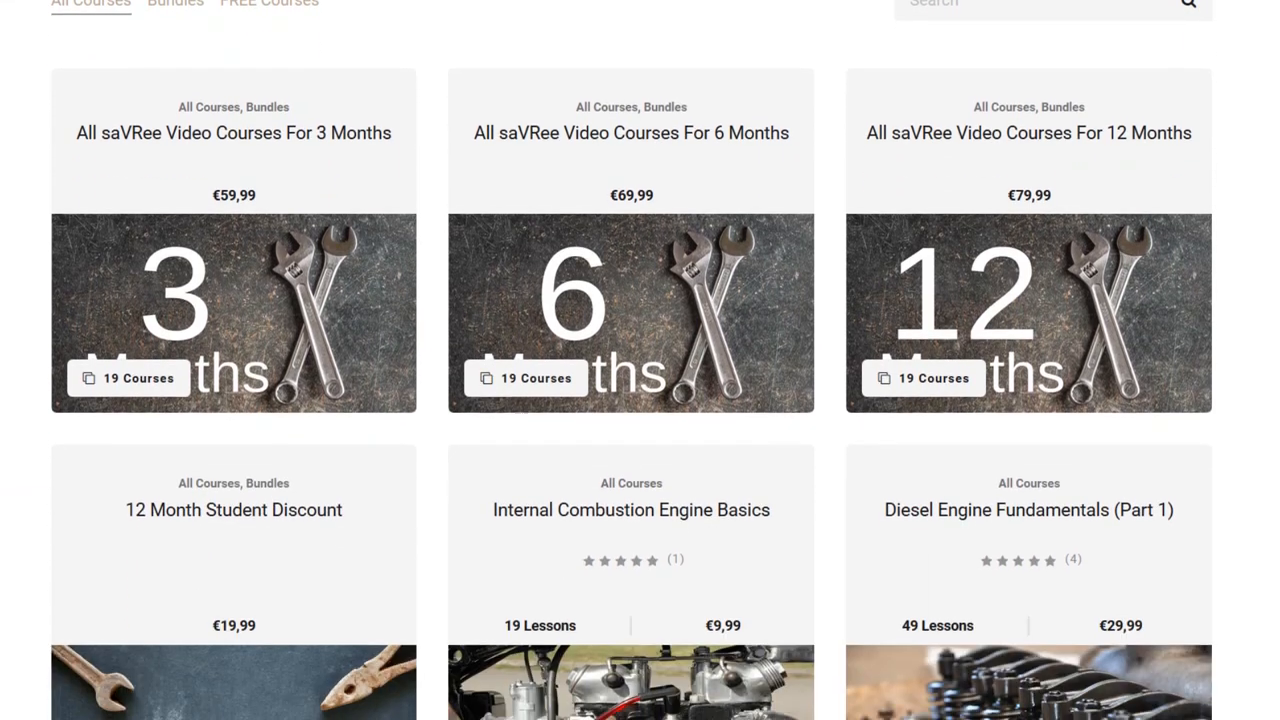
scroll(down, 3)
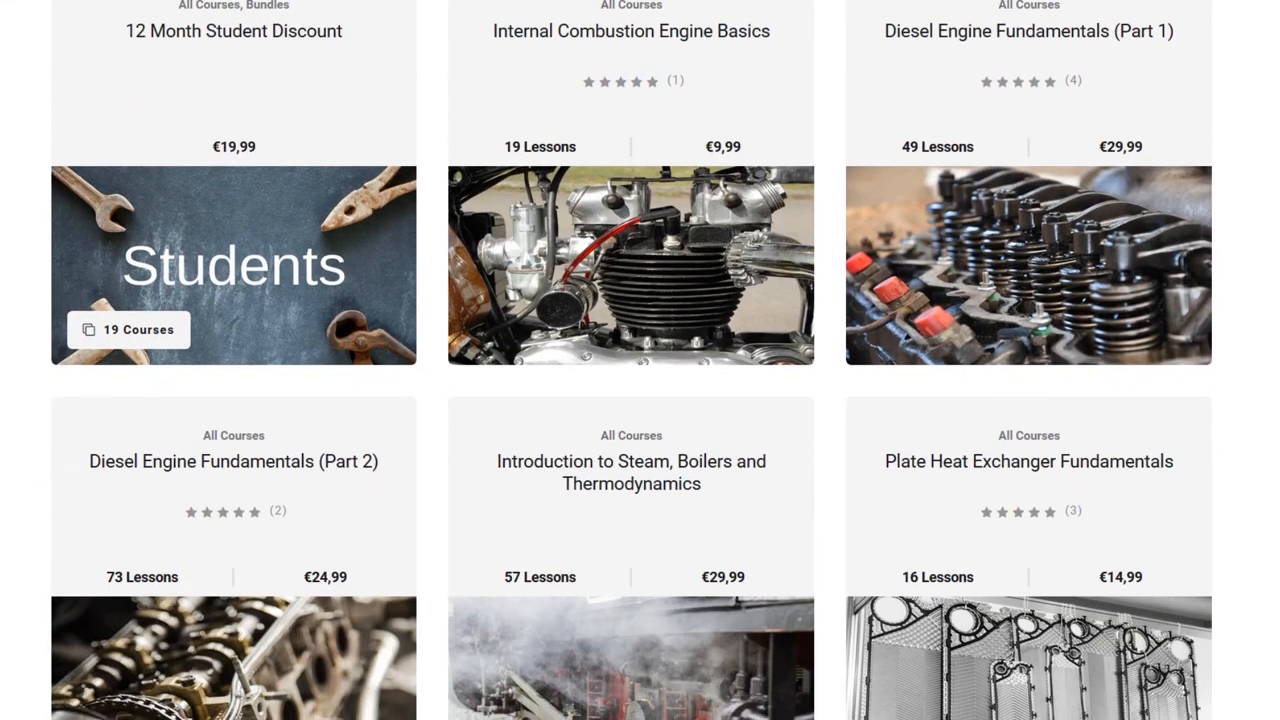
scroll(down, 3)
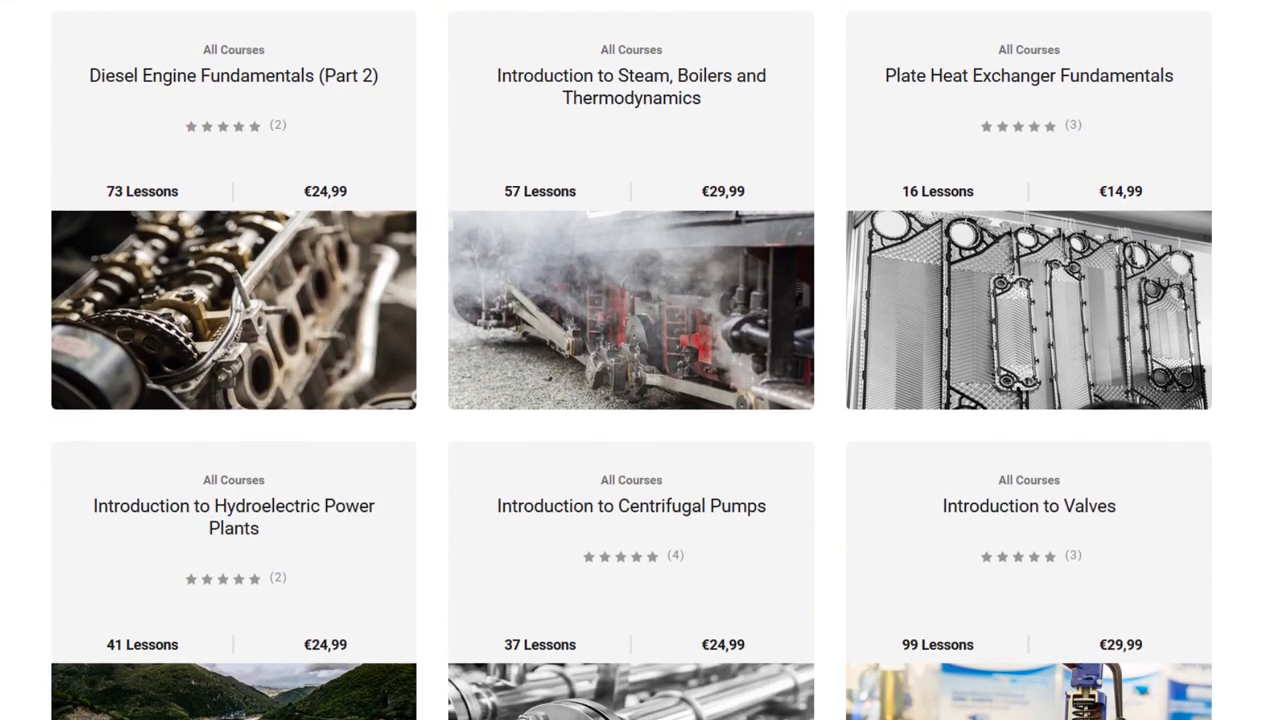
scroll(down, 3)
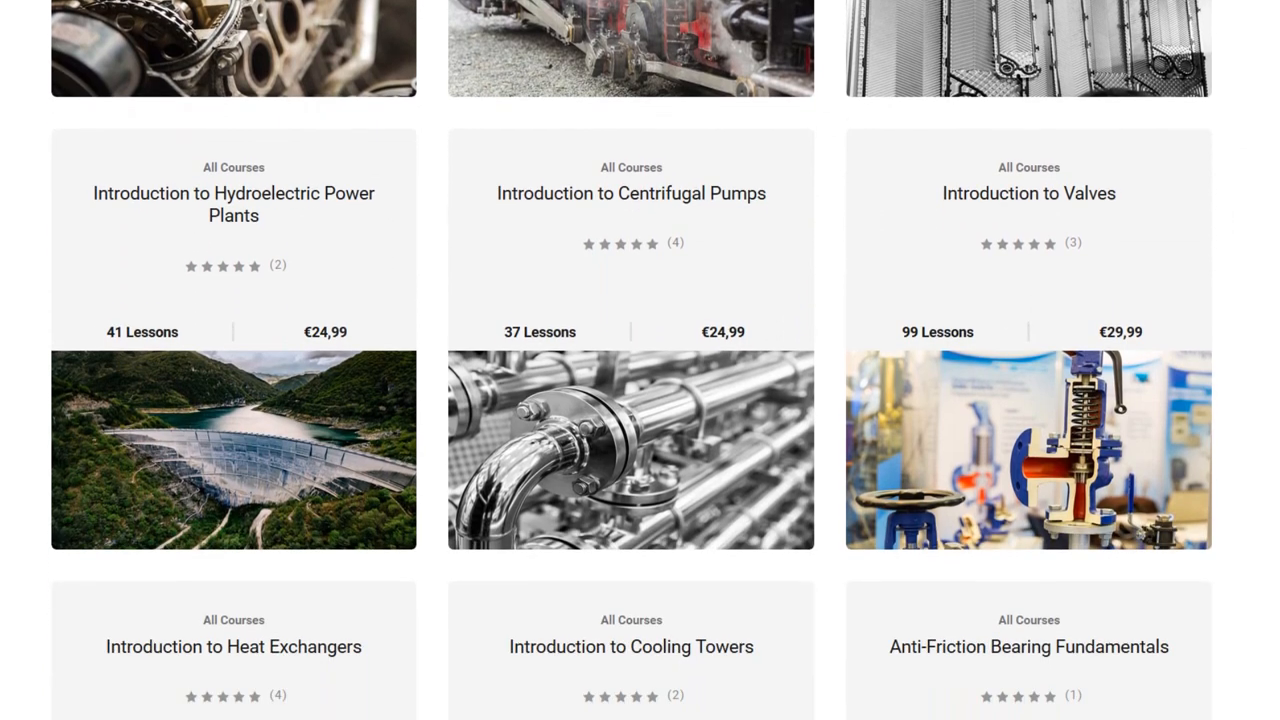
scroll(down, 3)
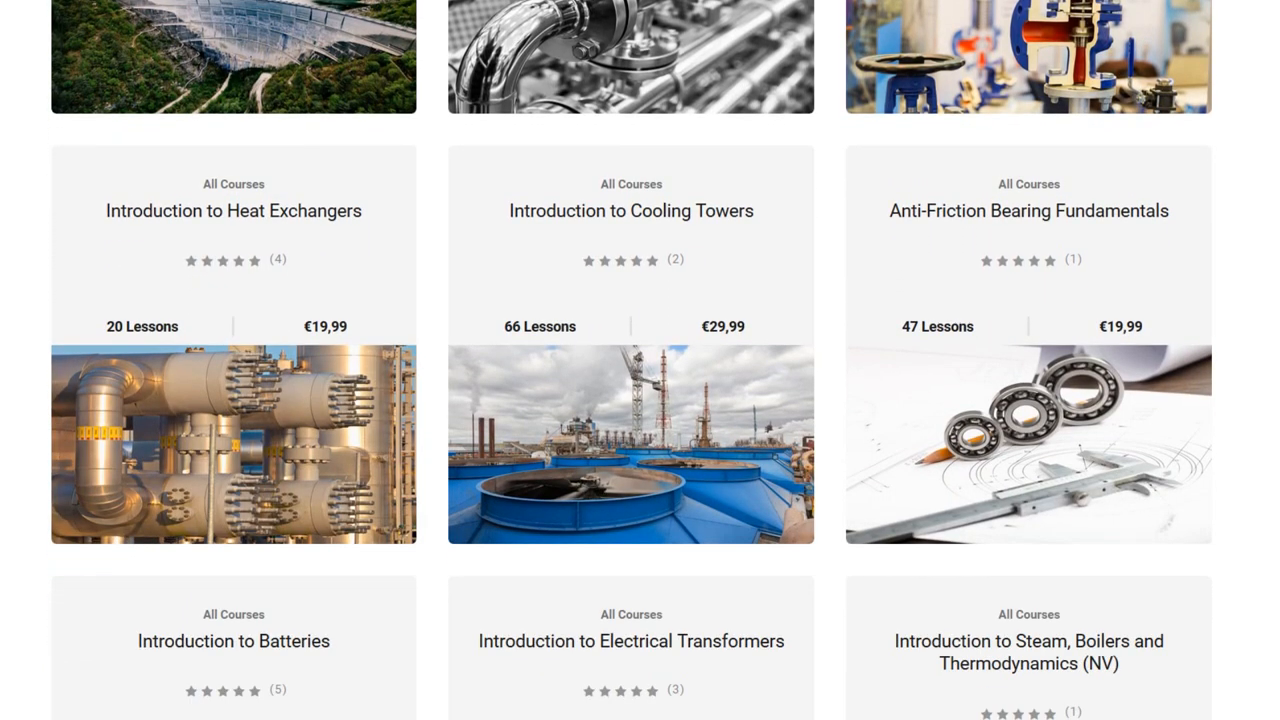